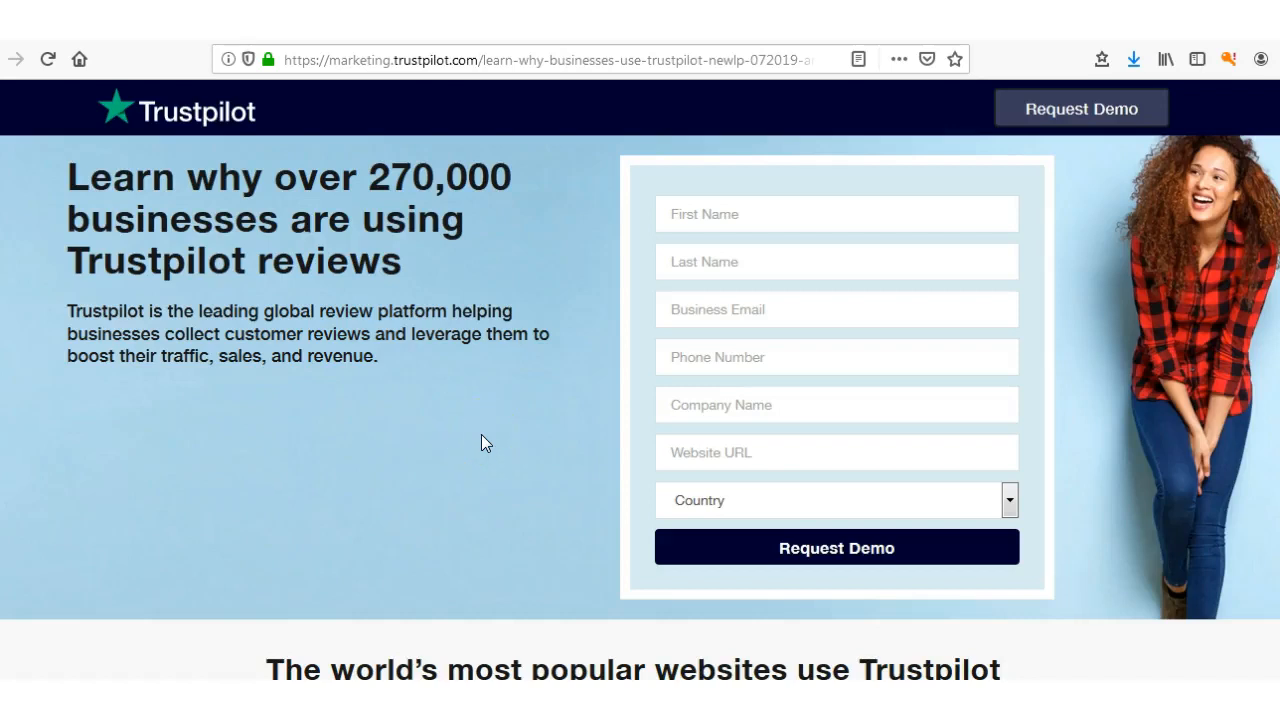
mouse_move(500, 460)
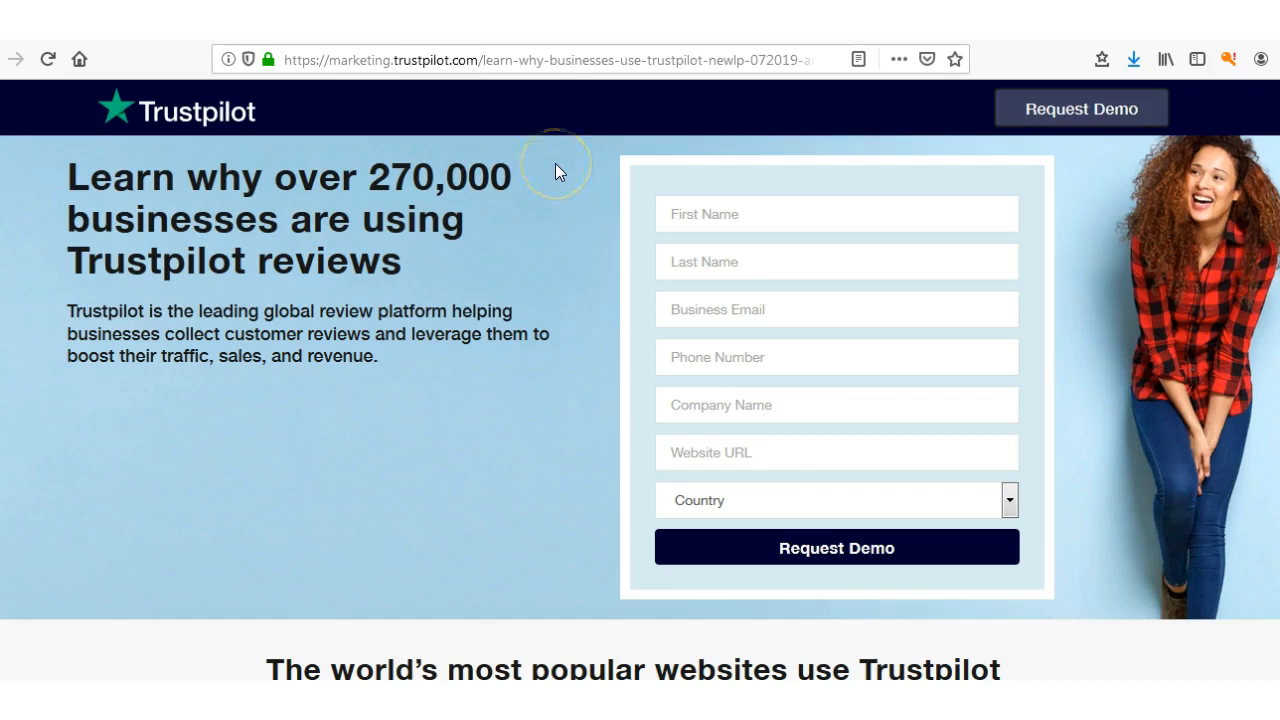
mouse_move(562, 150)
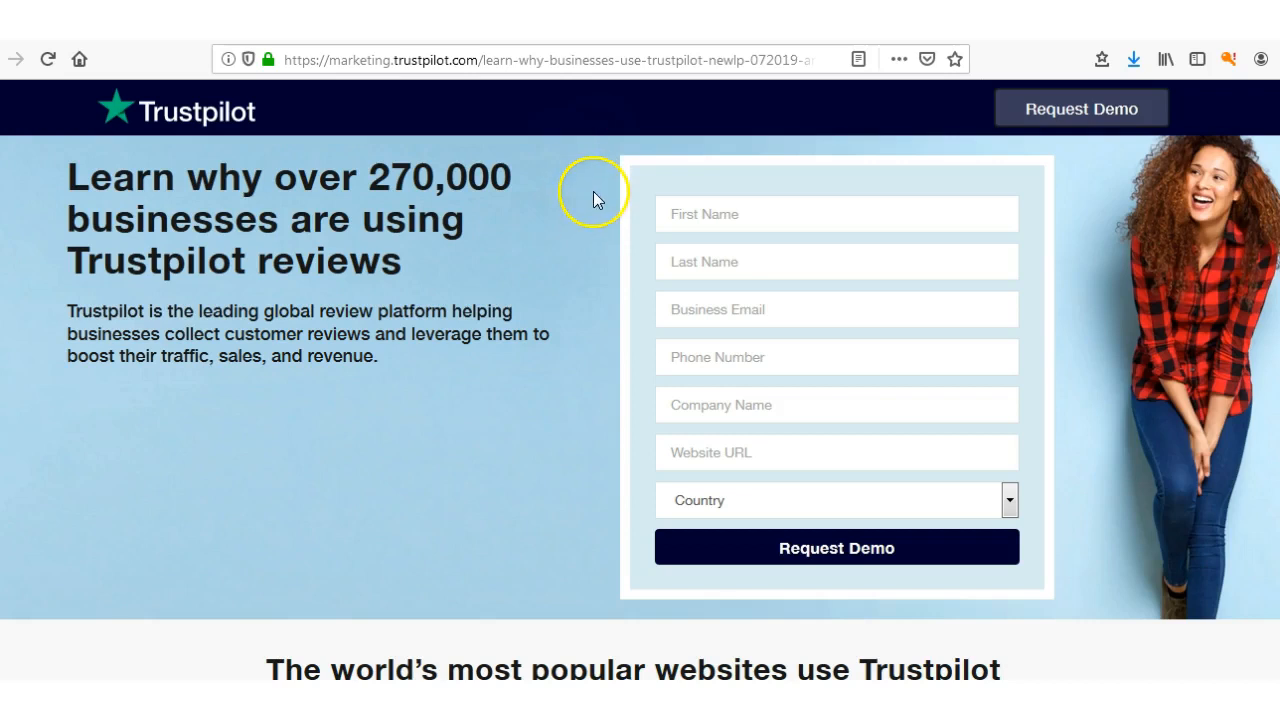
mouse_move(596, 140)
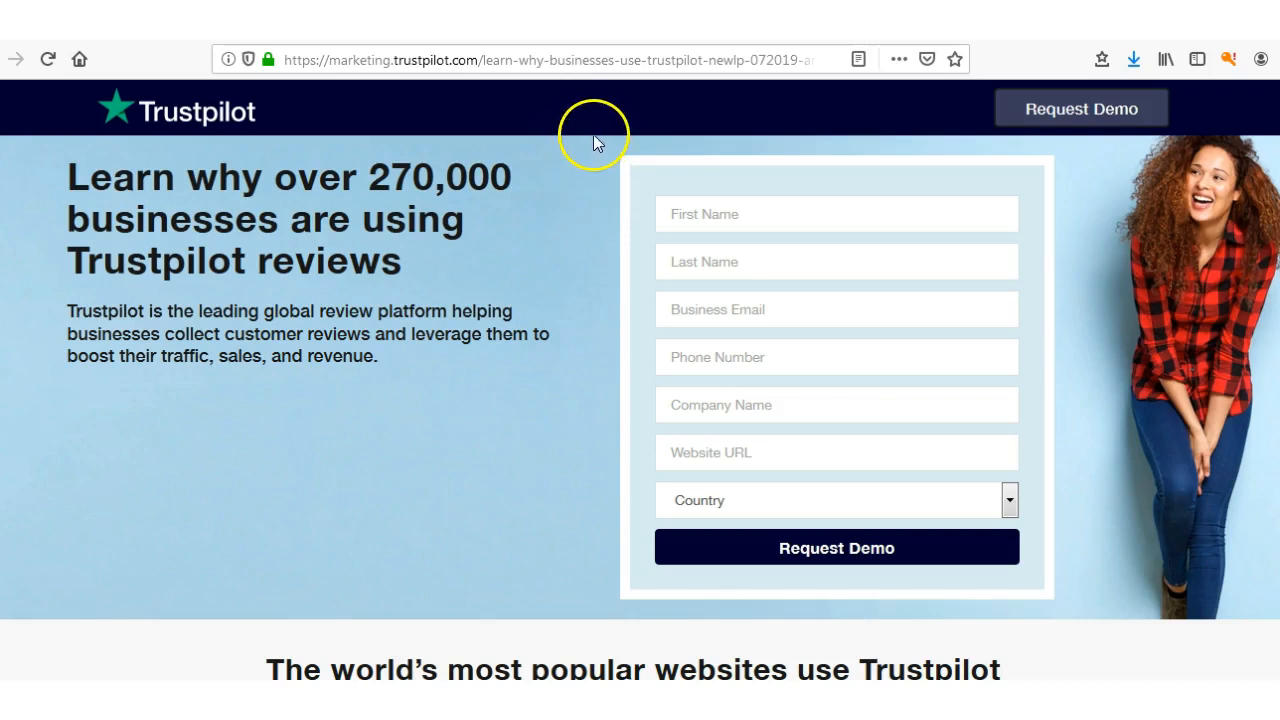
mouse_move(472, 140)
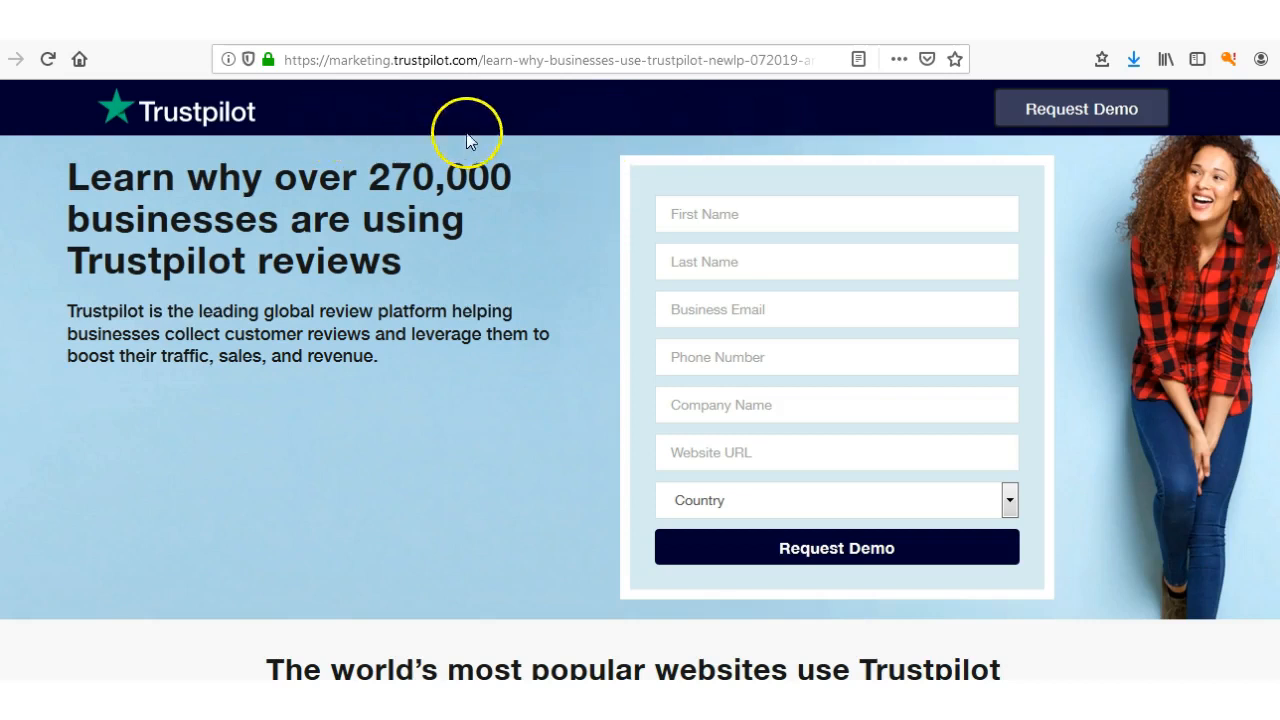
mouse_move(556, 164)
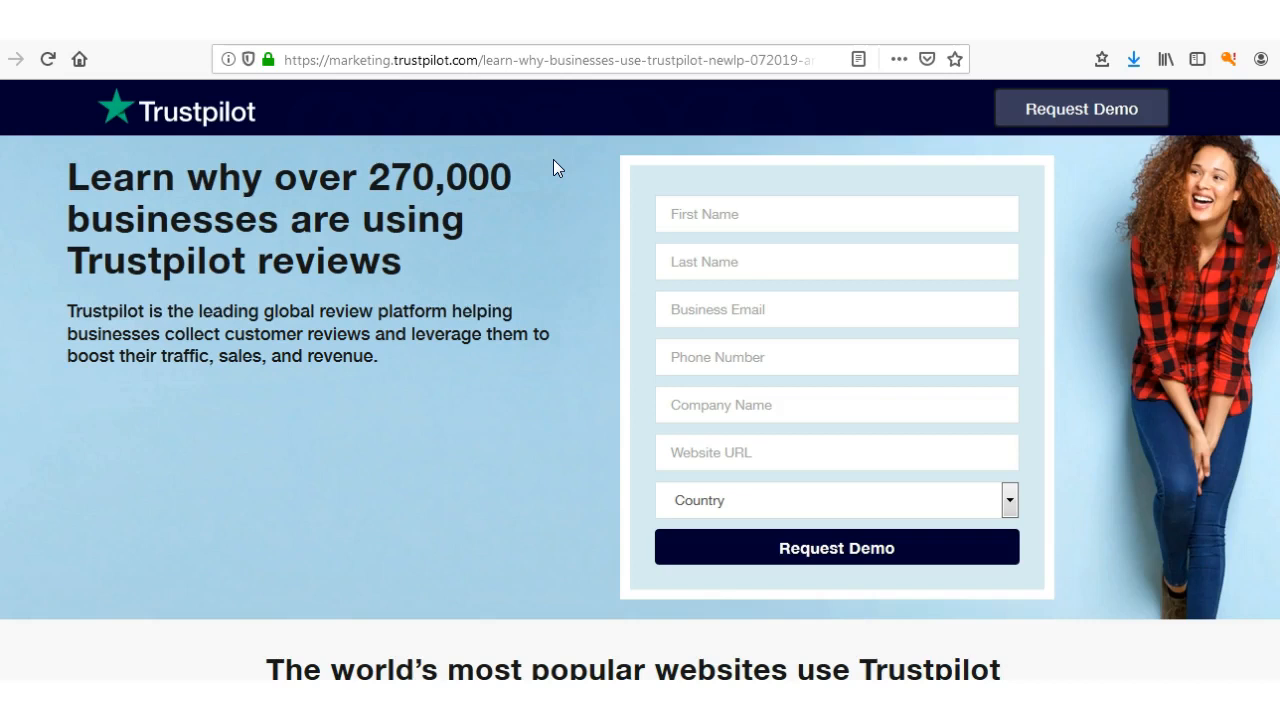
mouse_move(556, 156)
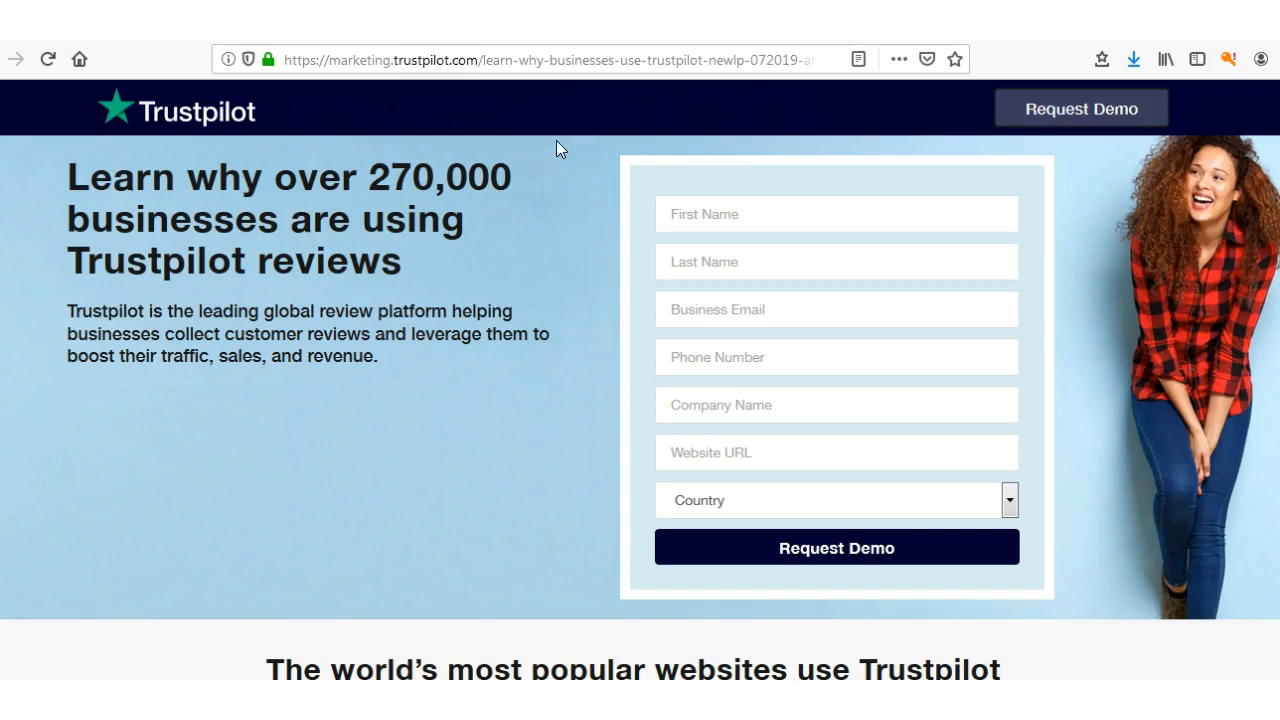
mouse_move(546, 252)
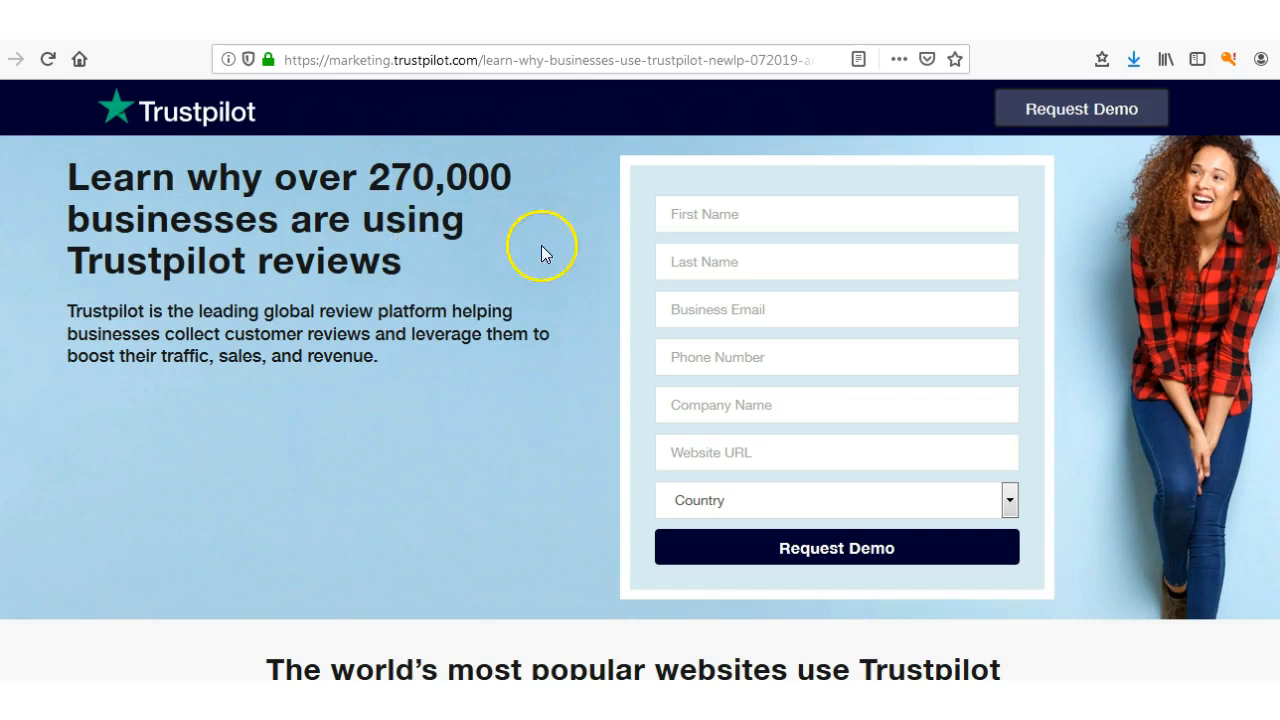
mouse_move(532, 358)
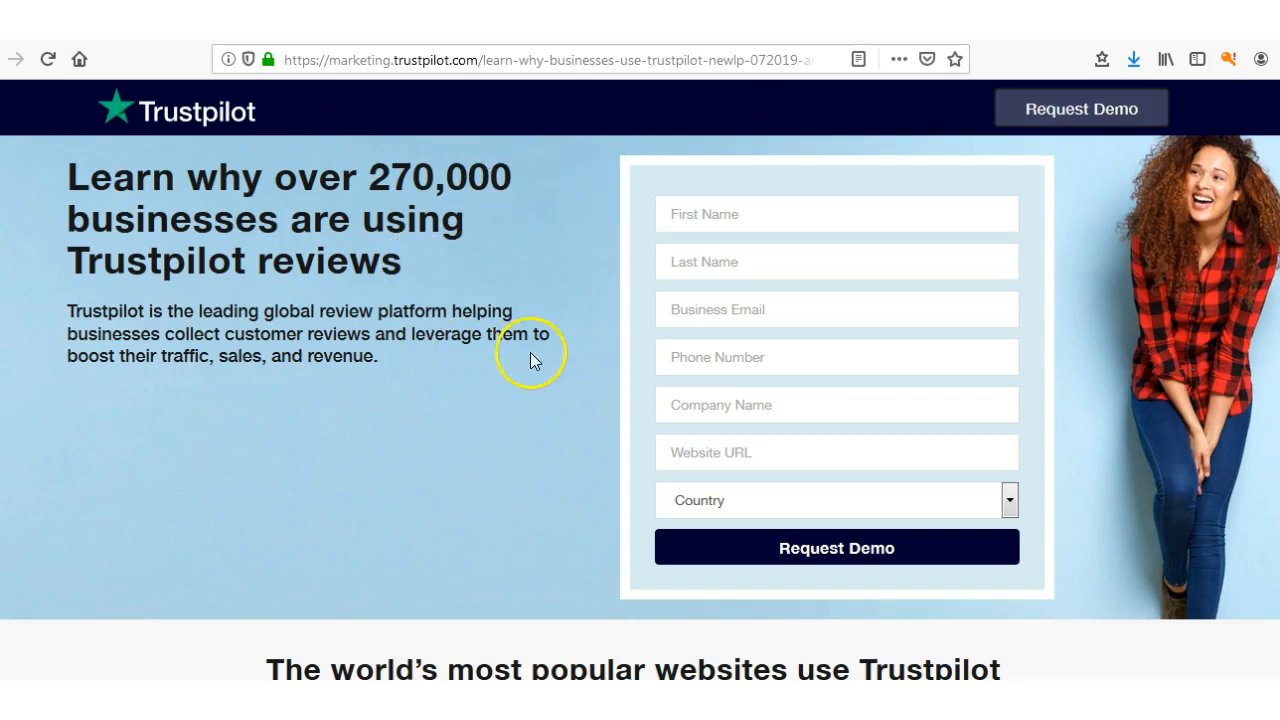
mouse_move(512, 184)
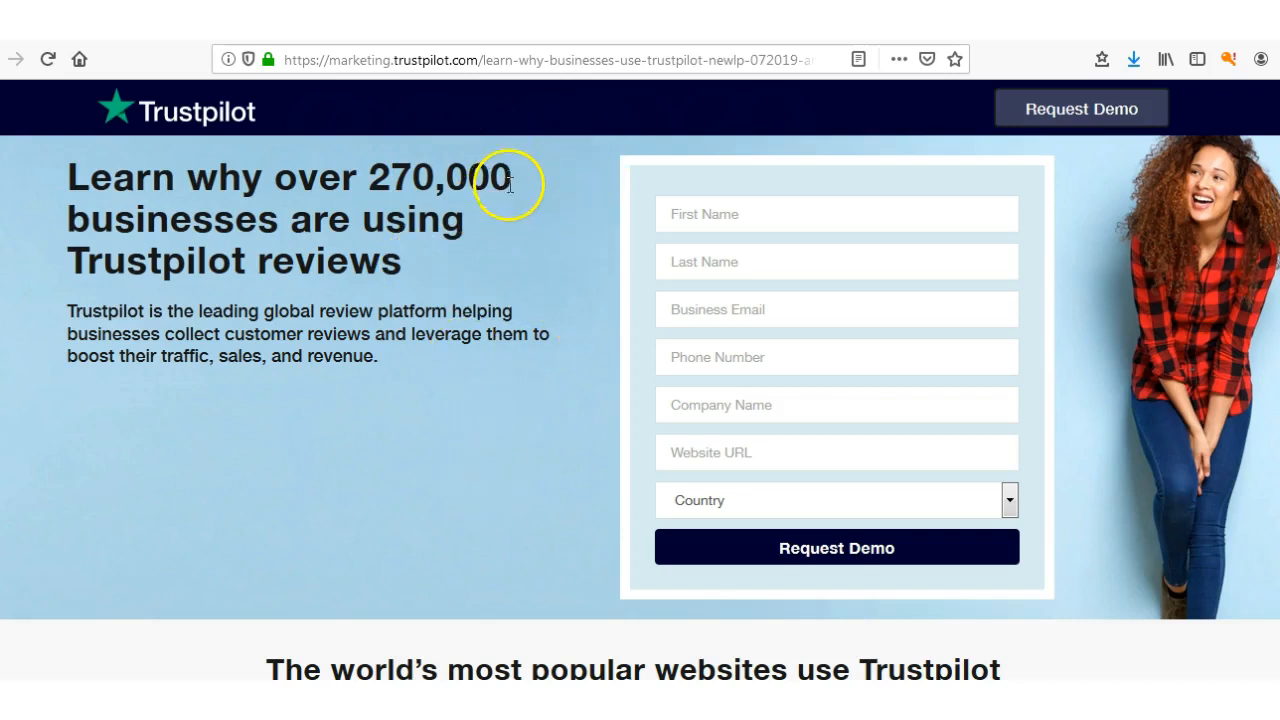
mouse_move(444, 236)
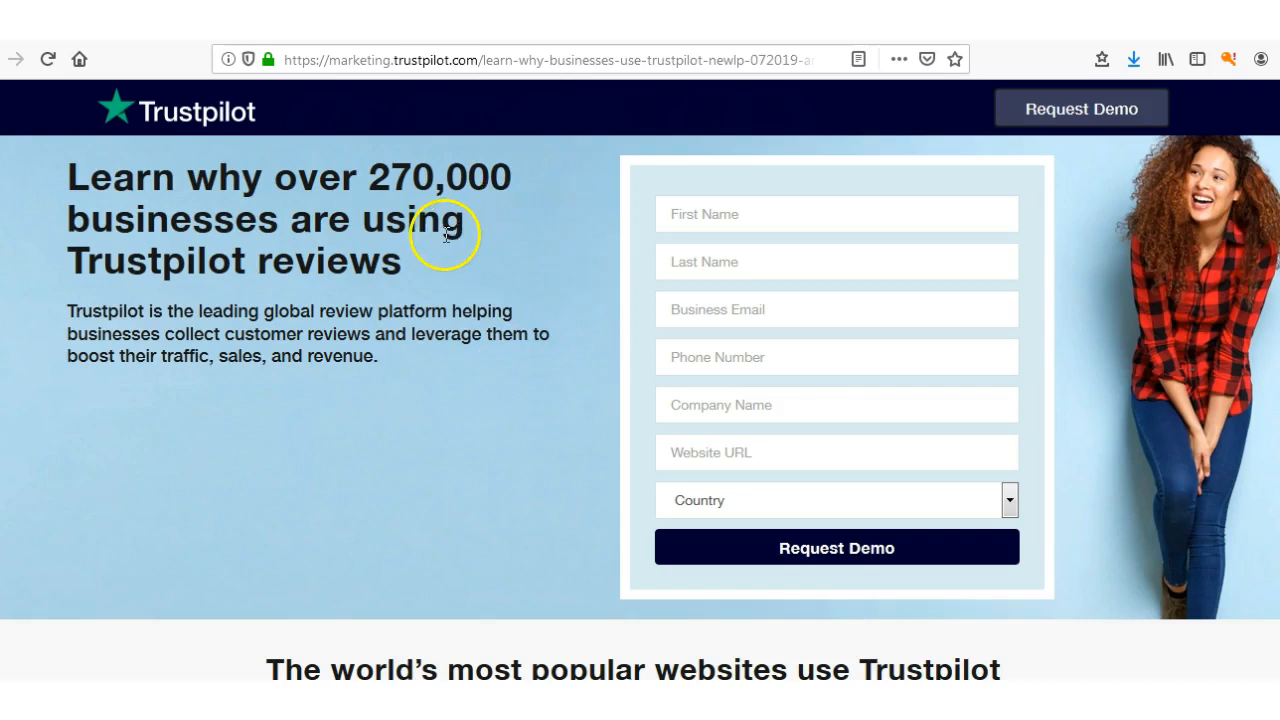
mouse_move(380, 320)
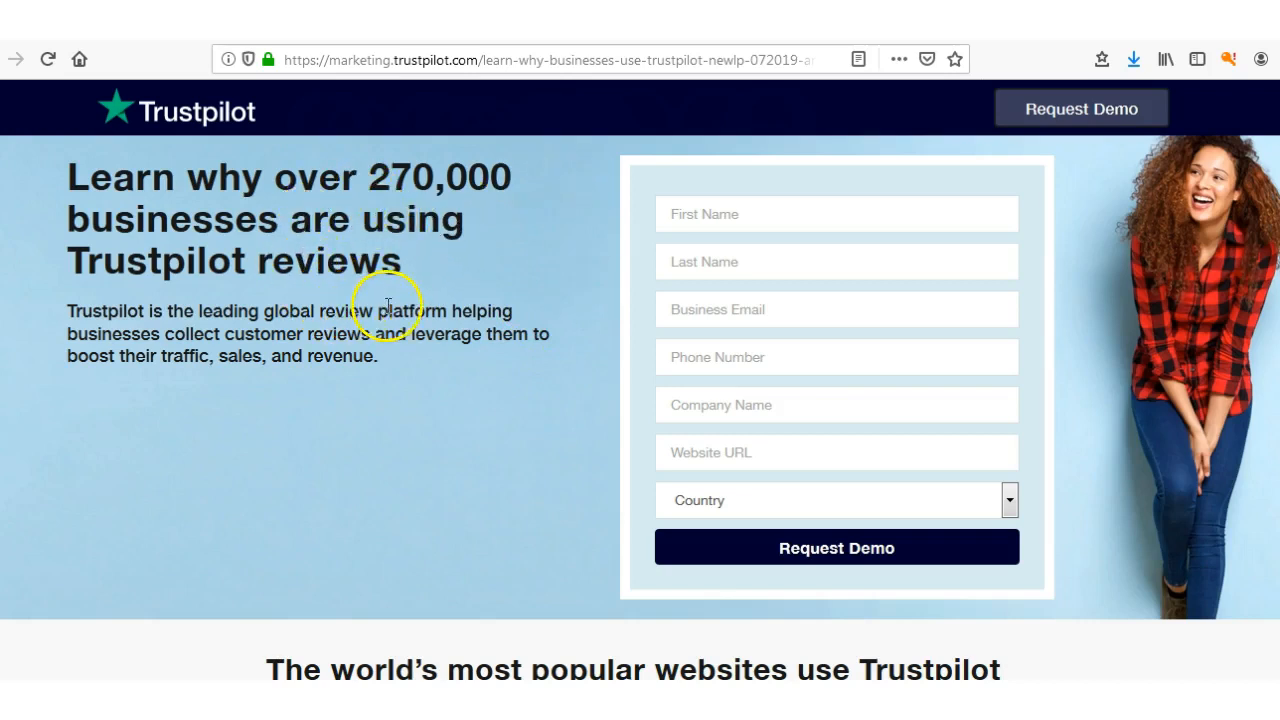
mouse_move(472, 468)
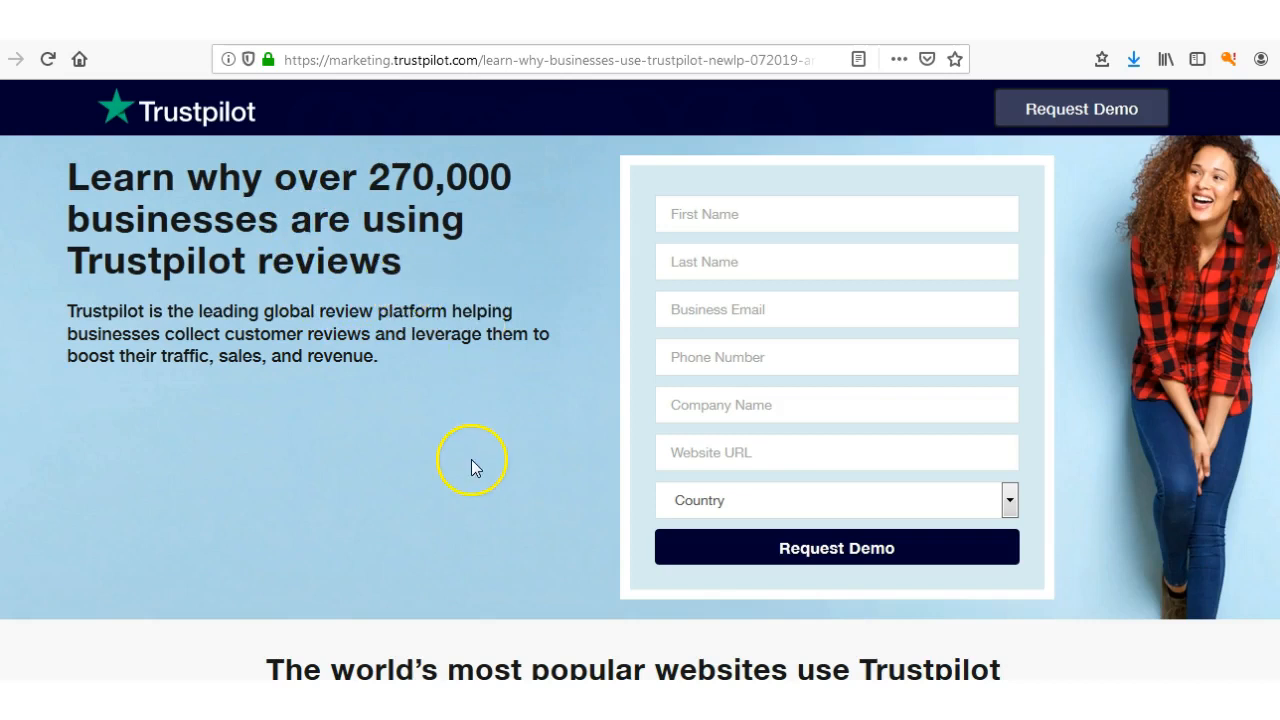
mouse_move(430, 444)
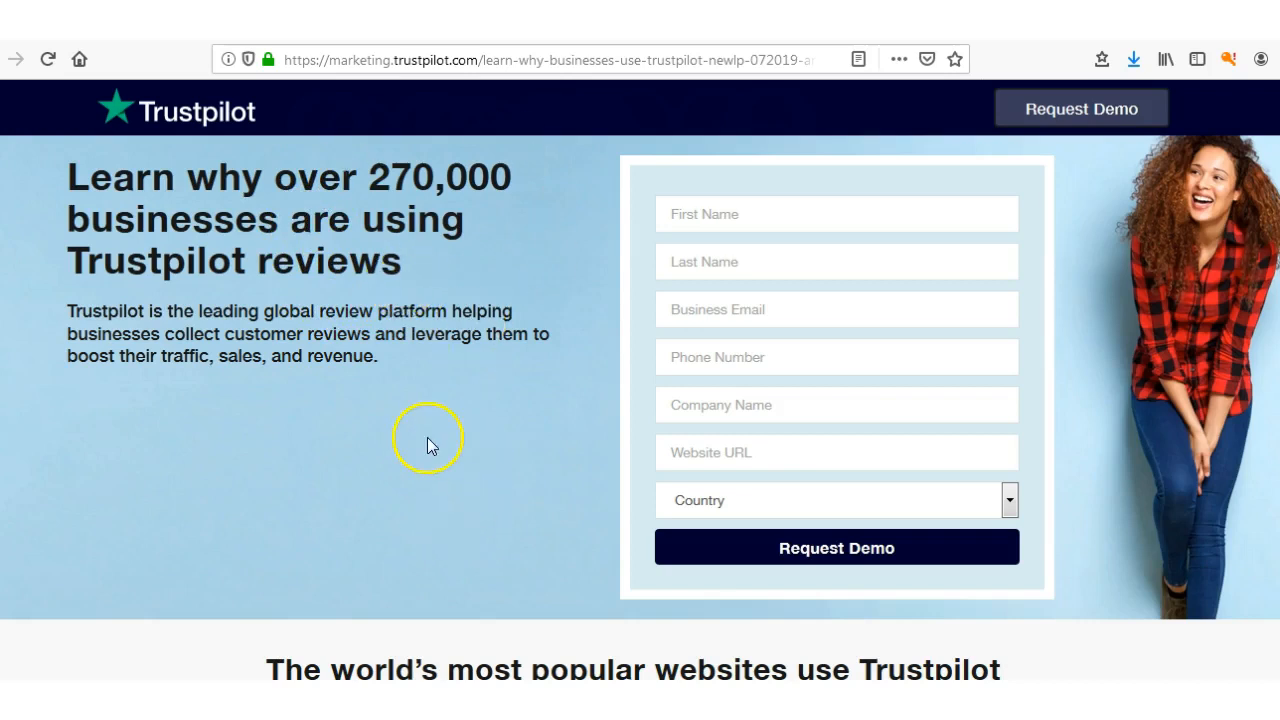
mouse_move(536, 244)
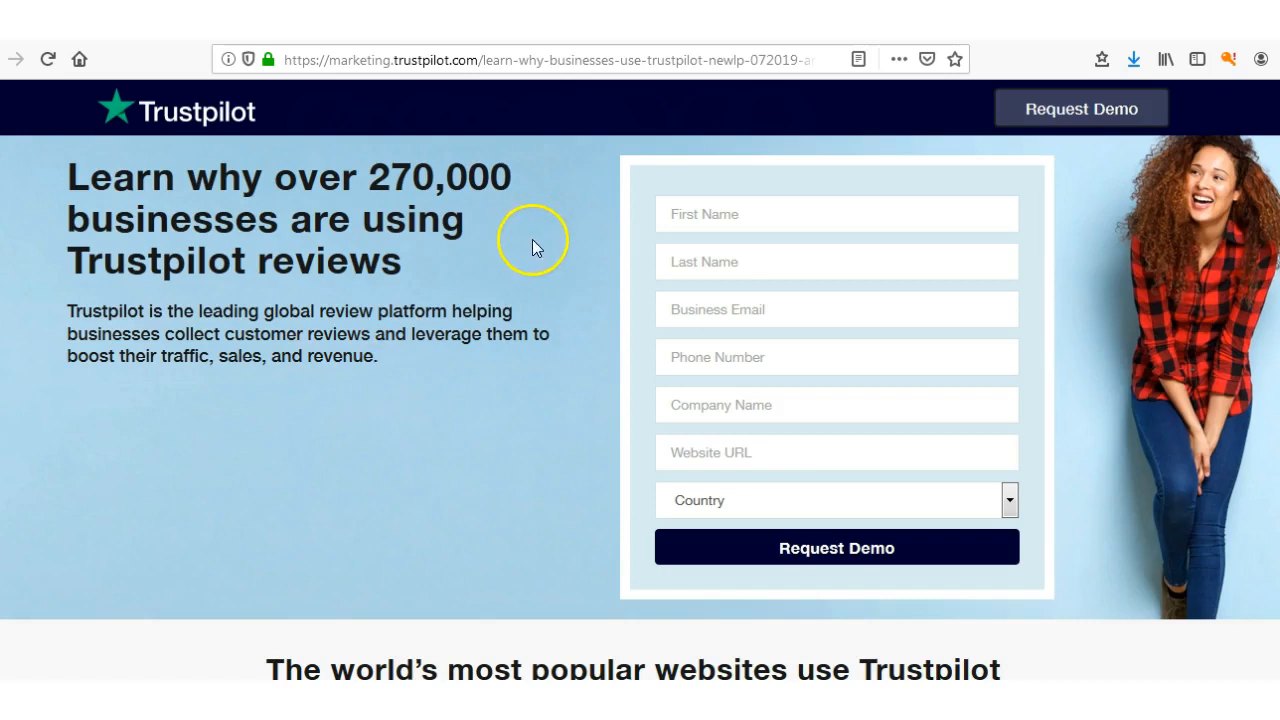
mouse_move(512, 310)
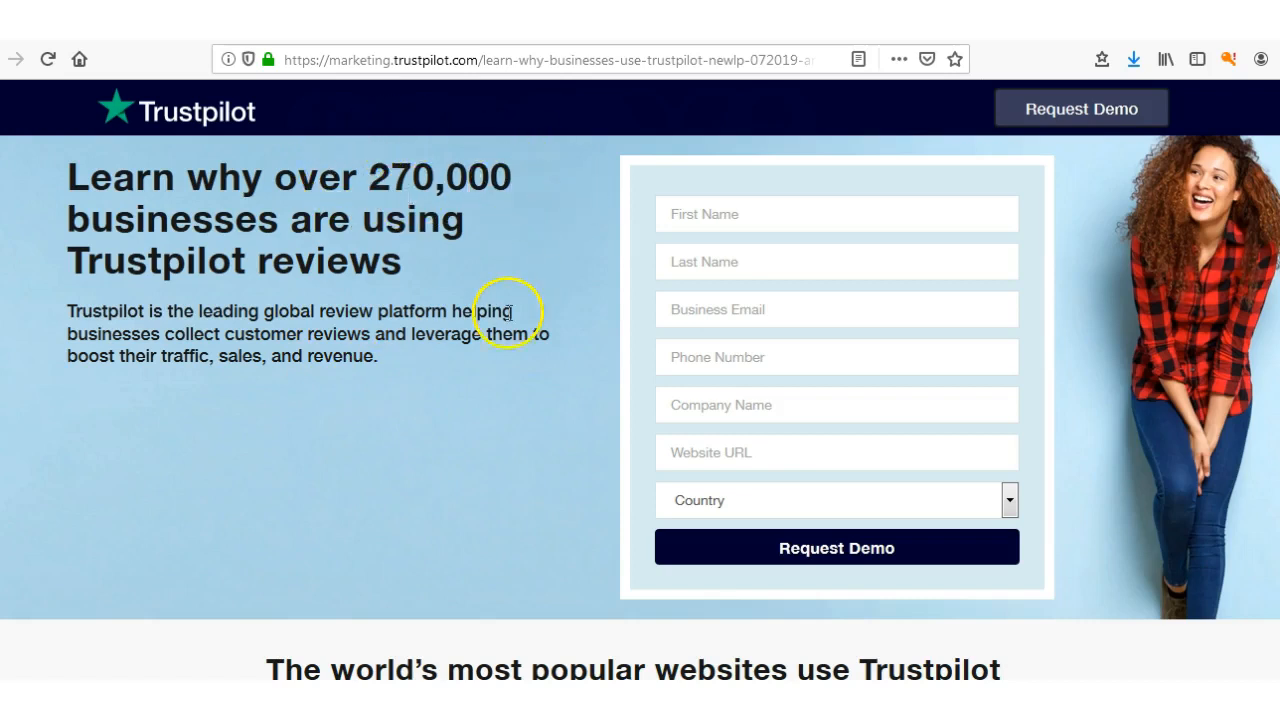
mouse_move(524, 300)
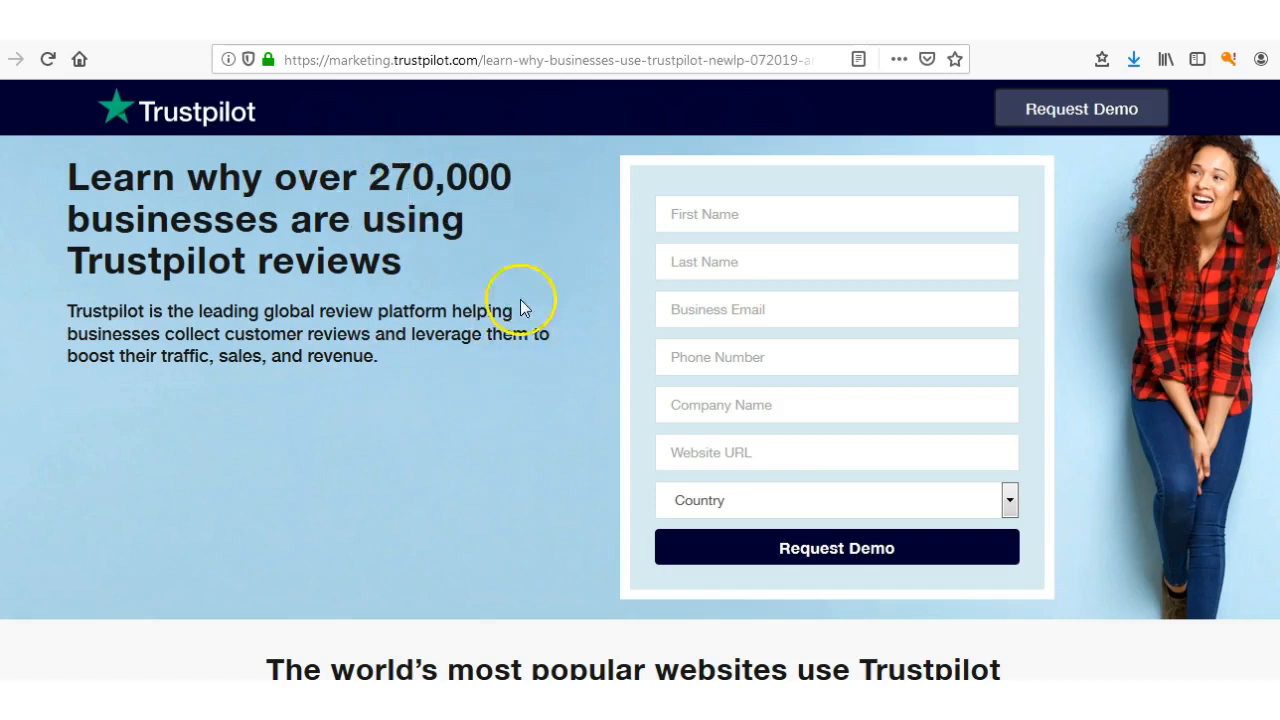
mouse_move(578, 328)
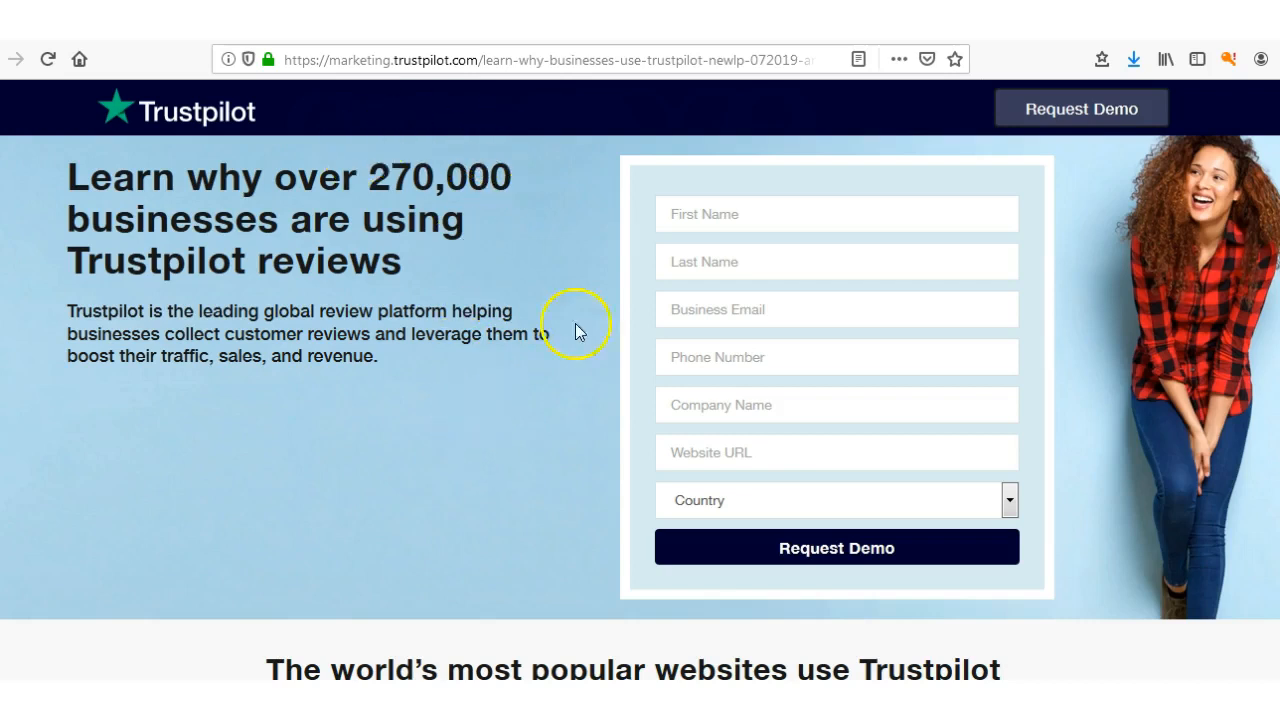
mouse_move(532, 150)
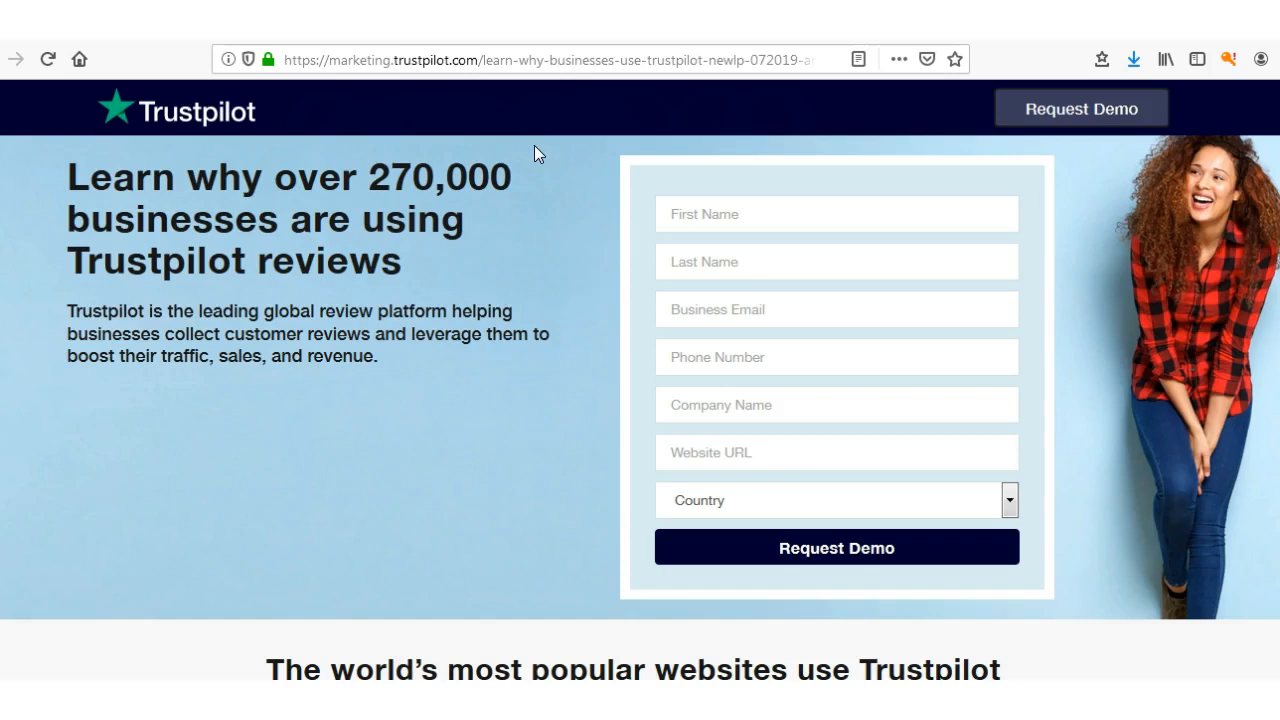
mouse_move(540, 178)
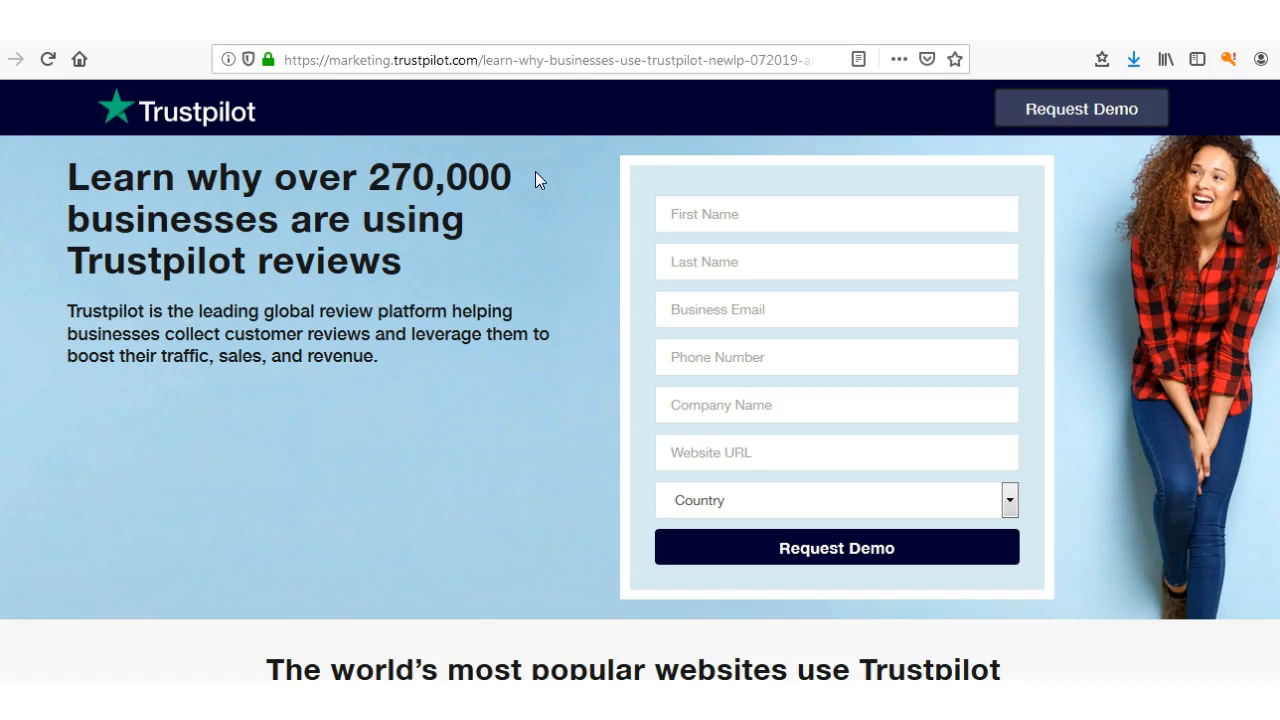
mouse_move(526, 378)
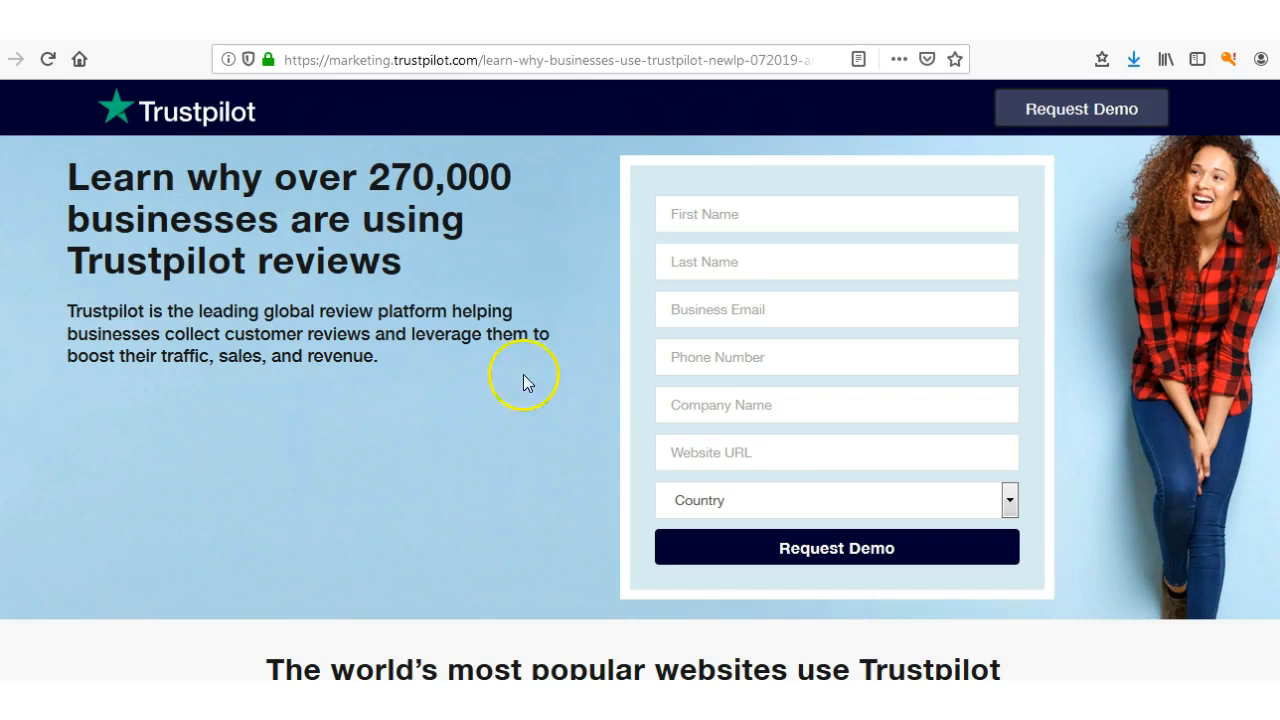
mouse_move(548, 132)
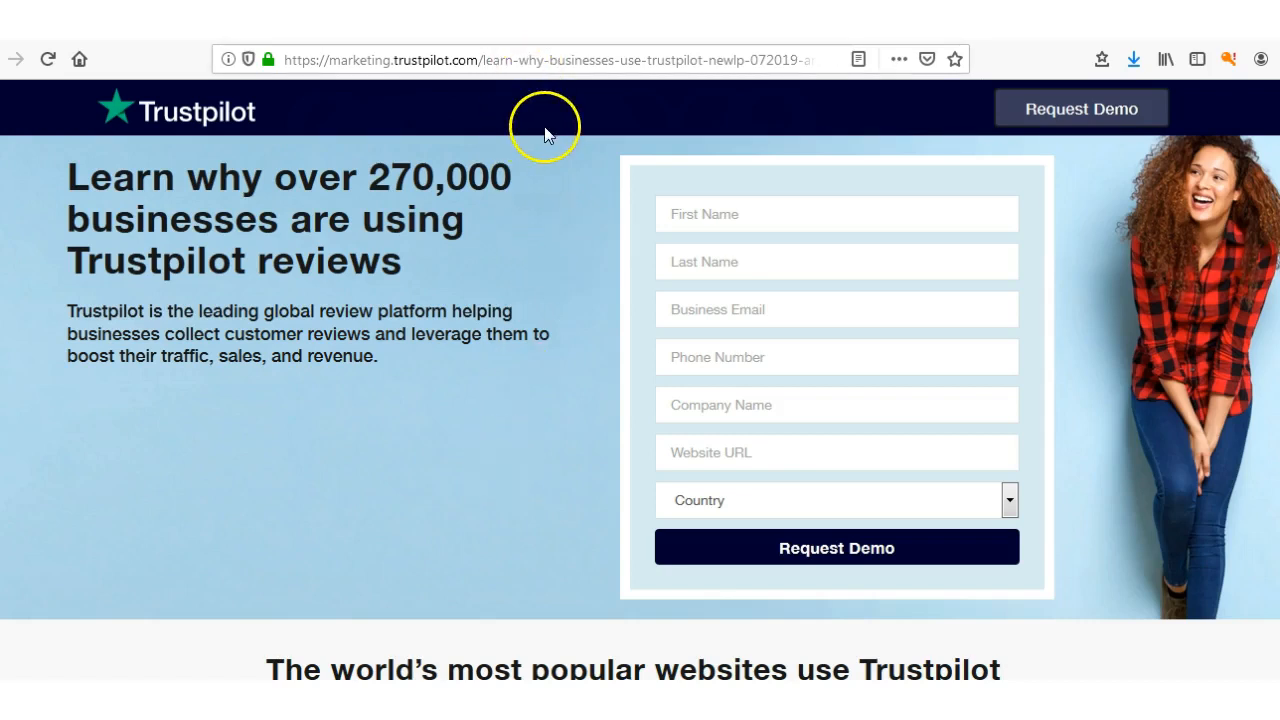
mouse_move(604, 140)
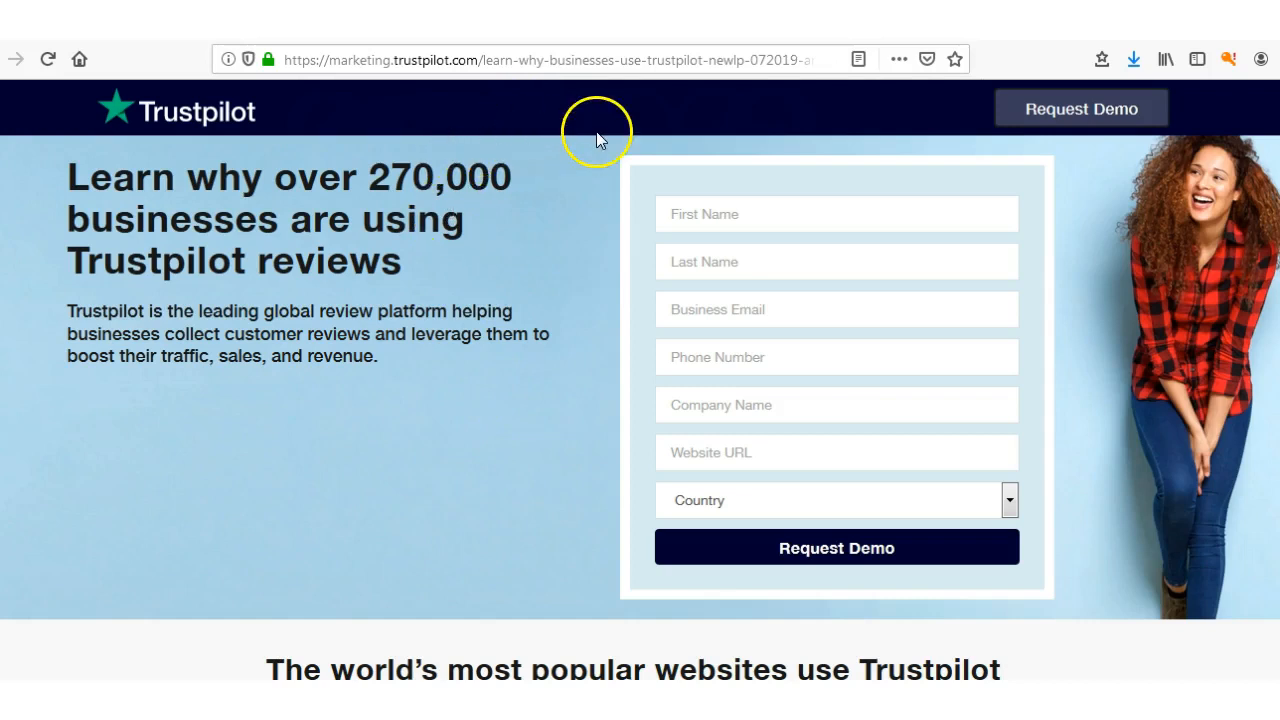
mouse_move(188, 332)
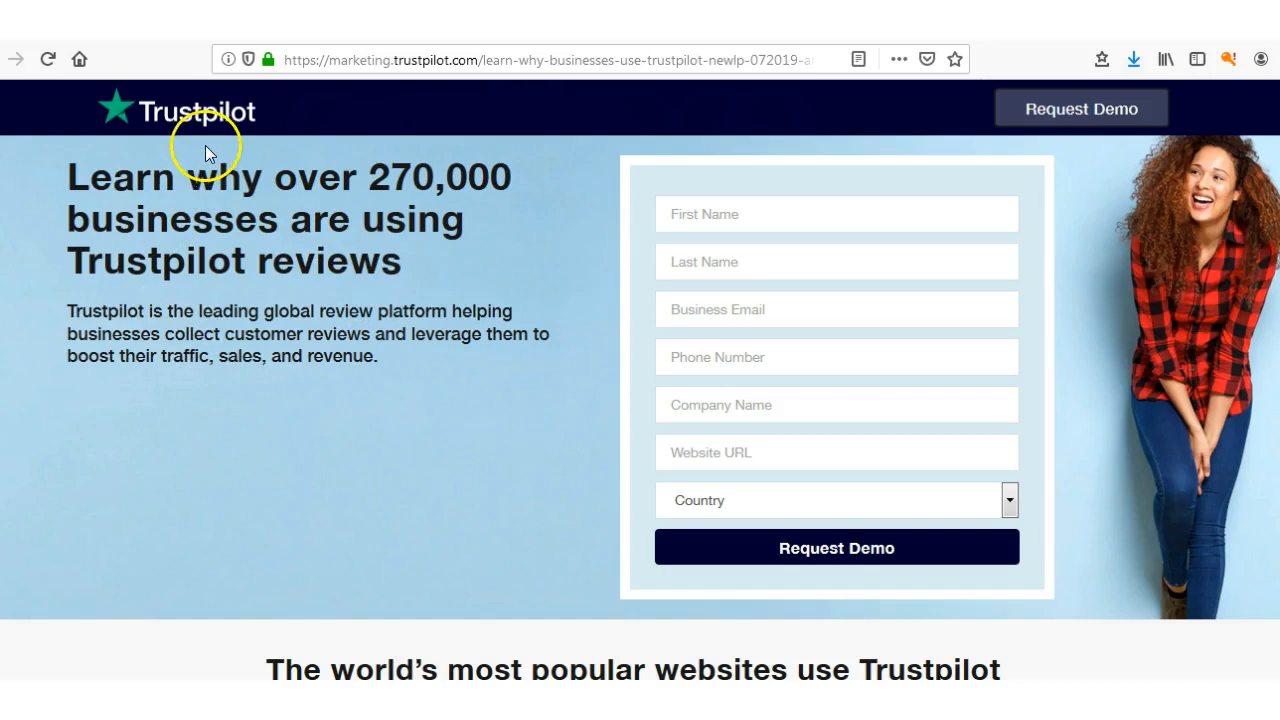
mouse_move(588, 296)
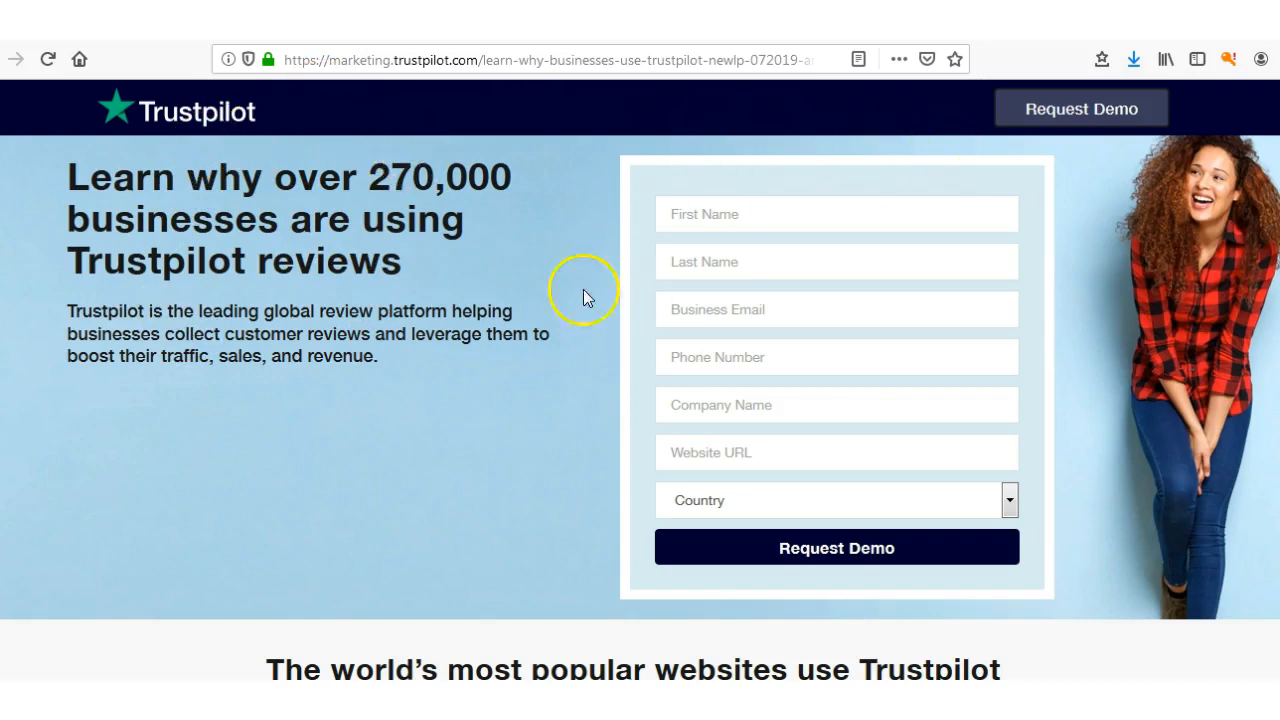
mouse_move(404, 318)
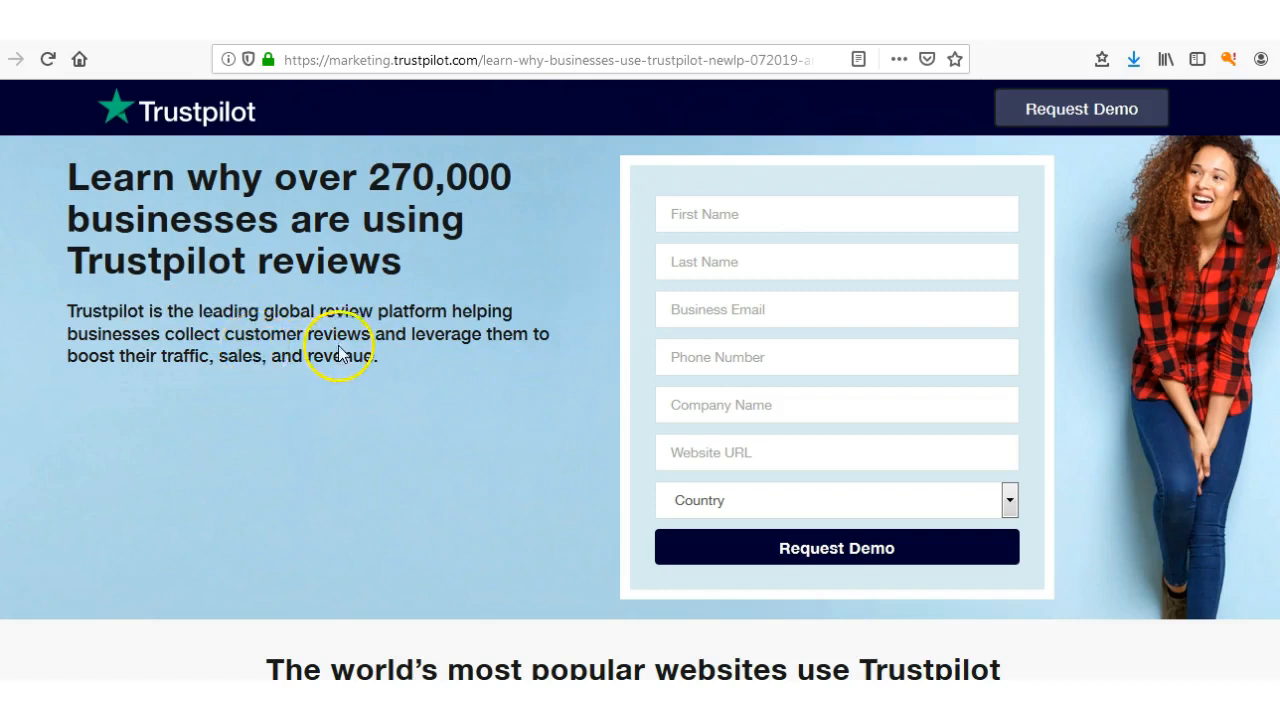
mouse_move(162, 356)
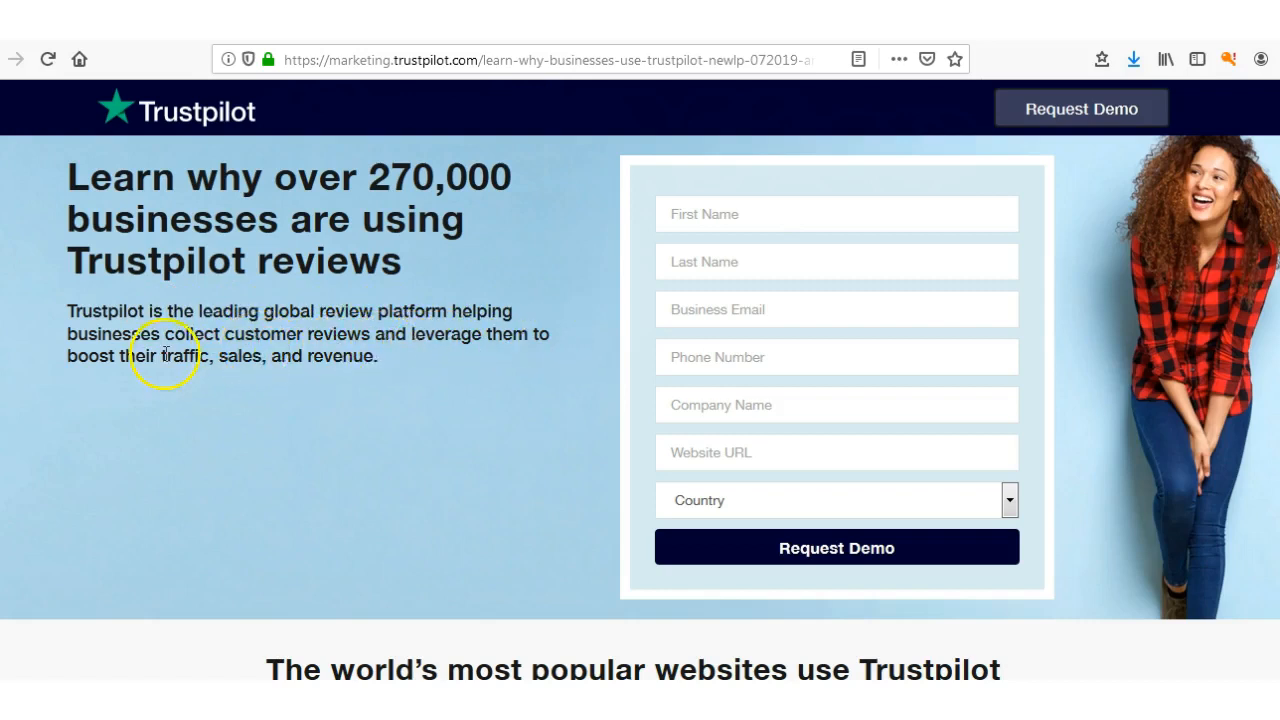
mouse_move(352, 366)
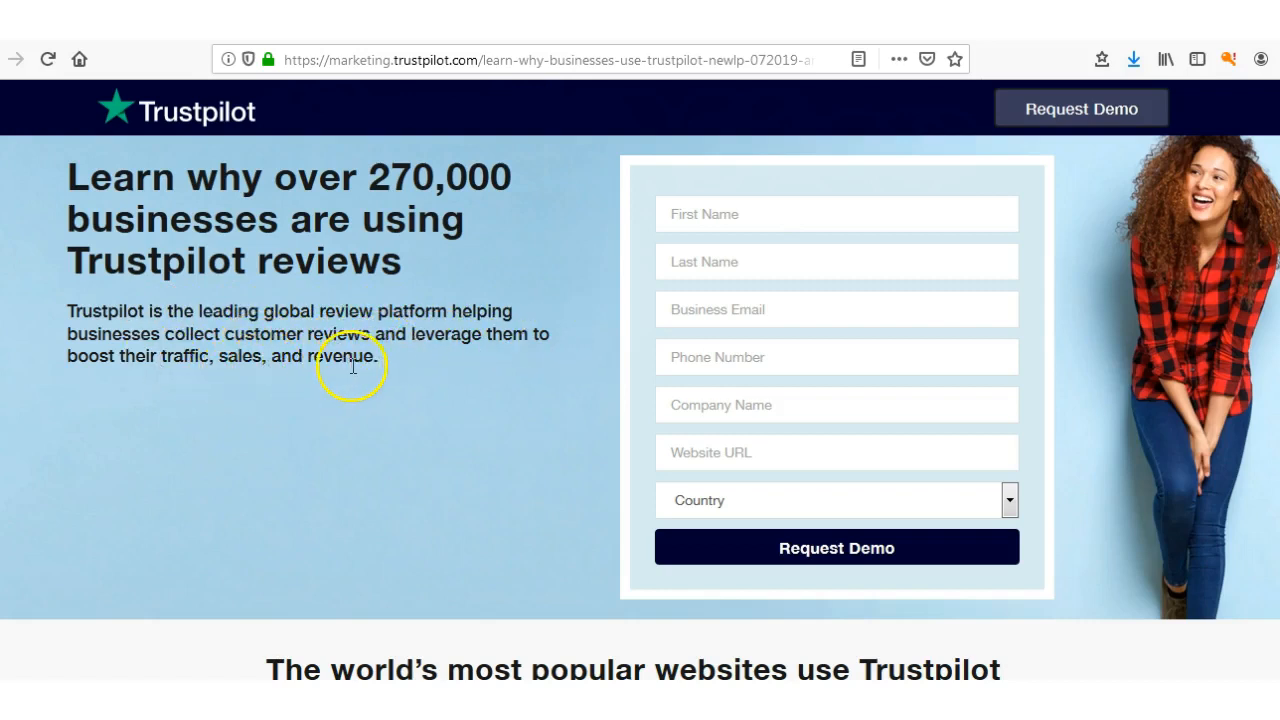
mouse_move(436, 506)
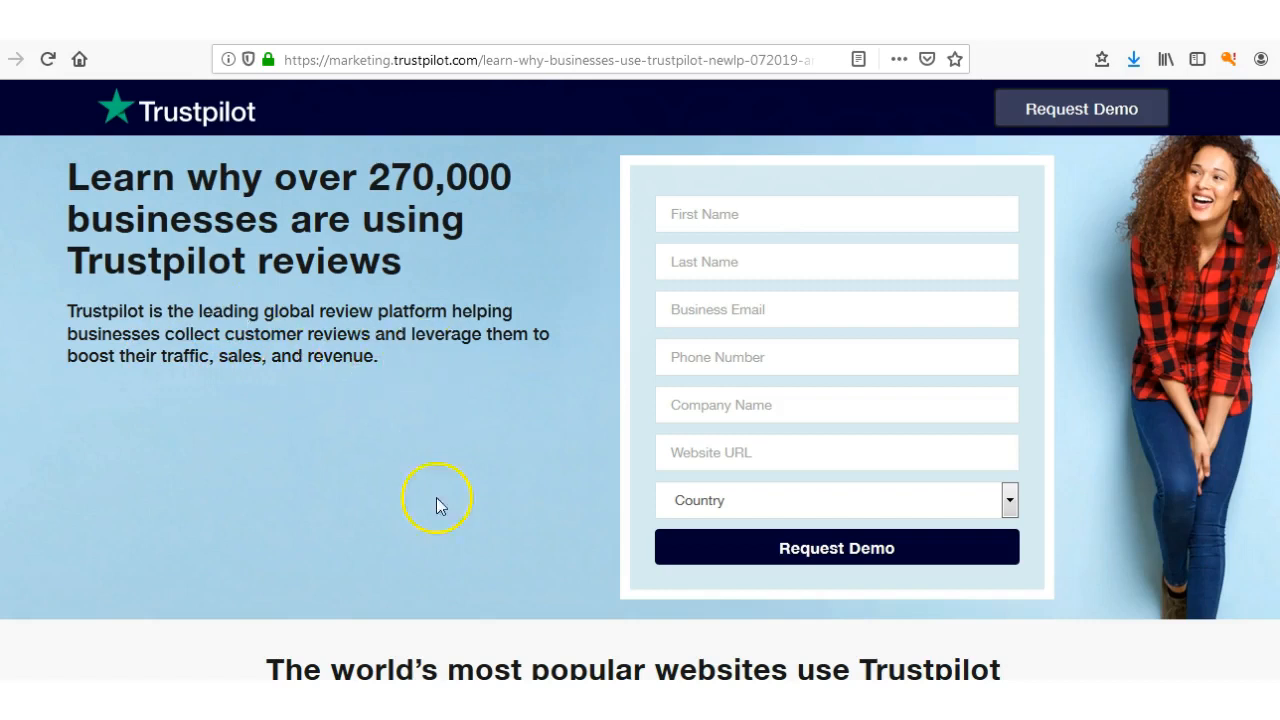
mouse_move(346, 512)
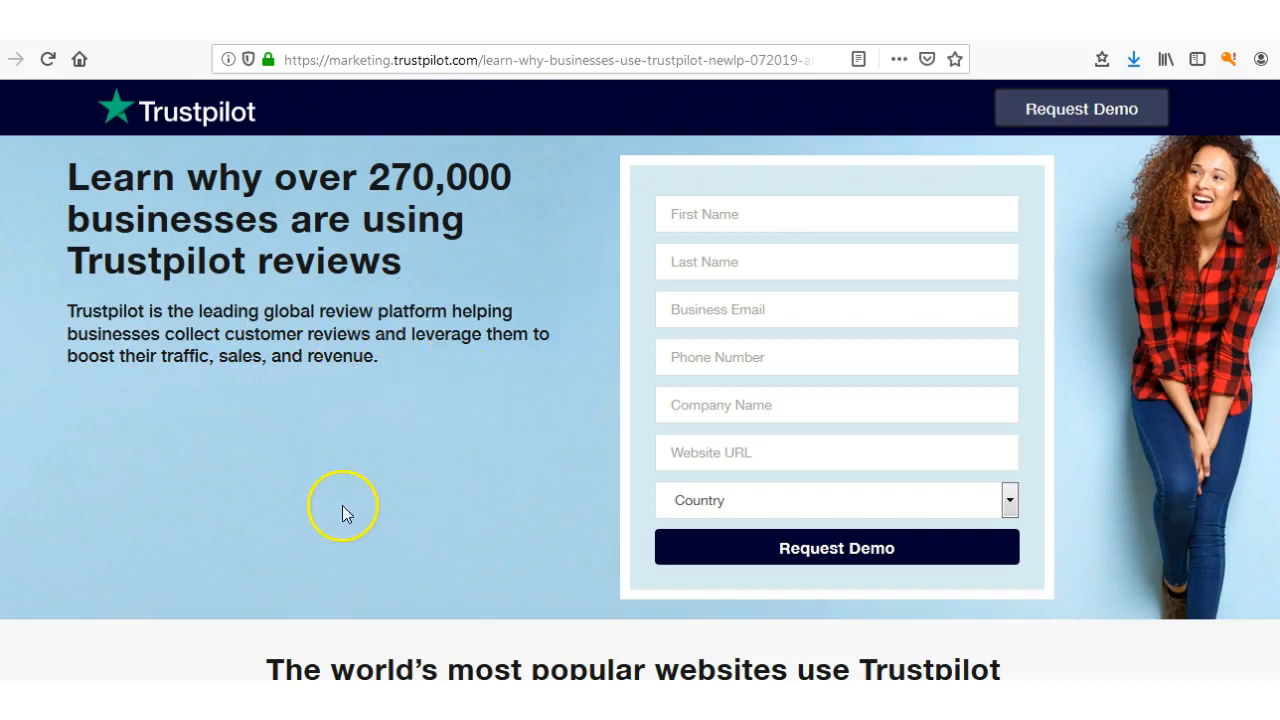
mouse_move(428, 312)
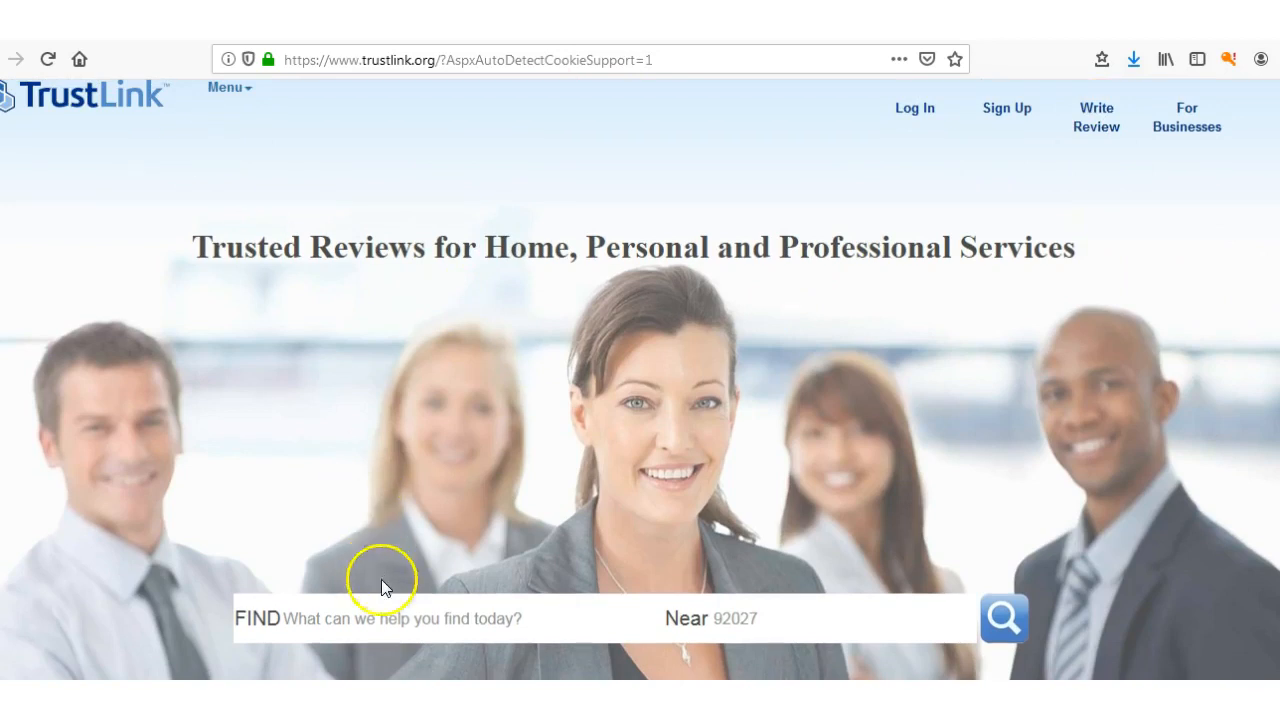
Step: Search TrustLink for 'Re' and pick Regal Assets LLC near Escondido, CA from the results
scroll("down", 3)
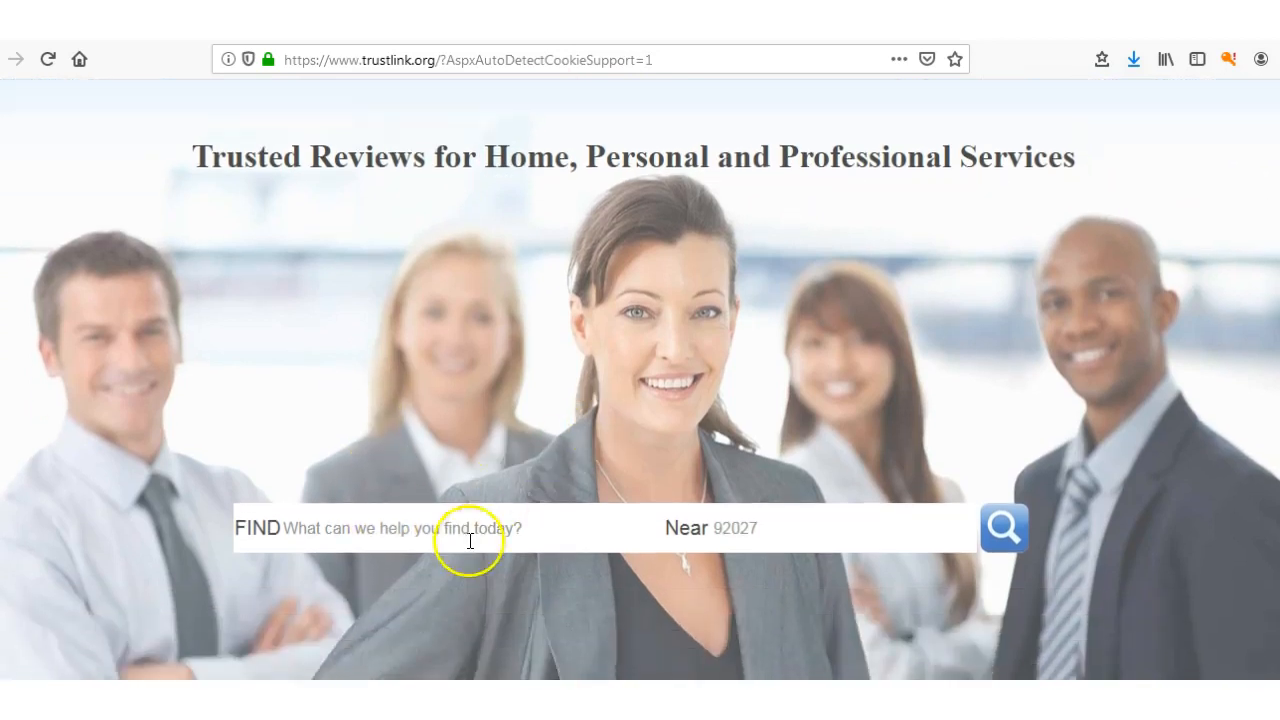
left_click(472, 544)
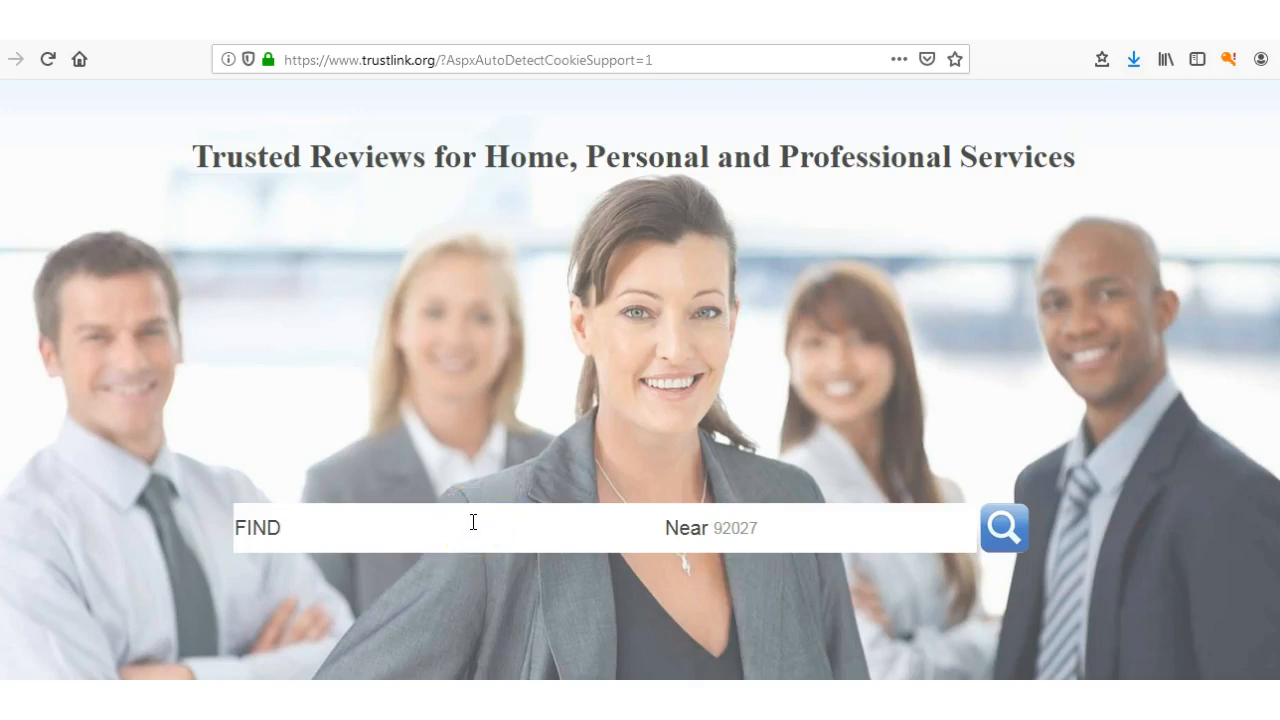
type("Regal")
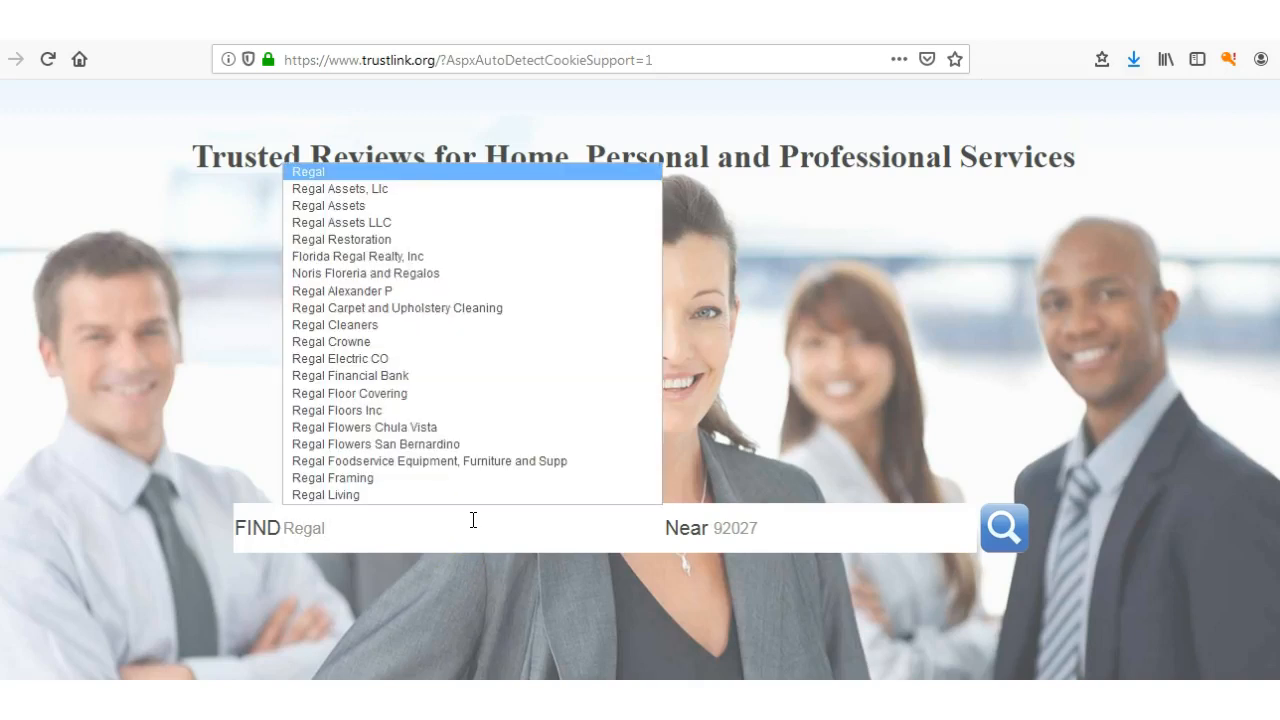
left_click(340, 222)
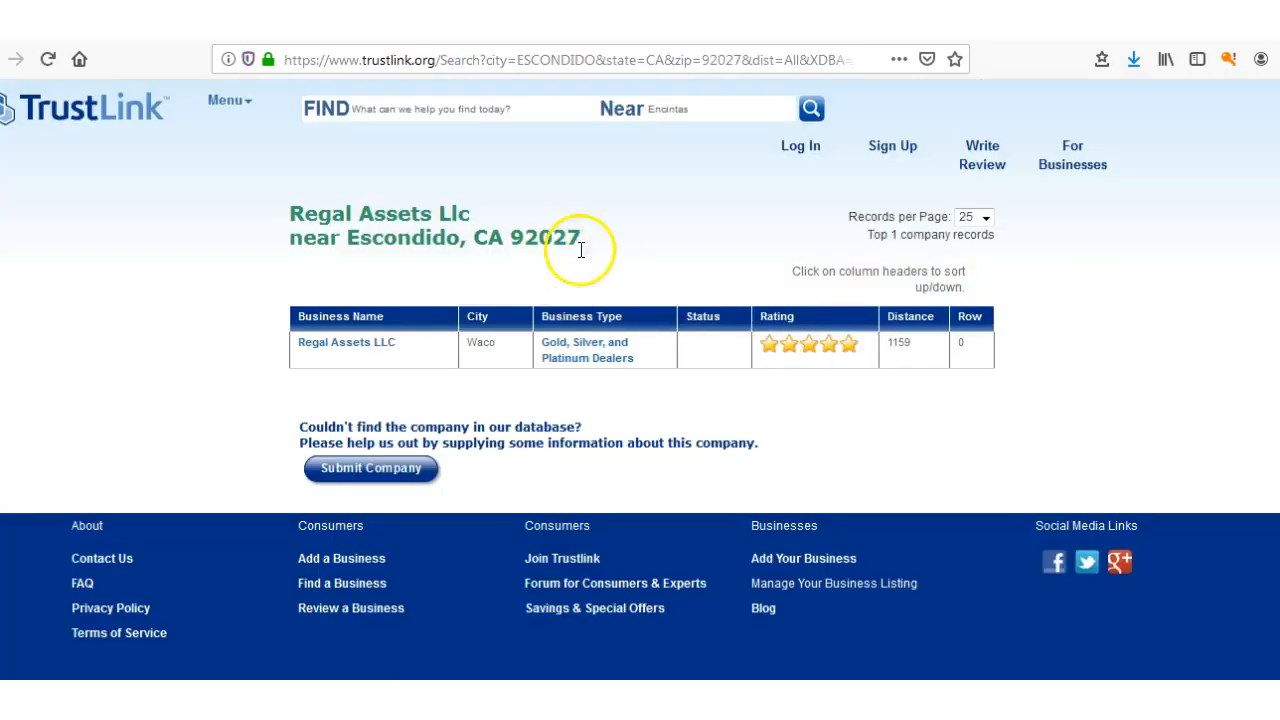
mouse_move(824, 380)
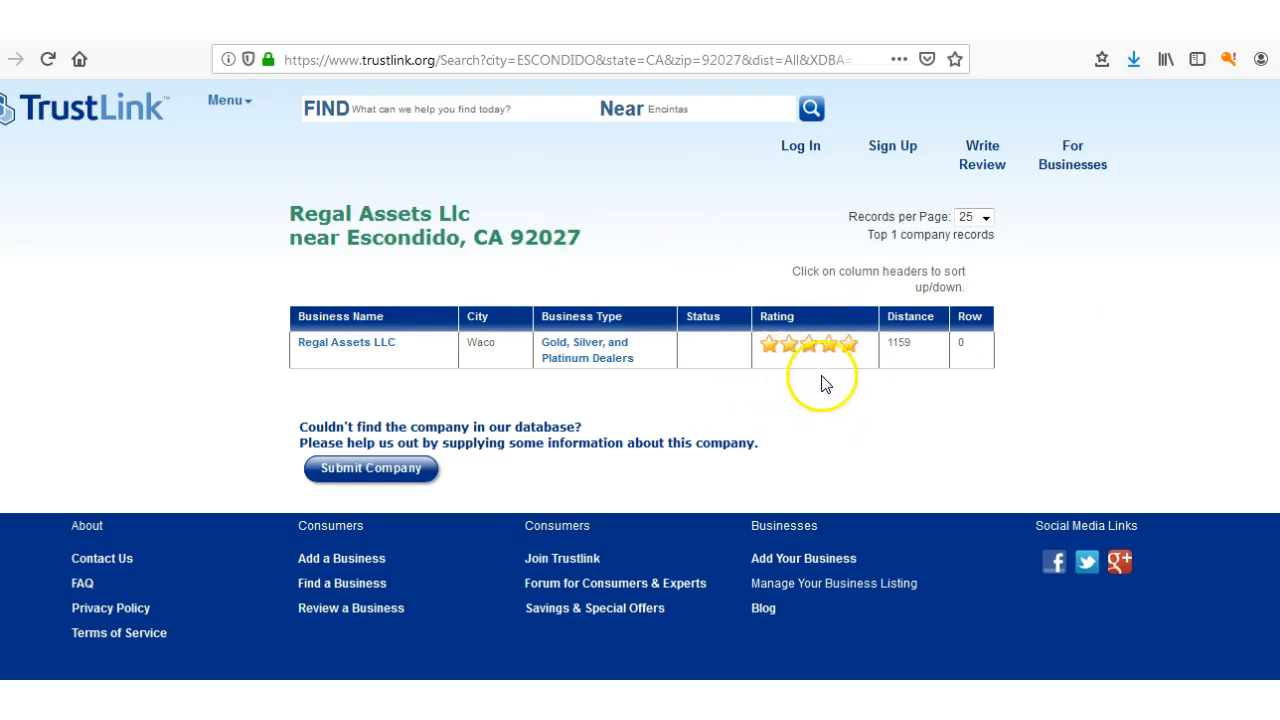
mouse_move(850, 350)
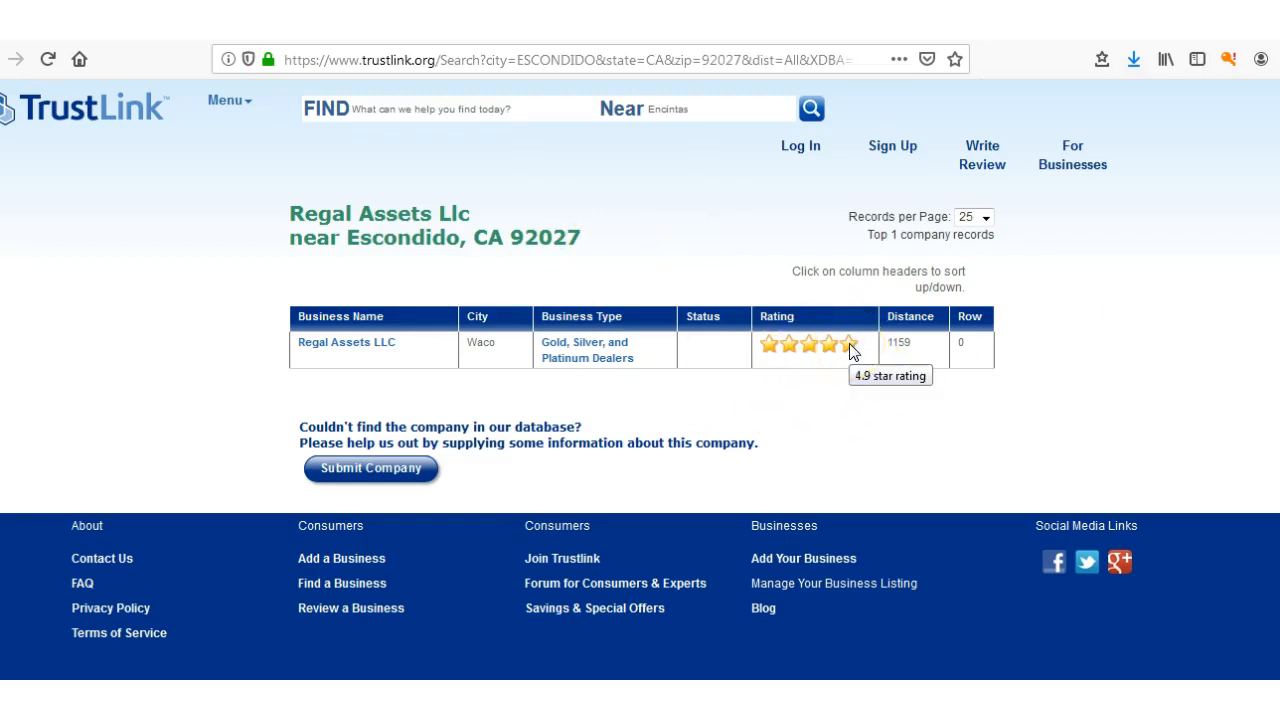
mouse_move(620, 350)
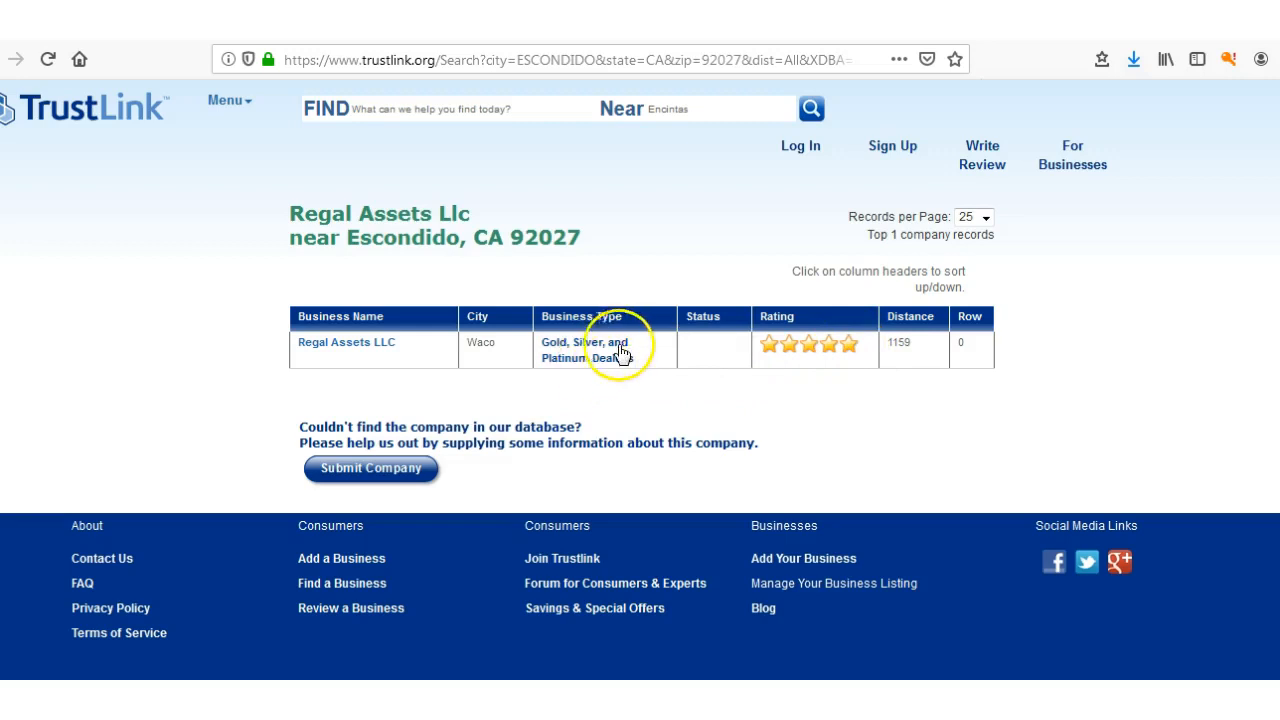
mouse_move(612, 370)
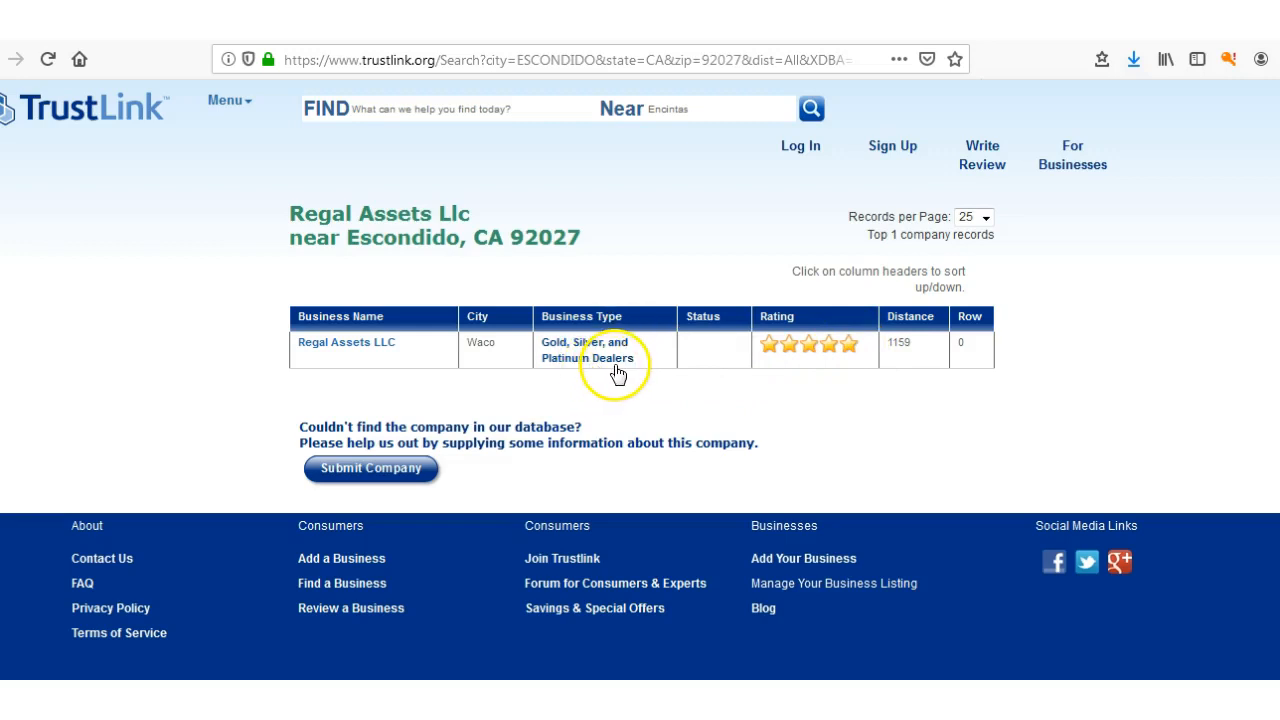
mouse_move(602, 388)
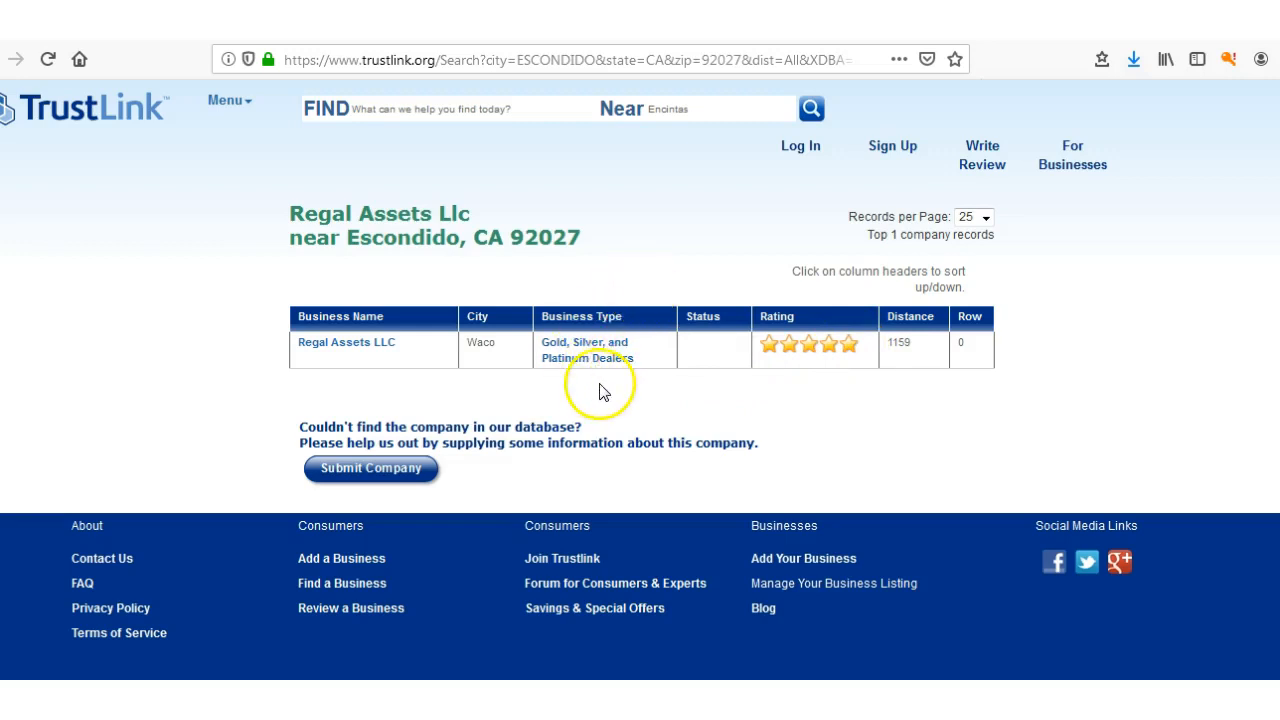
mouse_move(616, 296)
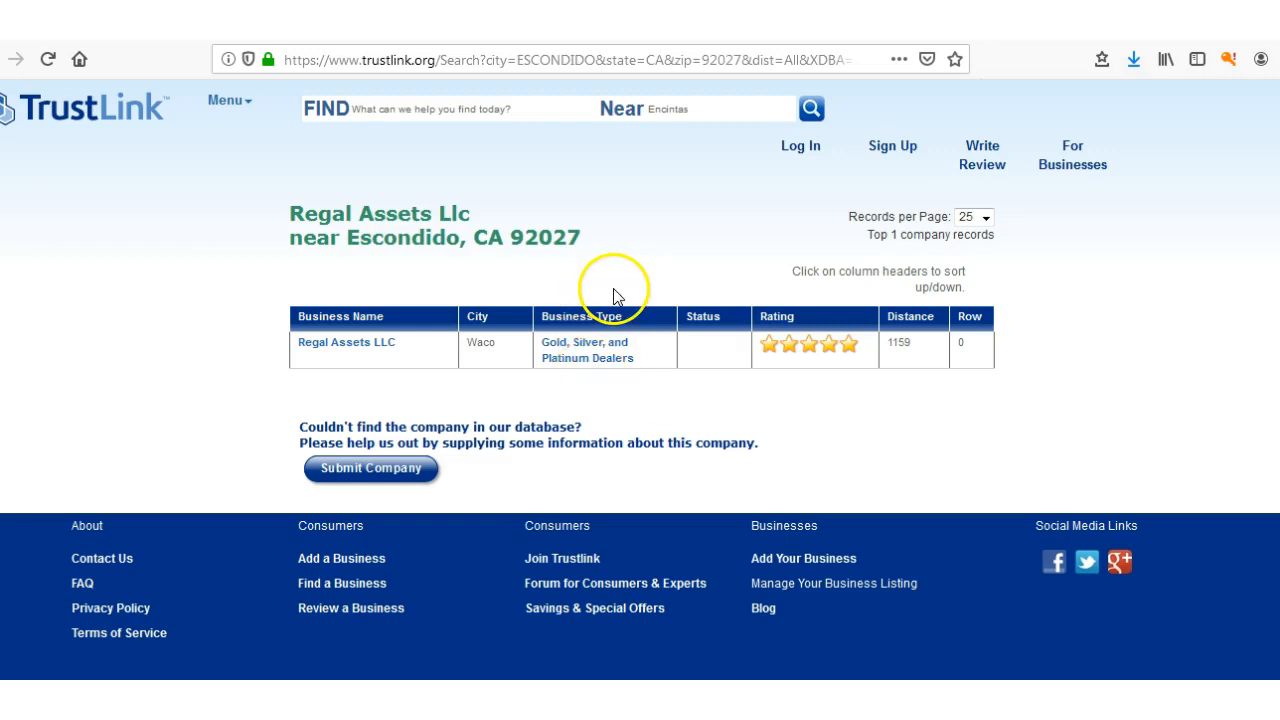
mouse_move(624, 376)
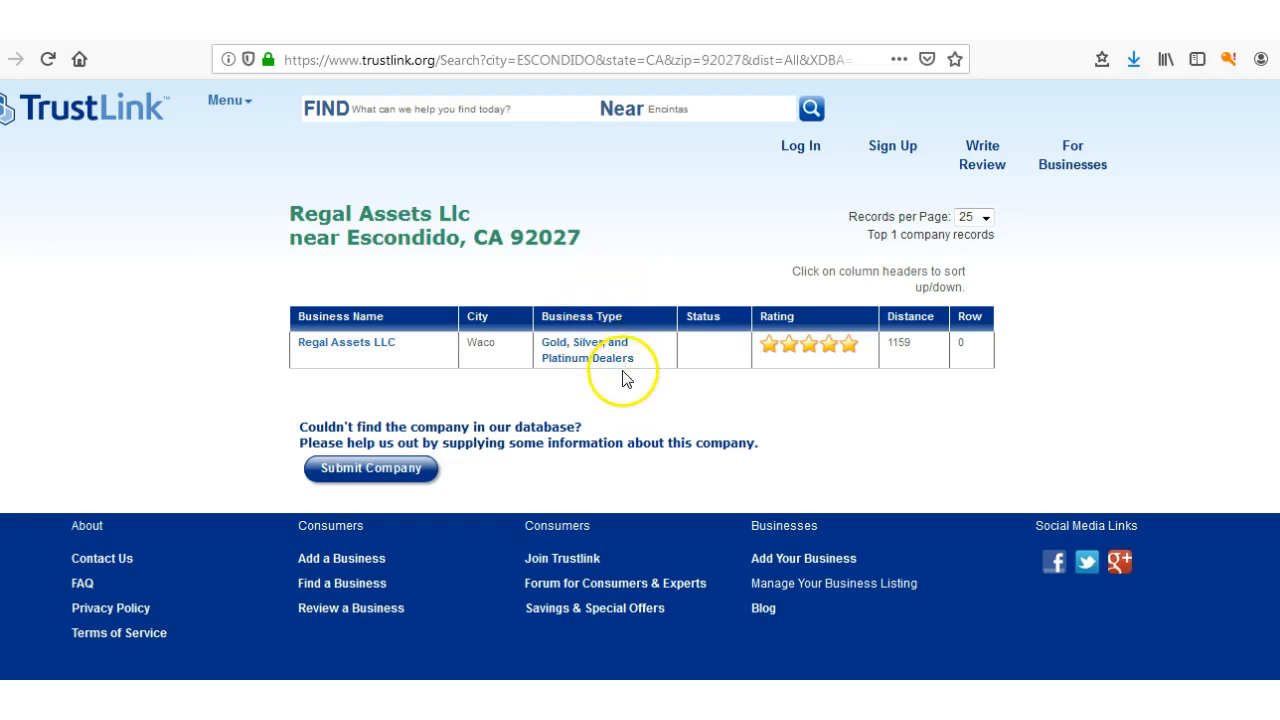
mouse_move(628, 364)
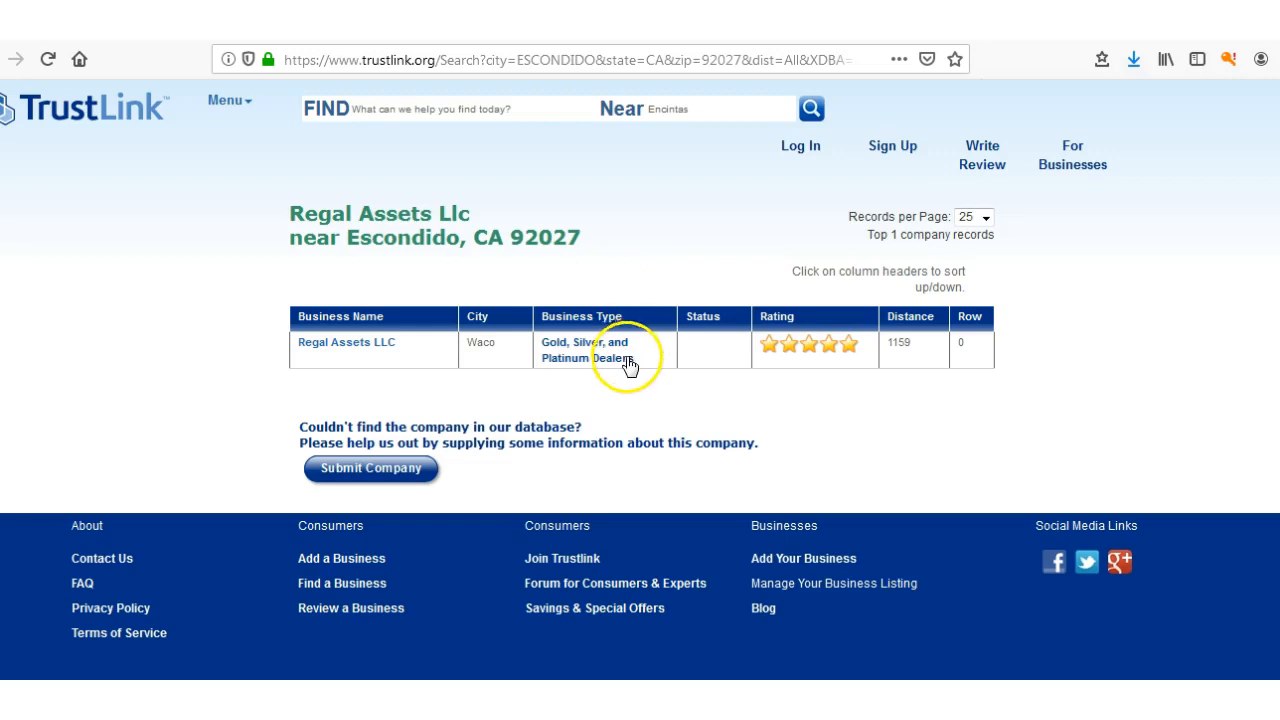
mouse_move(368, 228)
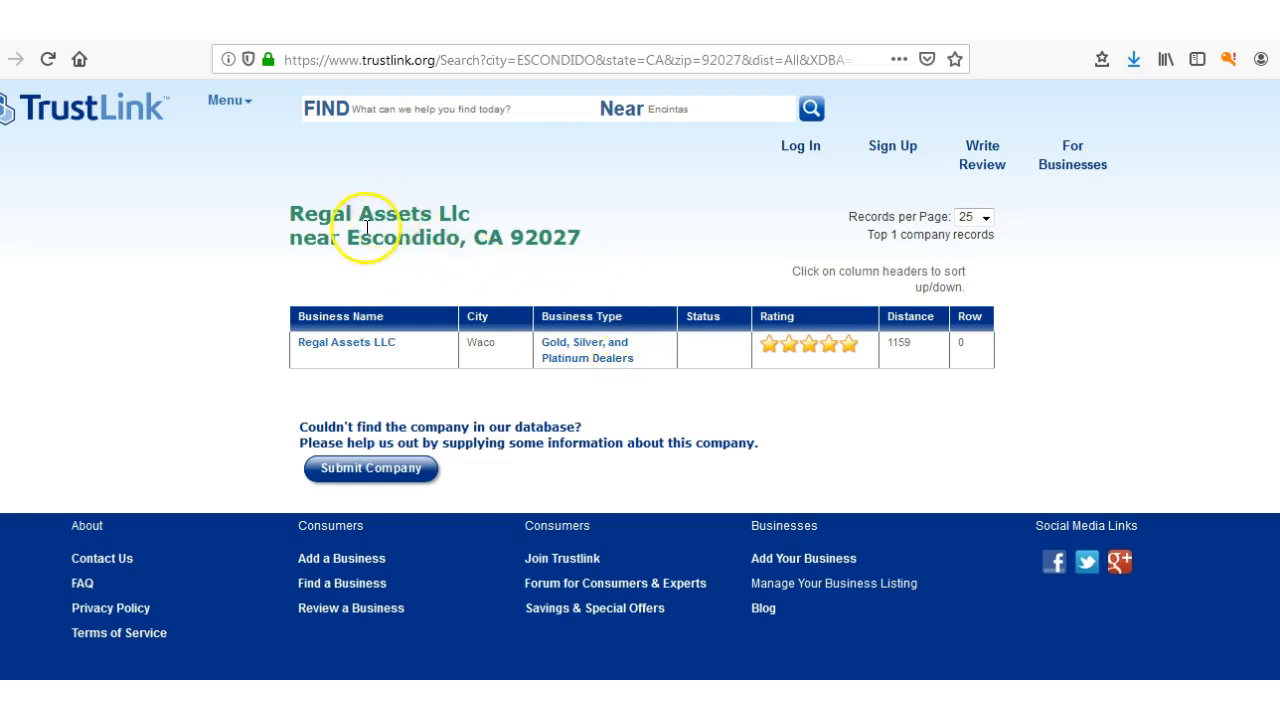
mouse_move(456, 388)
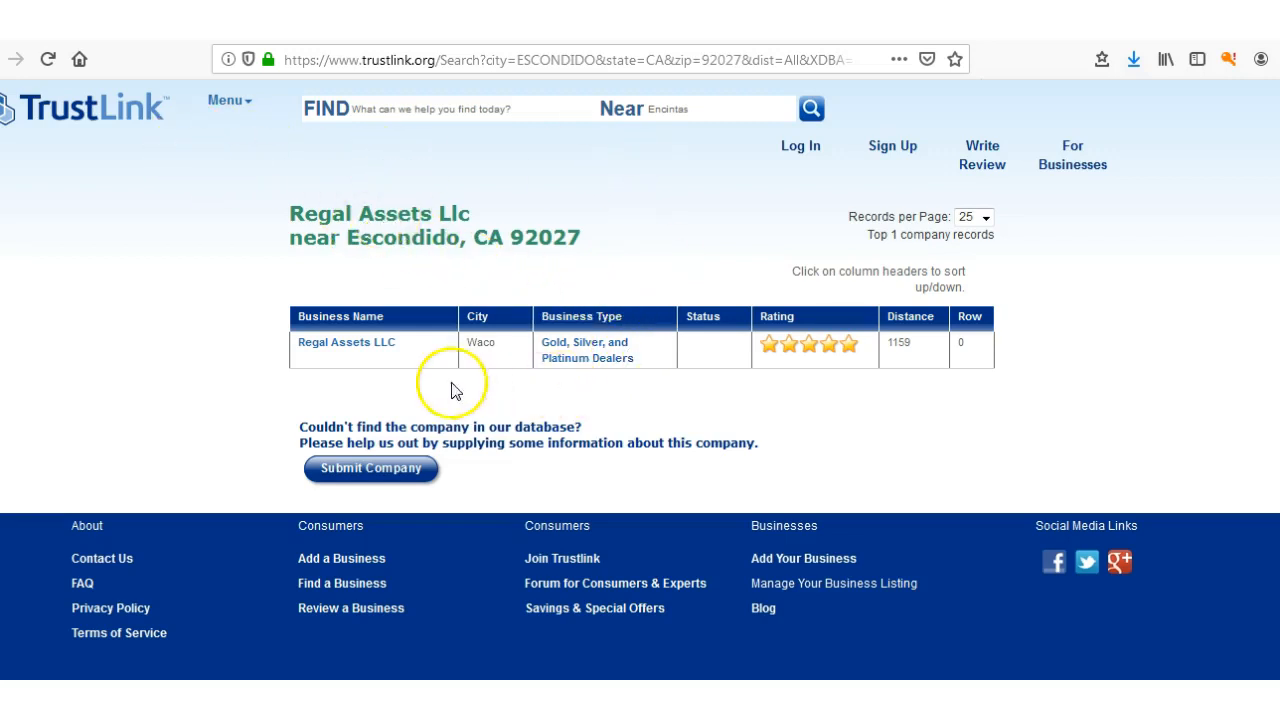
mouse_move(616, 250)
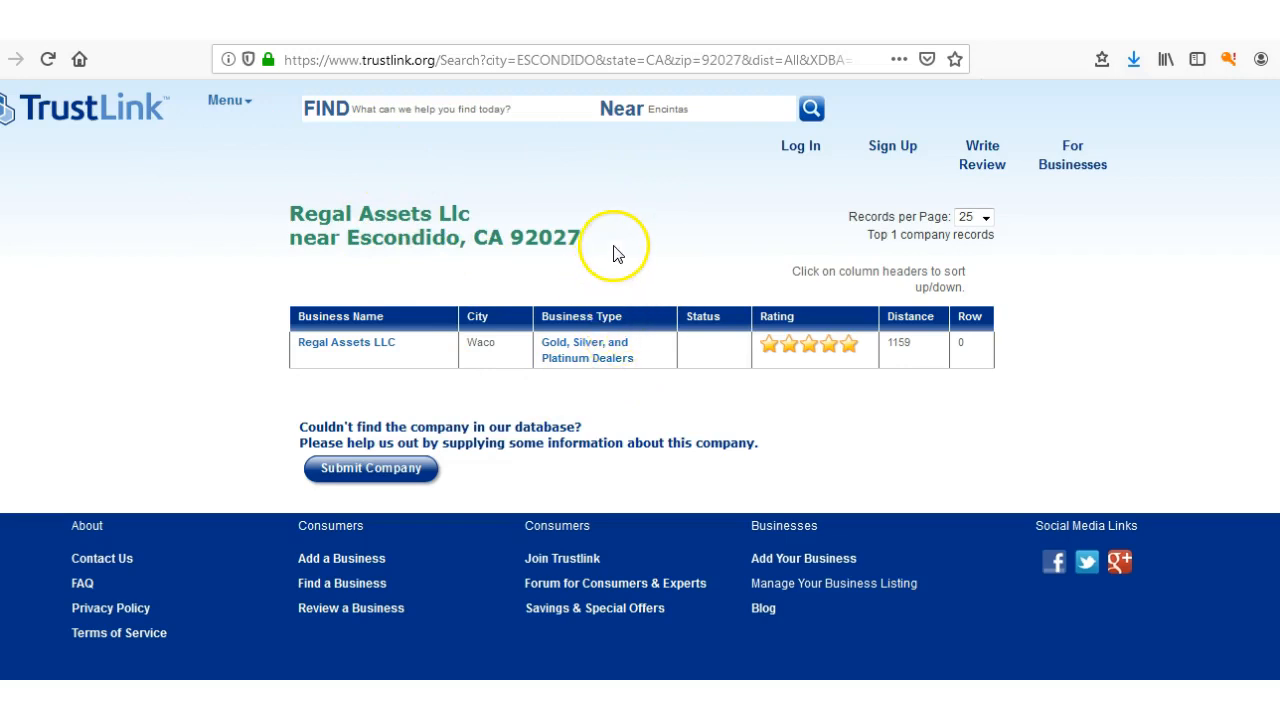
mouse_move(584, 344)
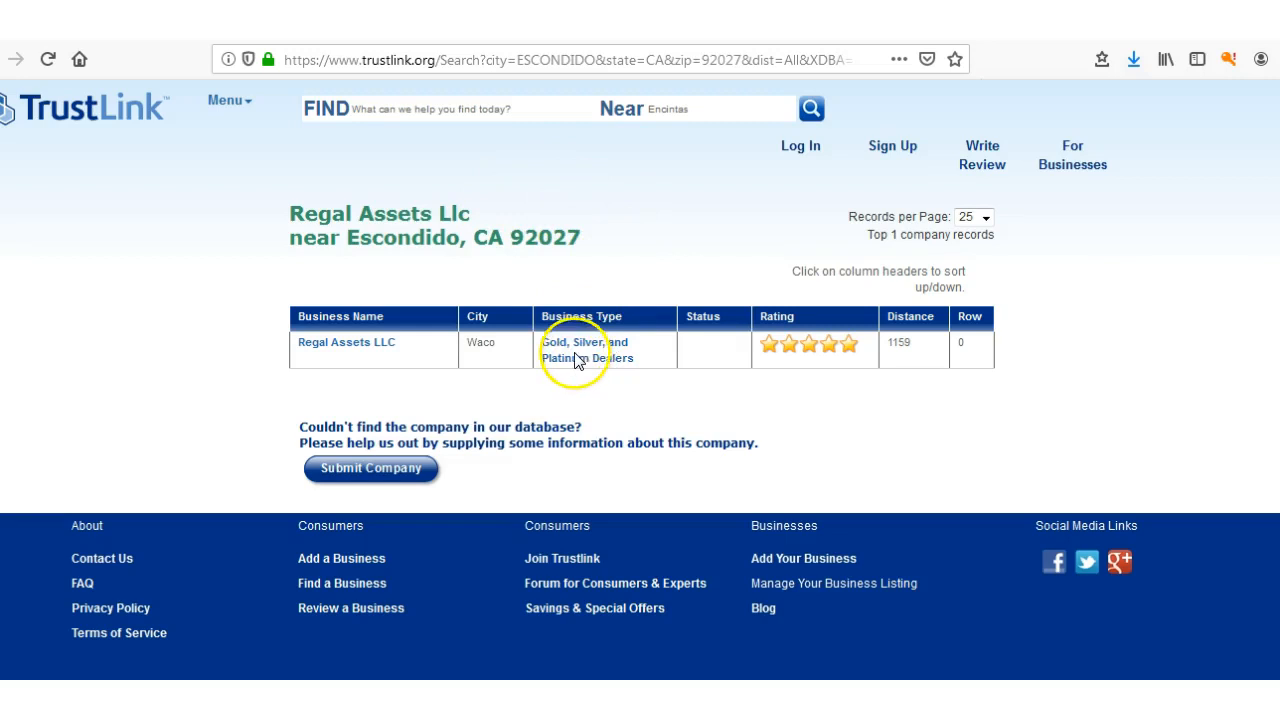
mouse_move(626, 336)
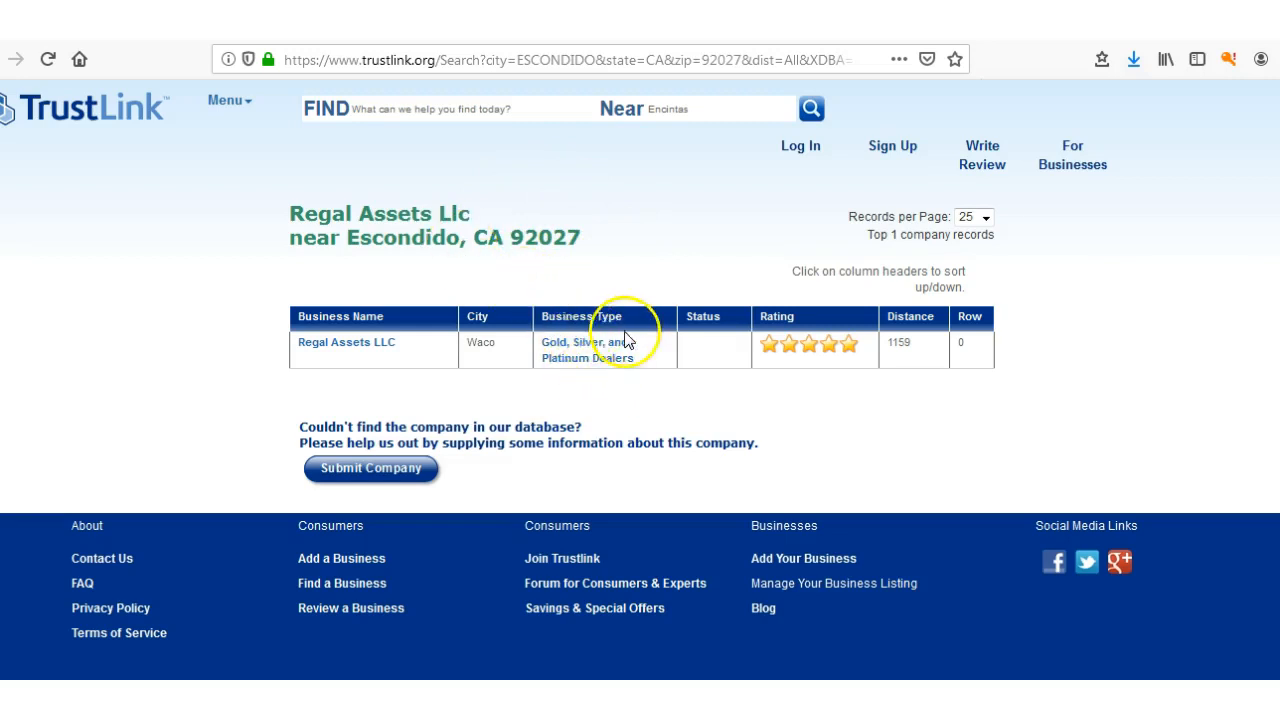
mouse_move(588, 362)
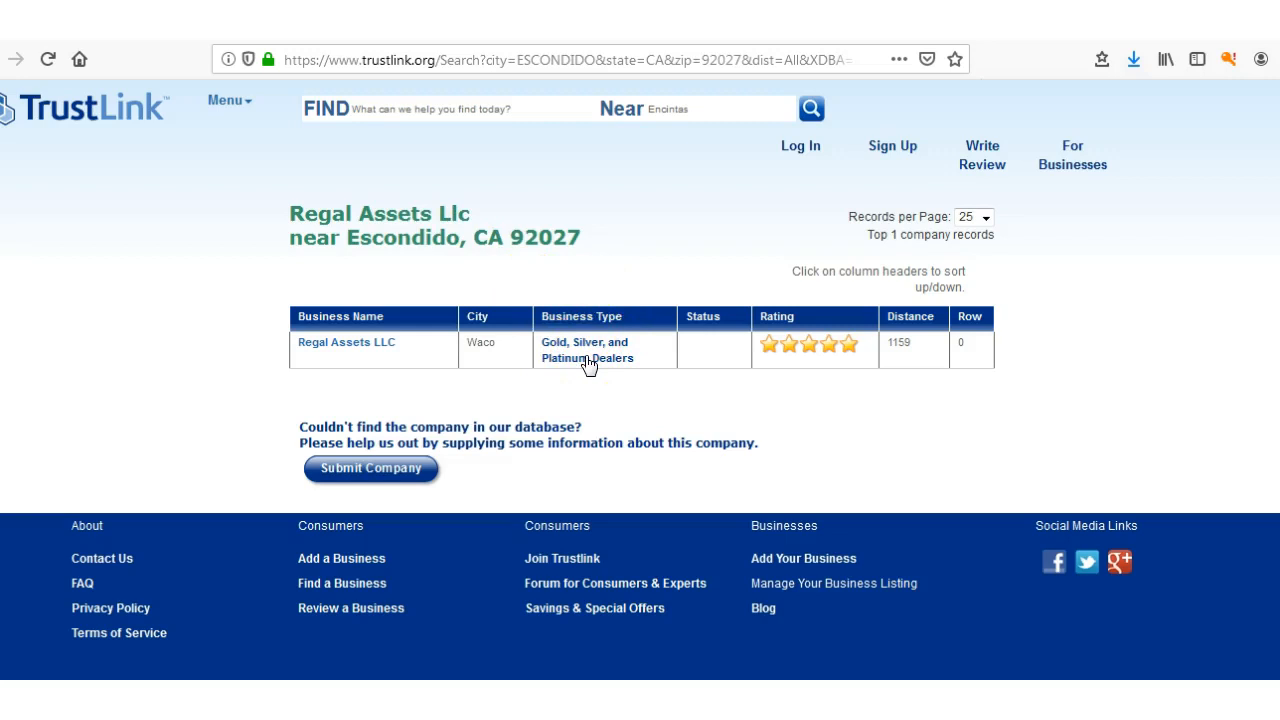
mouse_move(592, 388)
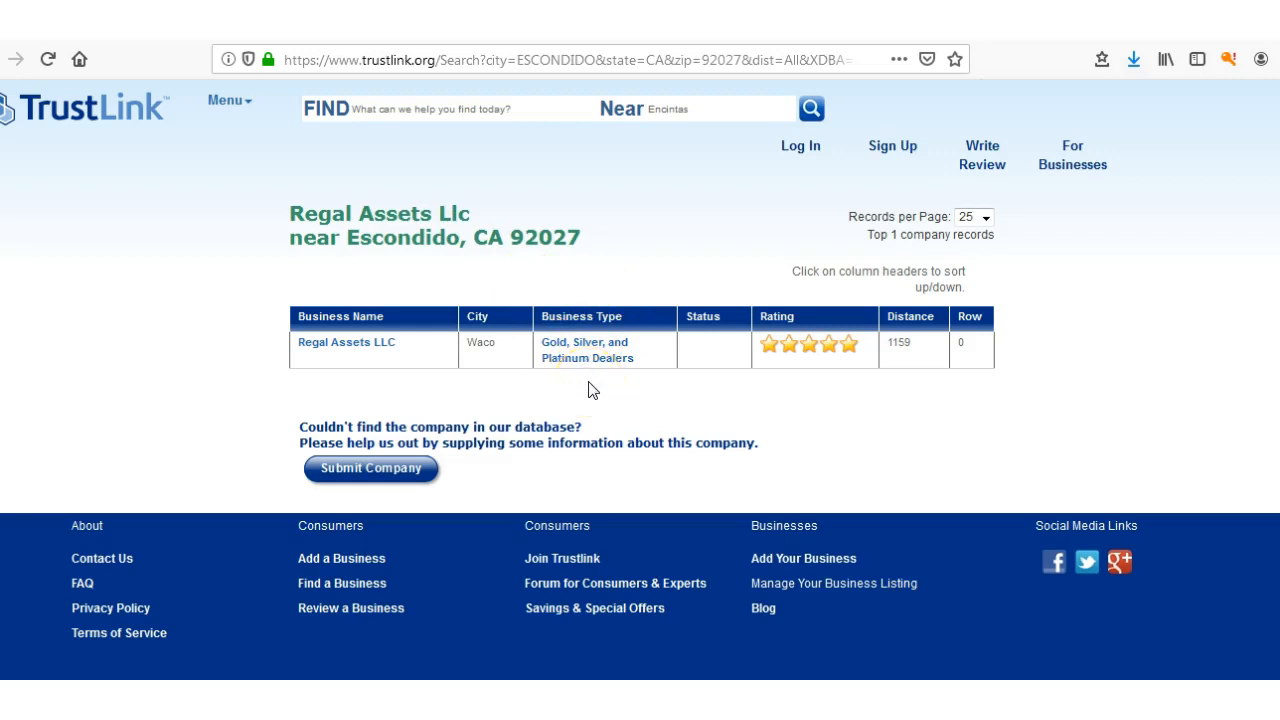
mouse_move(622, 380)
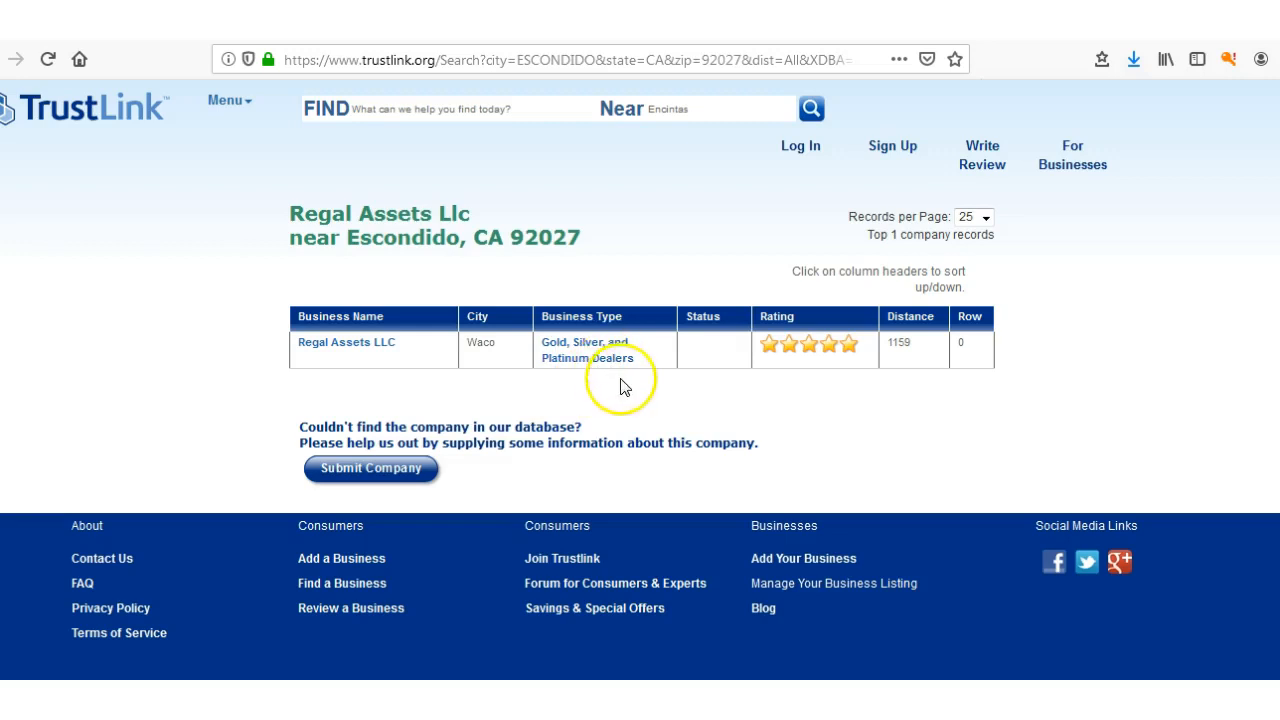
mouse_move(584, 284)
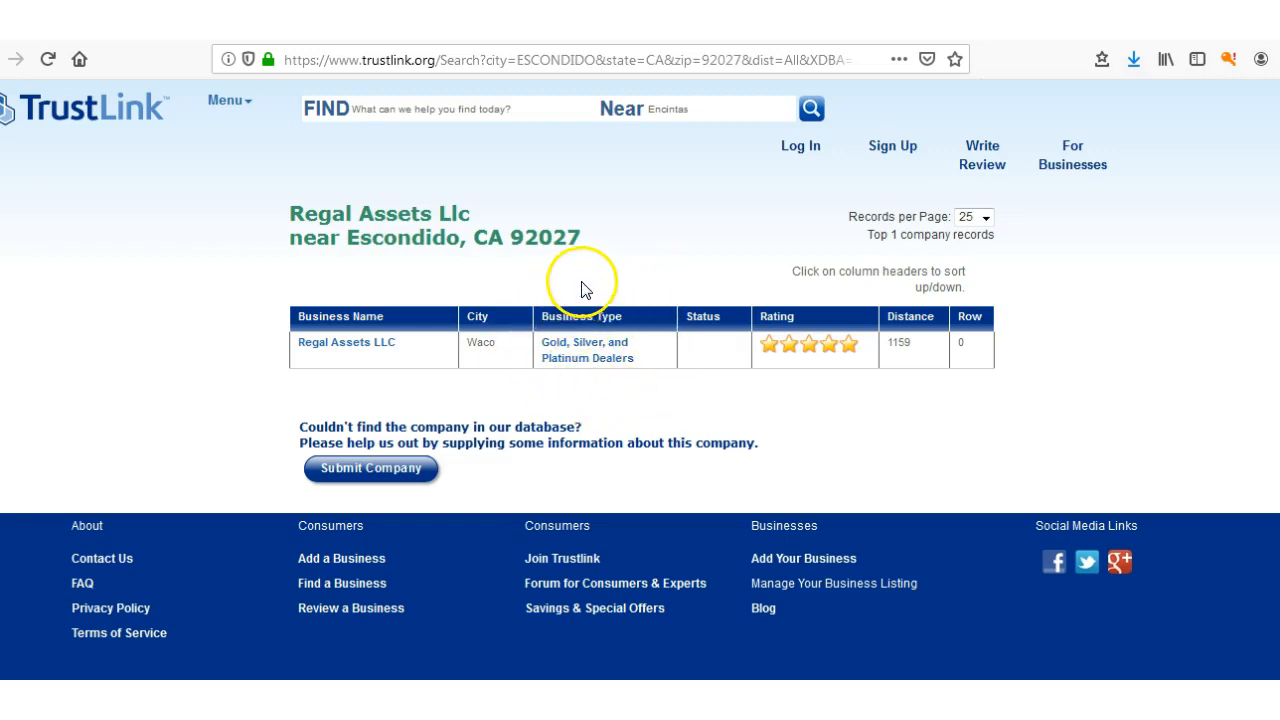
mouse_move(552, 294)
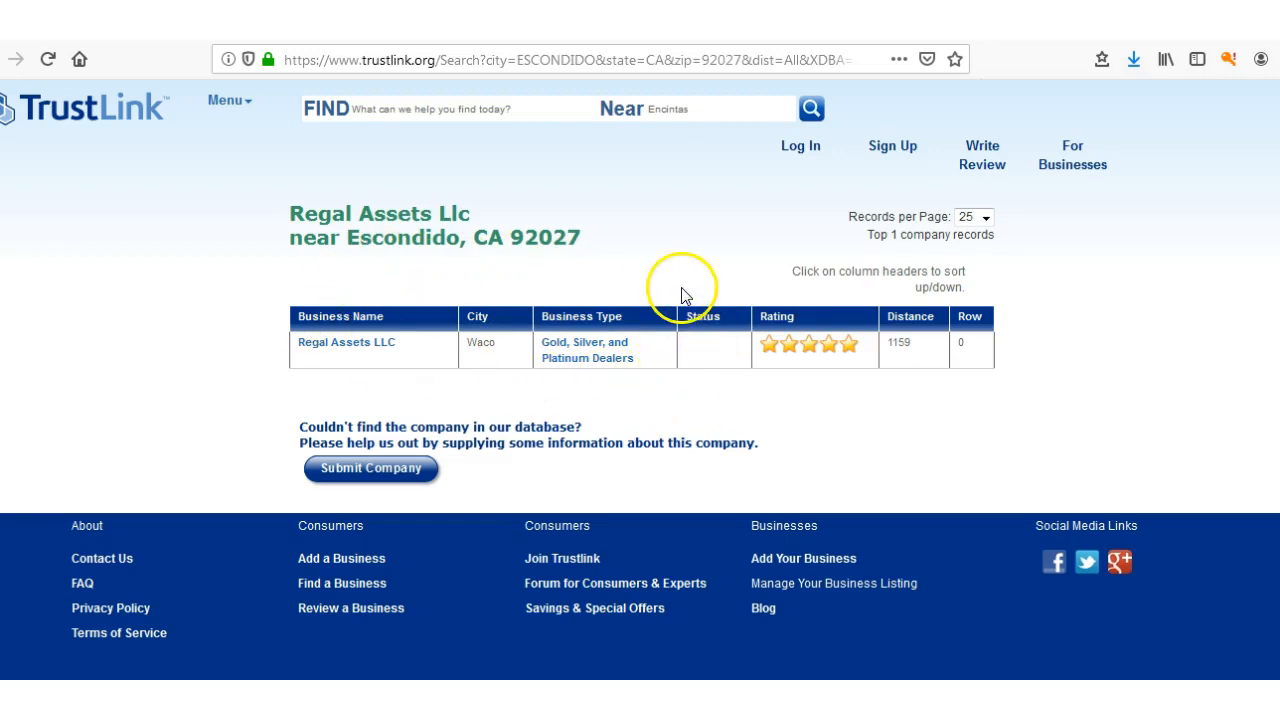
mouse_move(624, 292)
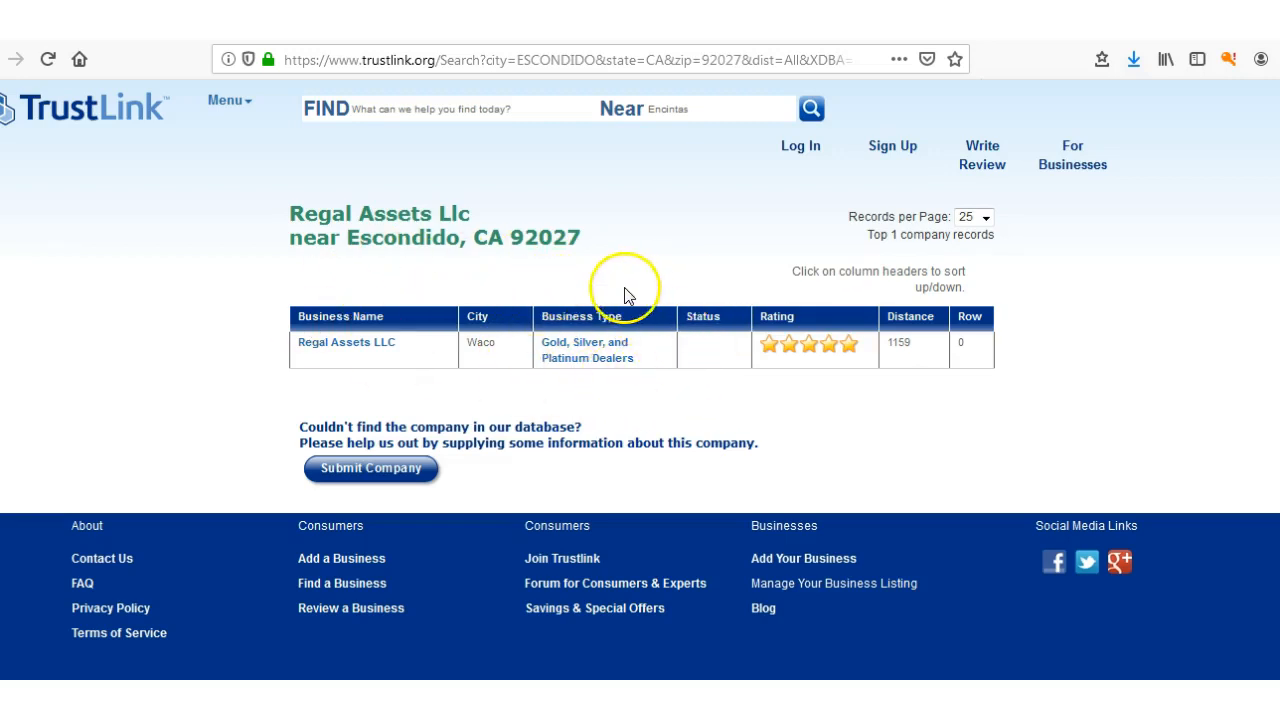
mouse_move(540, 350)
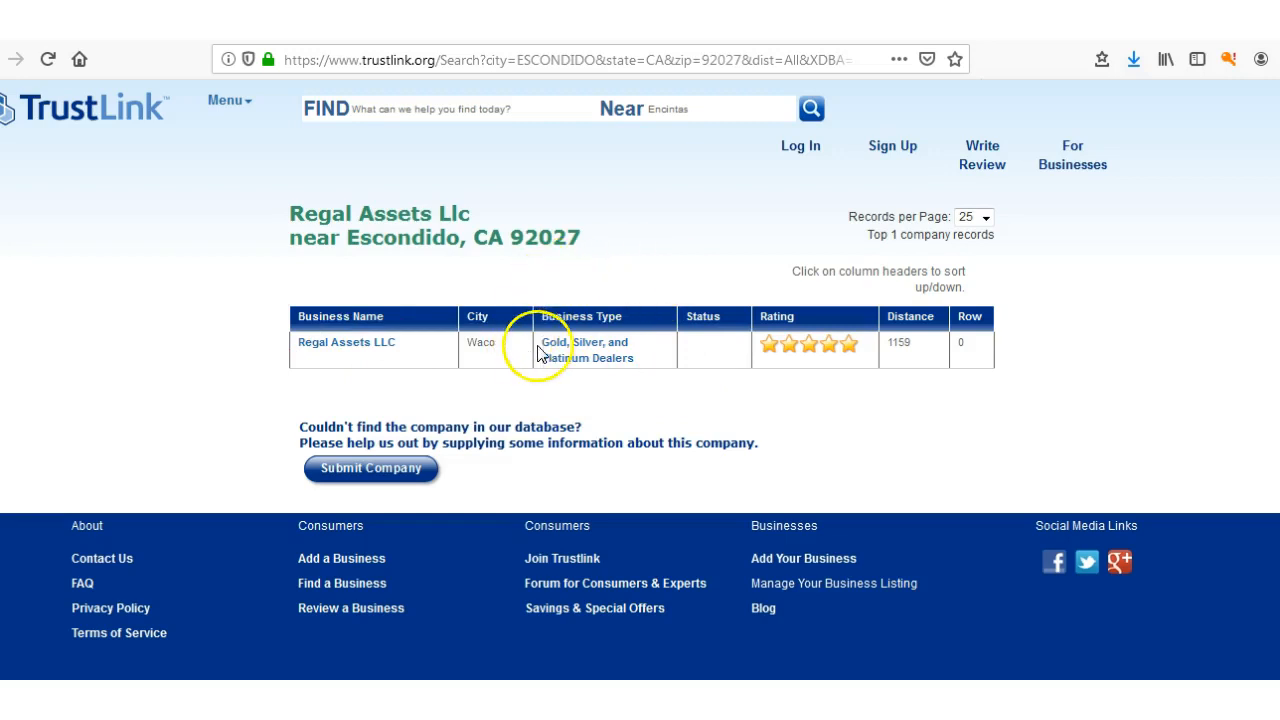
mouse_move(184, 110)
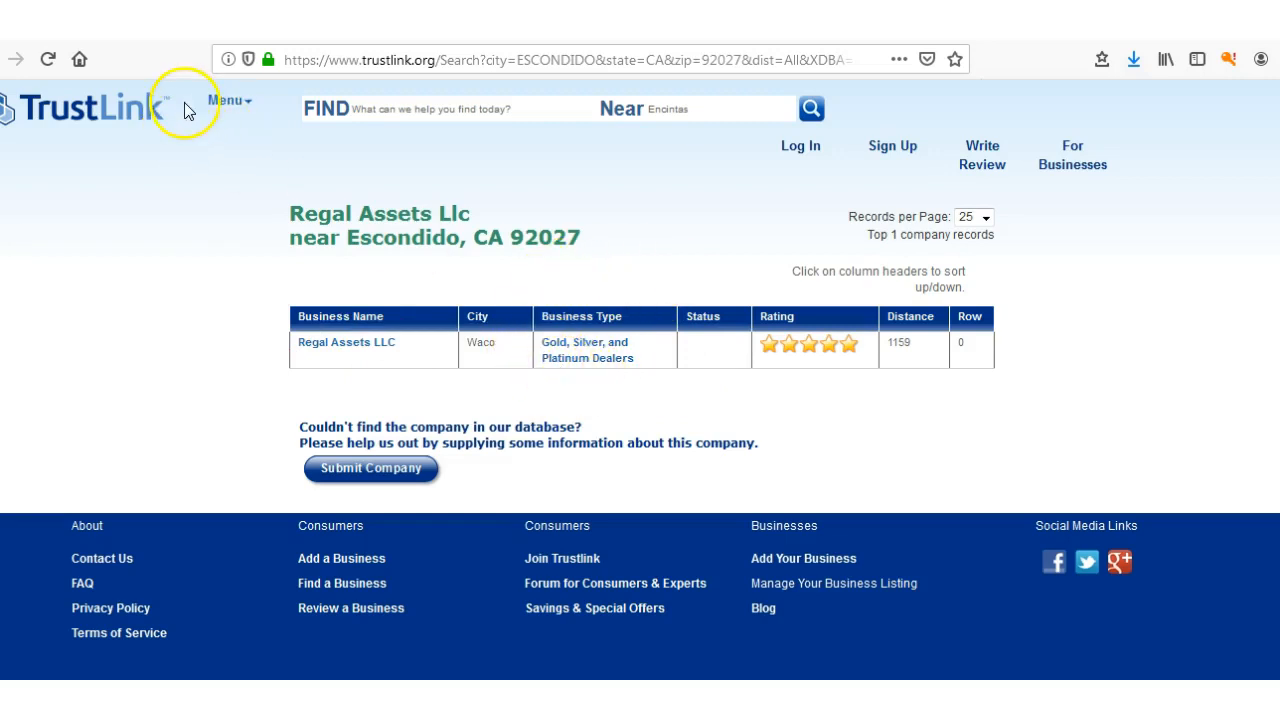
mouse_move(428, 274)
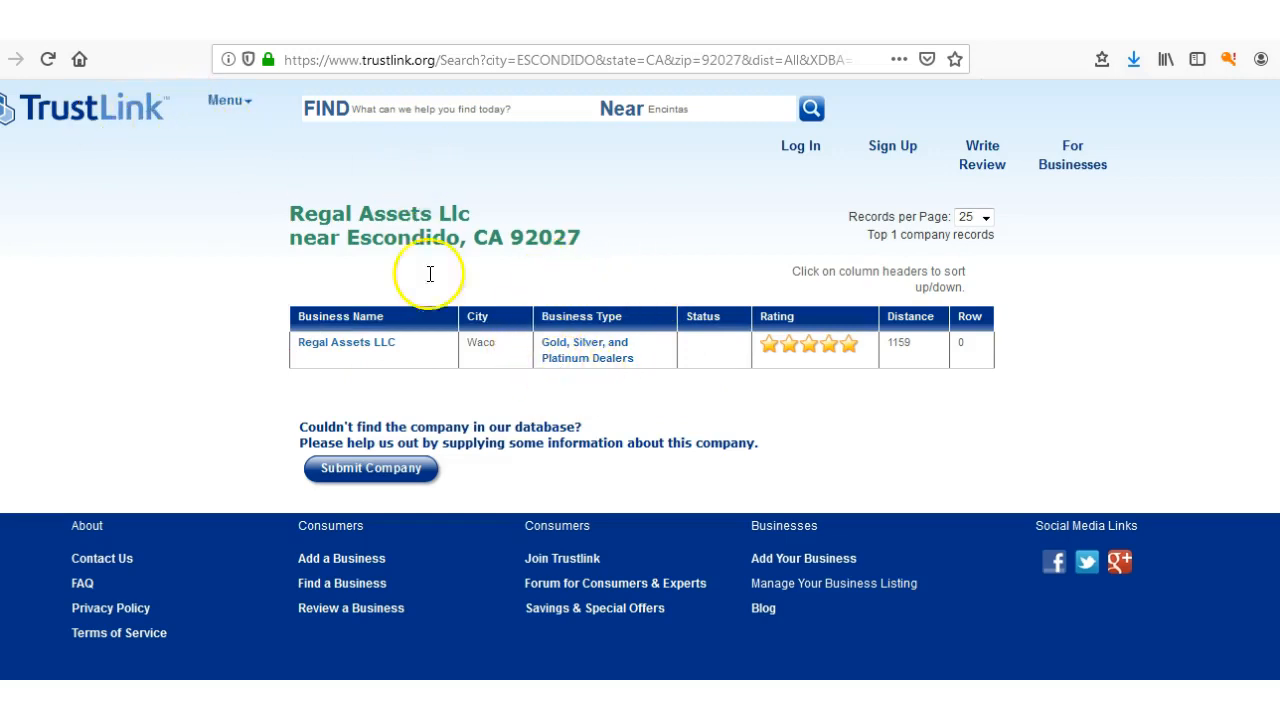
mouse_move(368, 348)
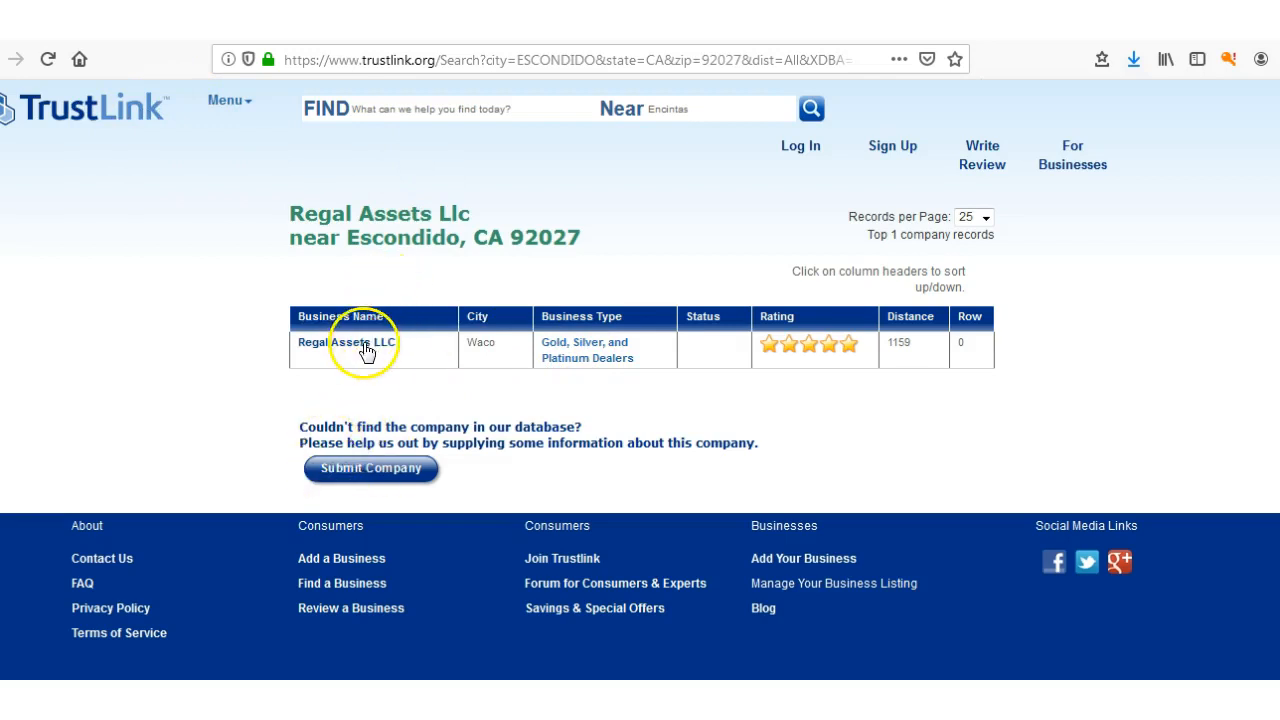
mouse_move(344, 348)
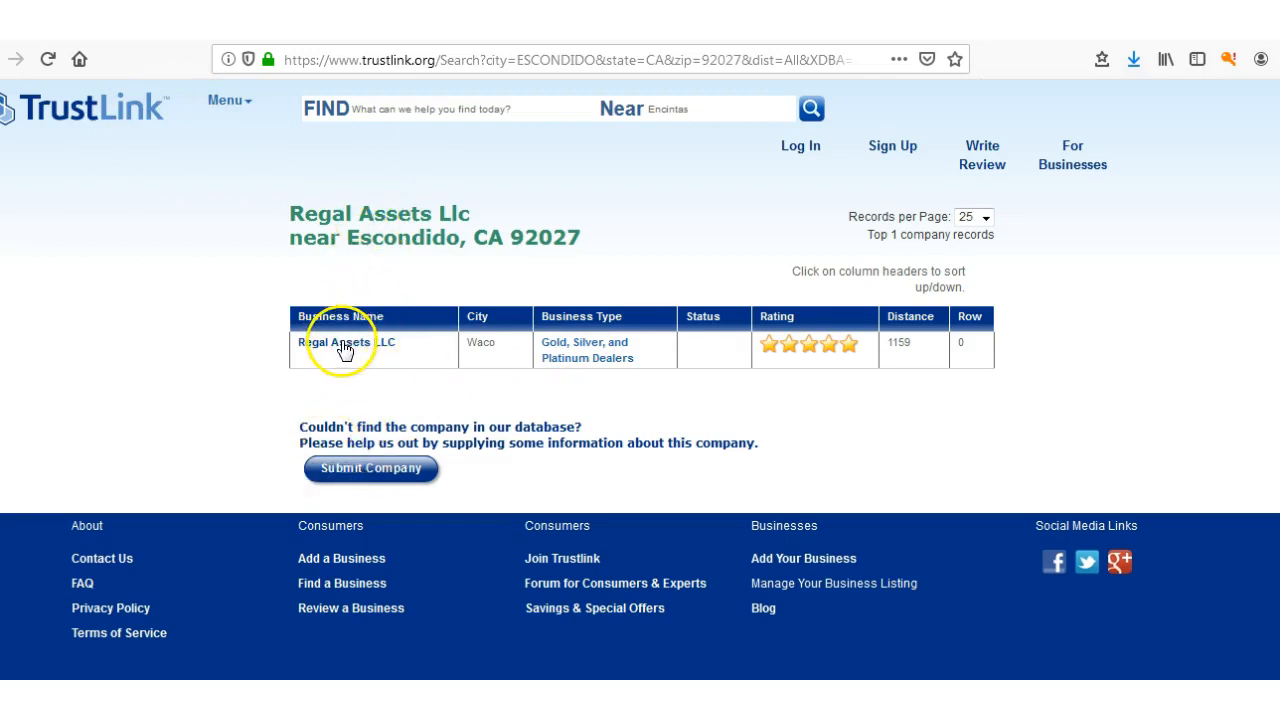
mouse_move(668, 358)
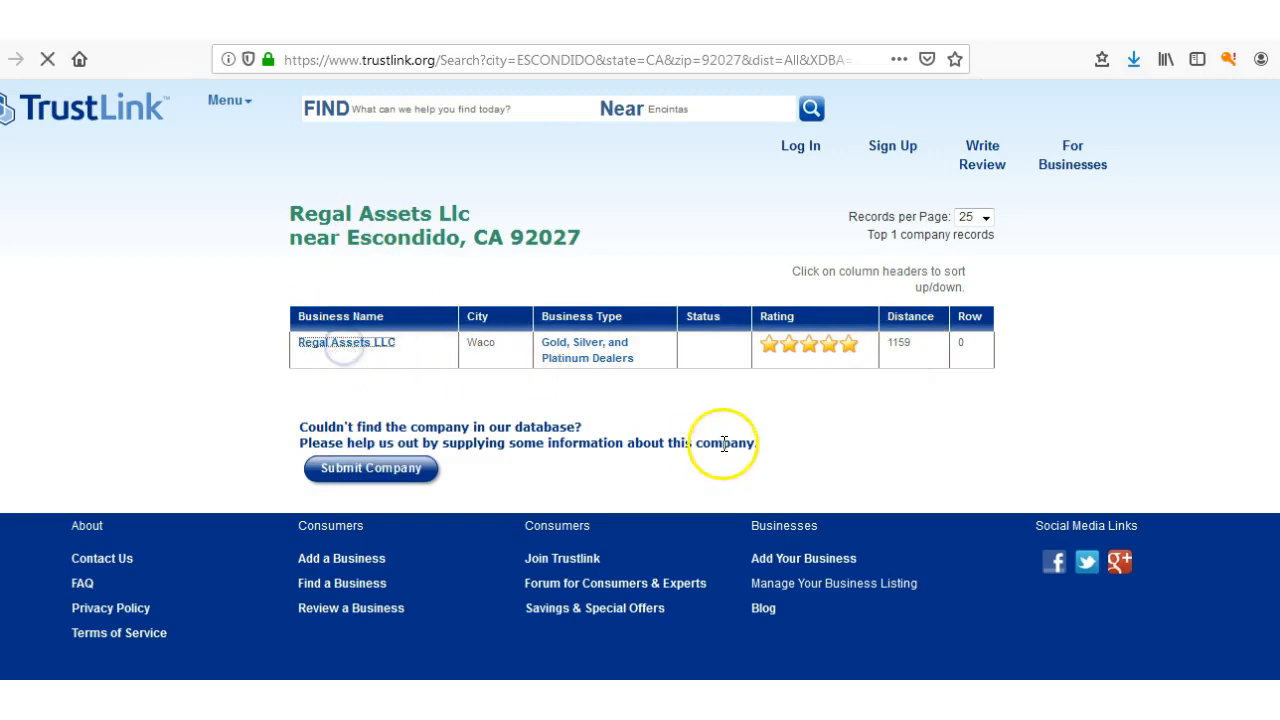
mouse_move(378, 184)
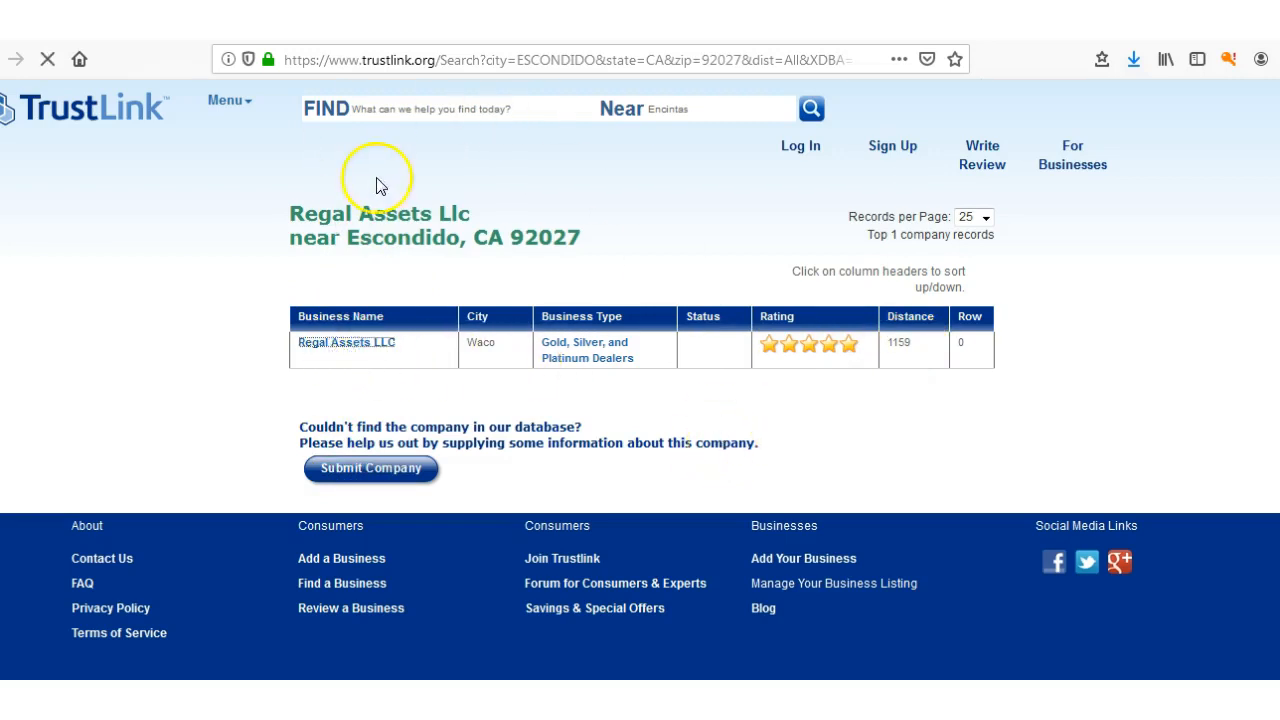
Step: Open the Regal Assets LLC review page with its five-star rating from 1069 reviews
left_click(346, 342)
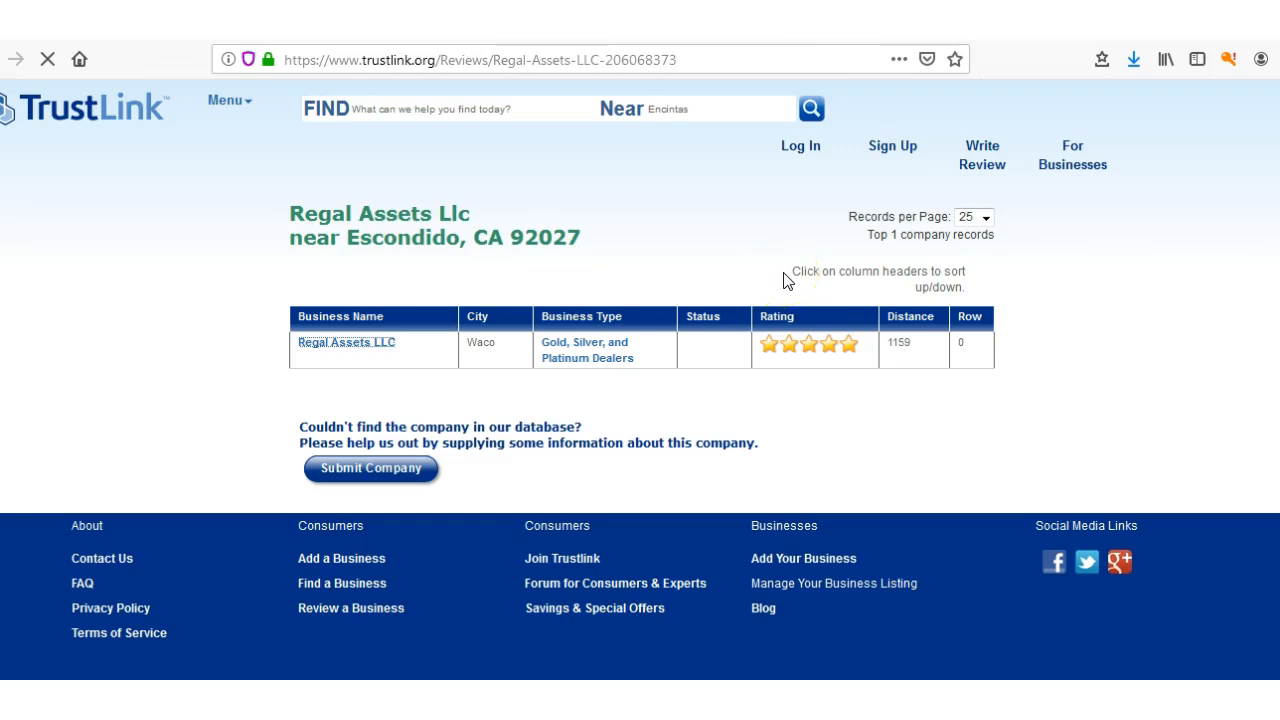
left_click(346, 342)
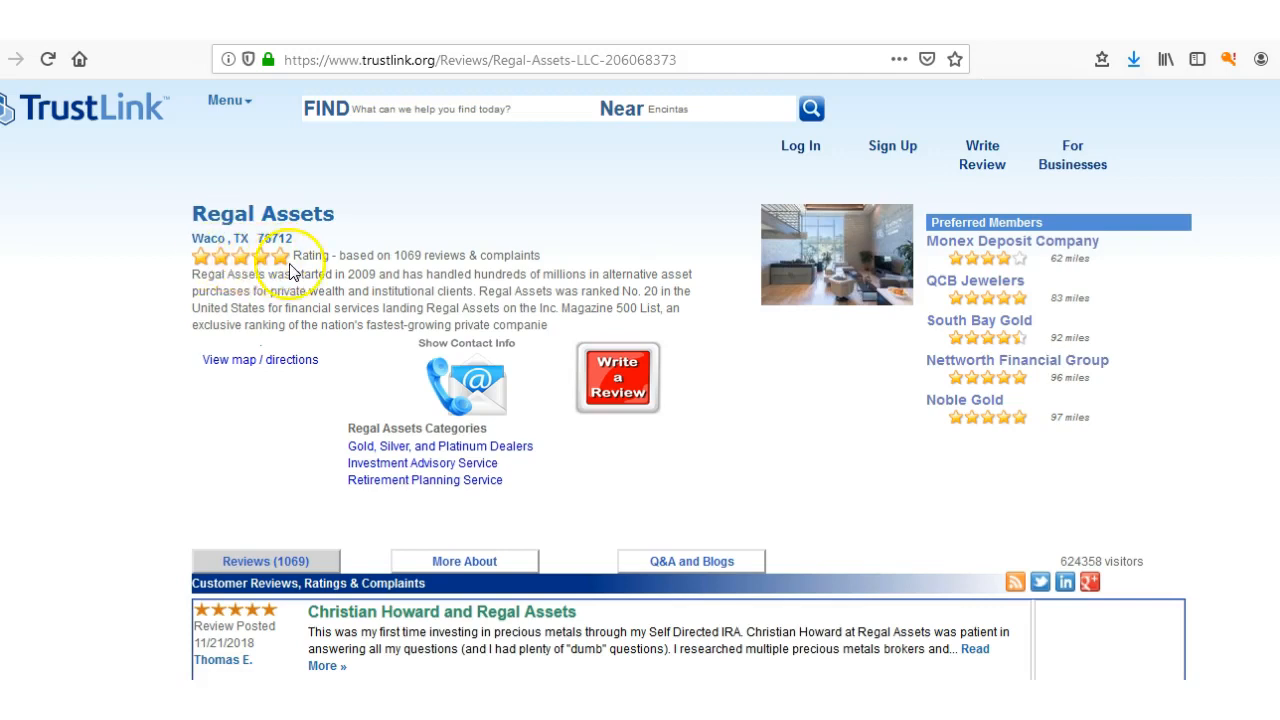
mouse_move(284, 264)
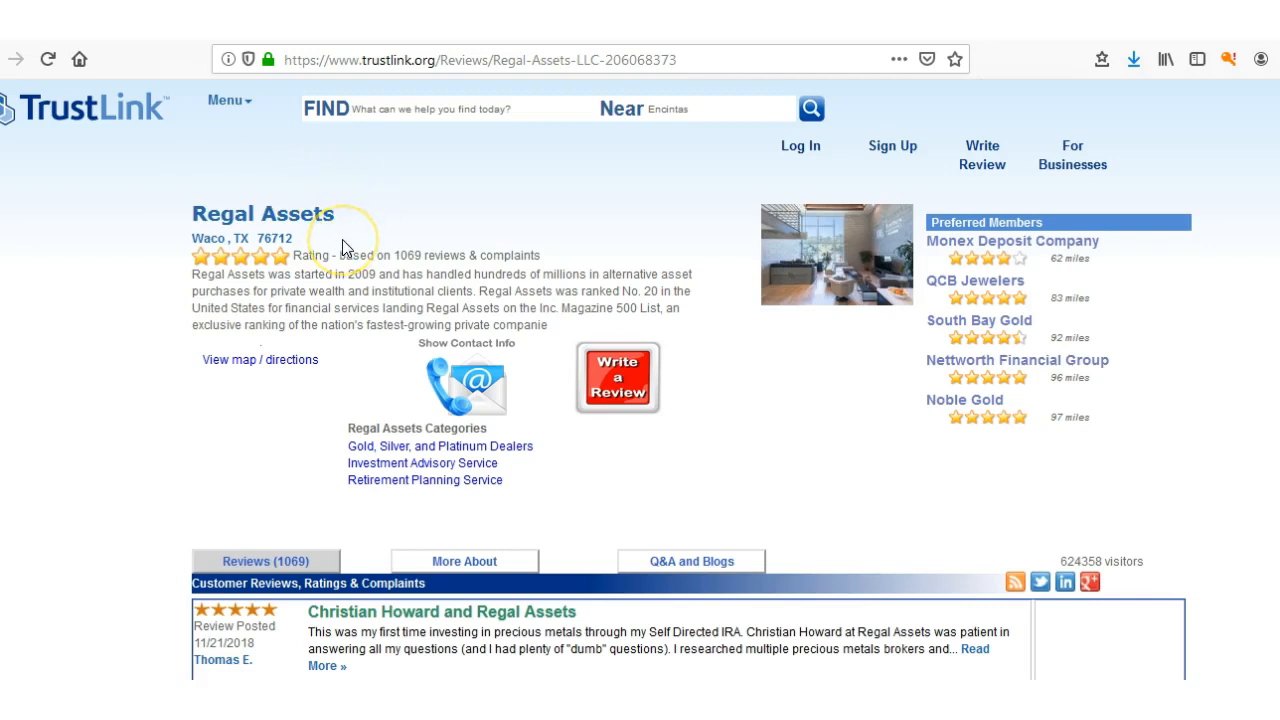
mouse_move(616, 270)
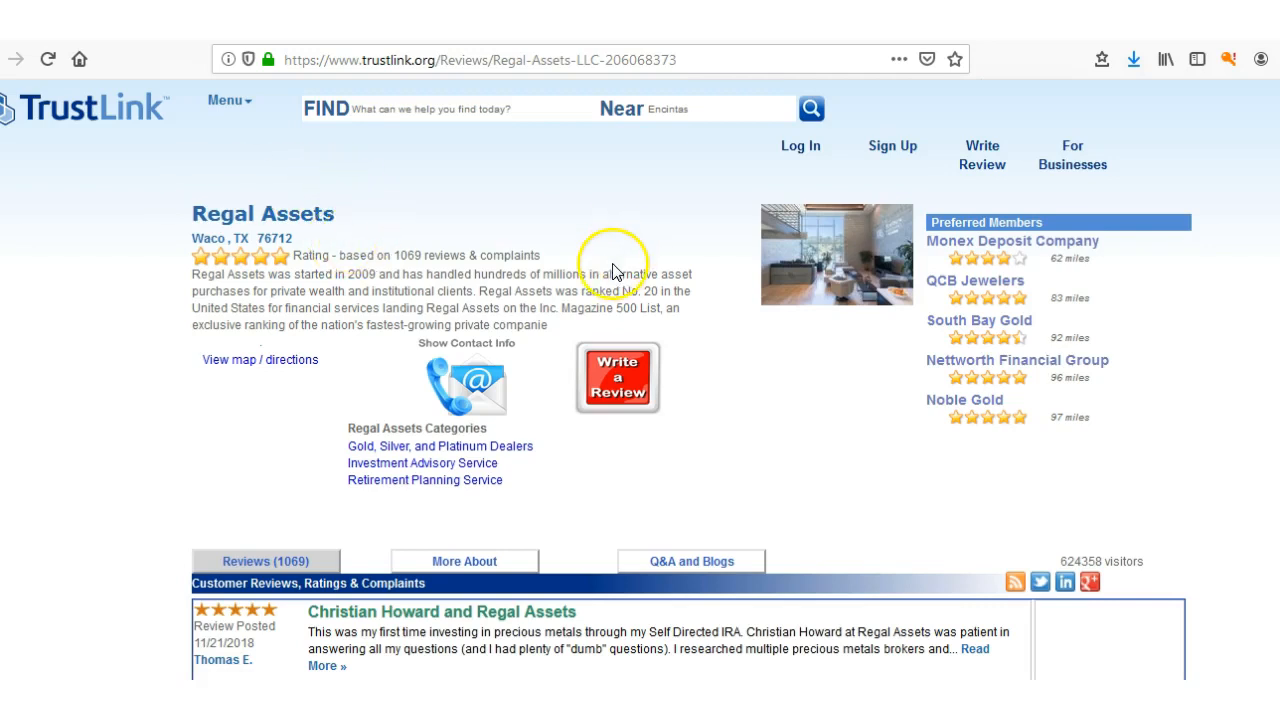
mouse_move(632, 564)
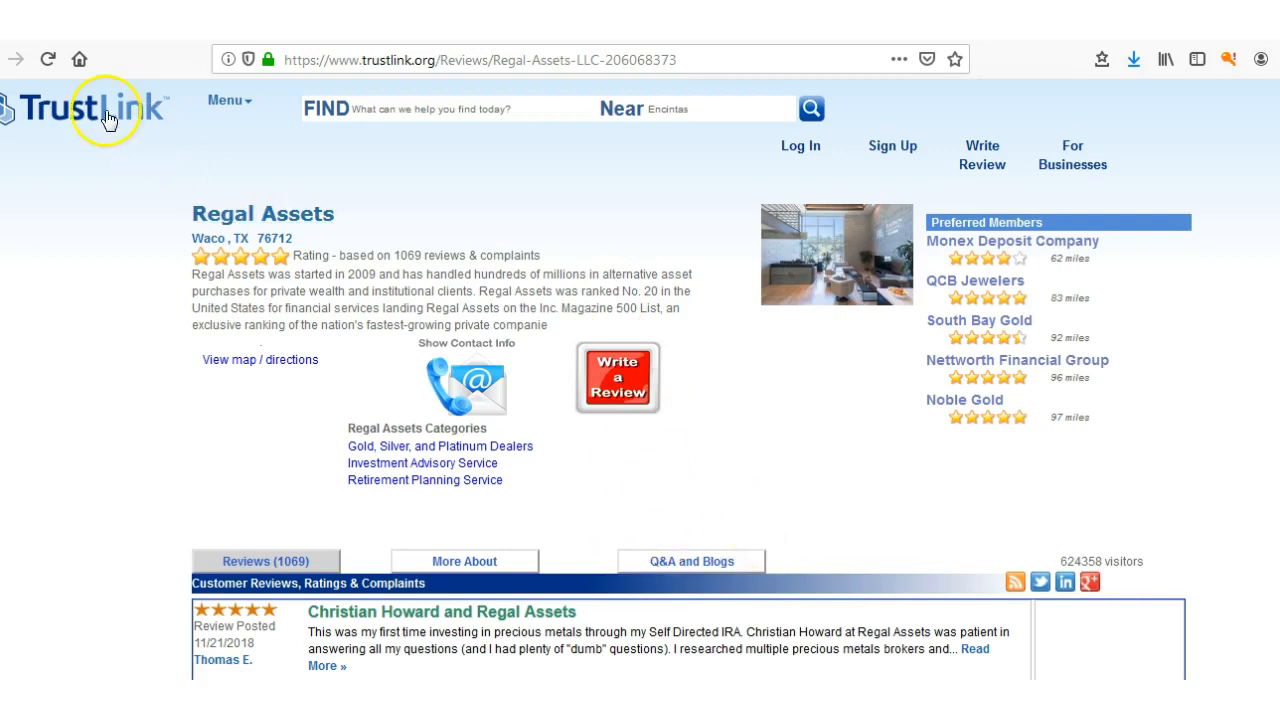
mouse_move(1024, 252)
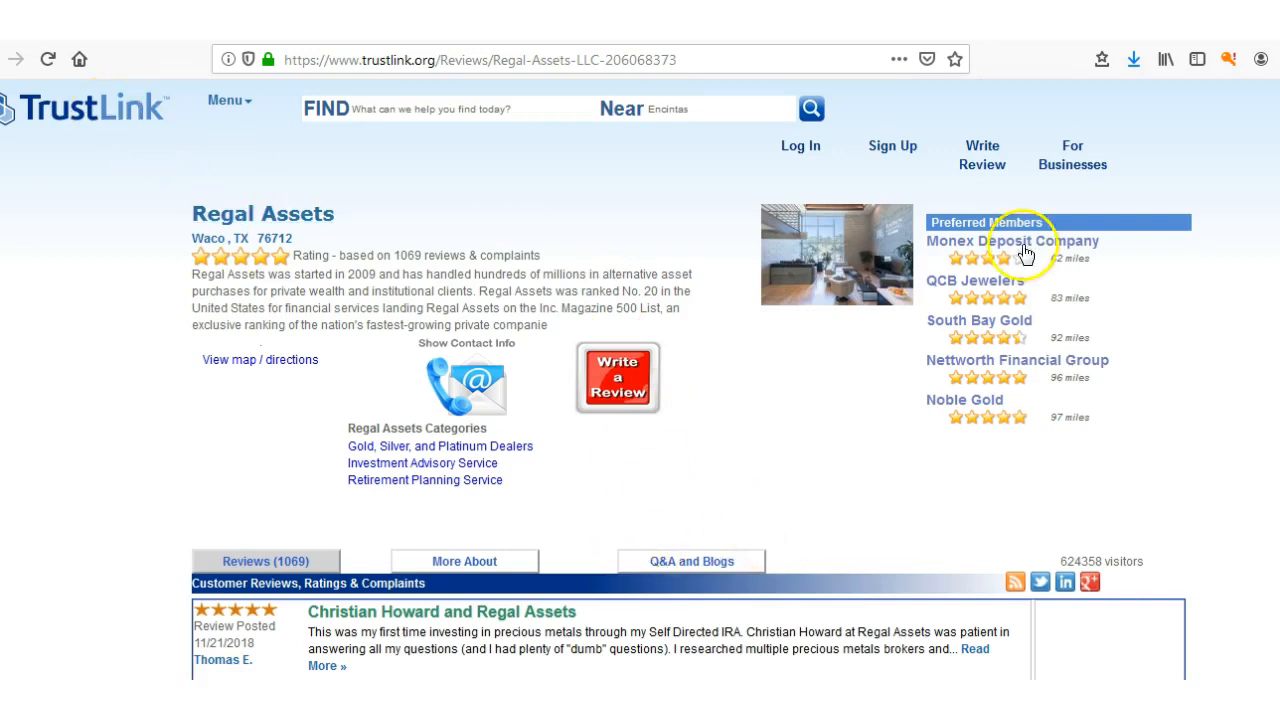
mouse_move(308, 156)
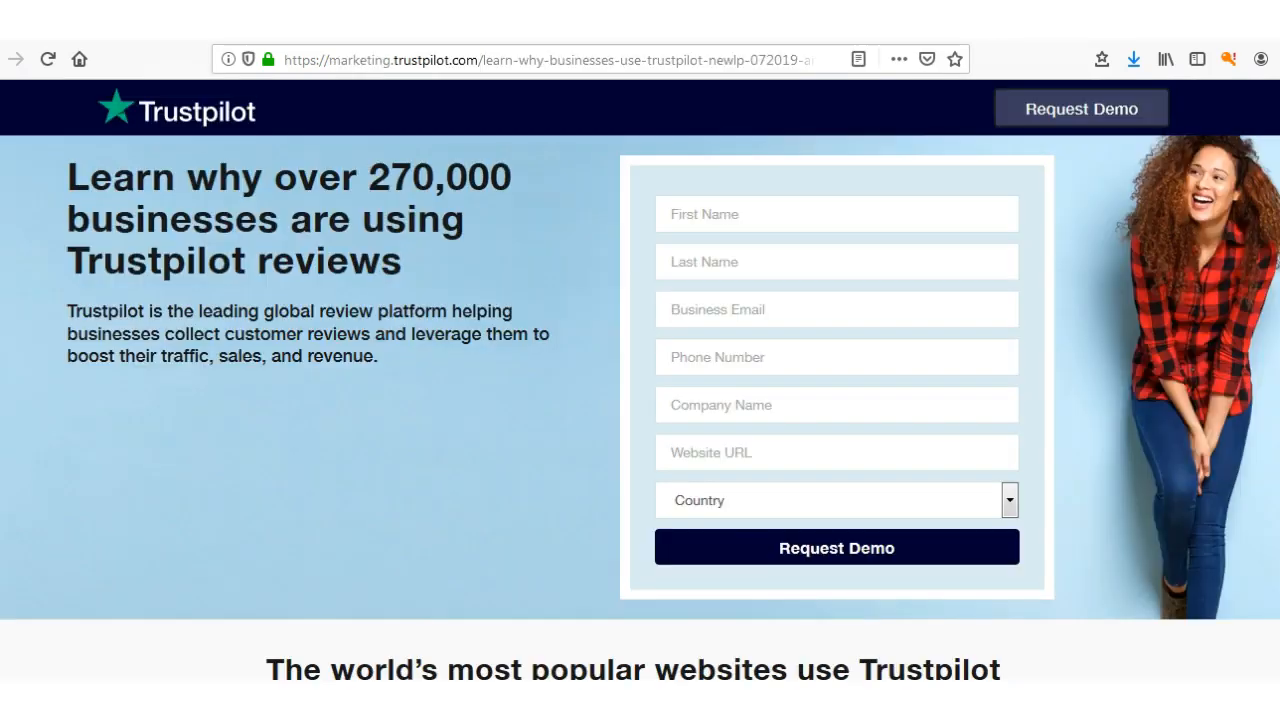
Step: Enter the TrustLink Regal-Assets-LLC reviews URL in the address bar
type("https://www.trustlink.org/Reviews/Regal-Assets-LLC-206068373")
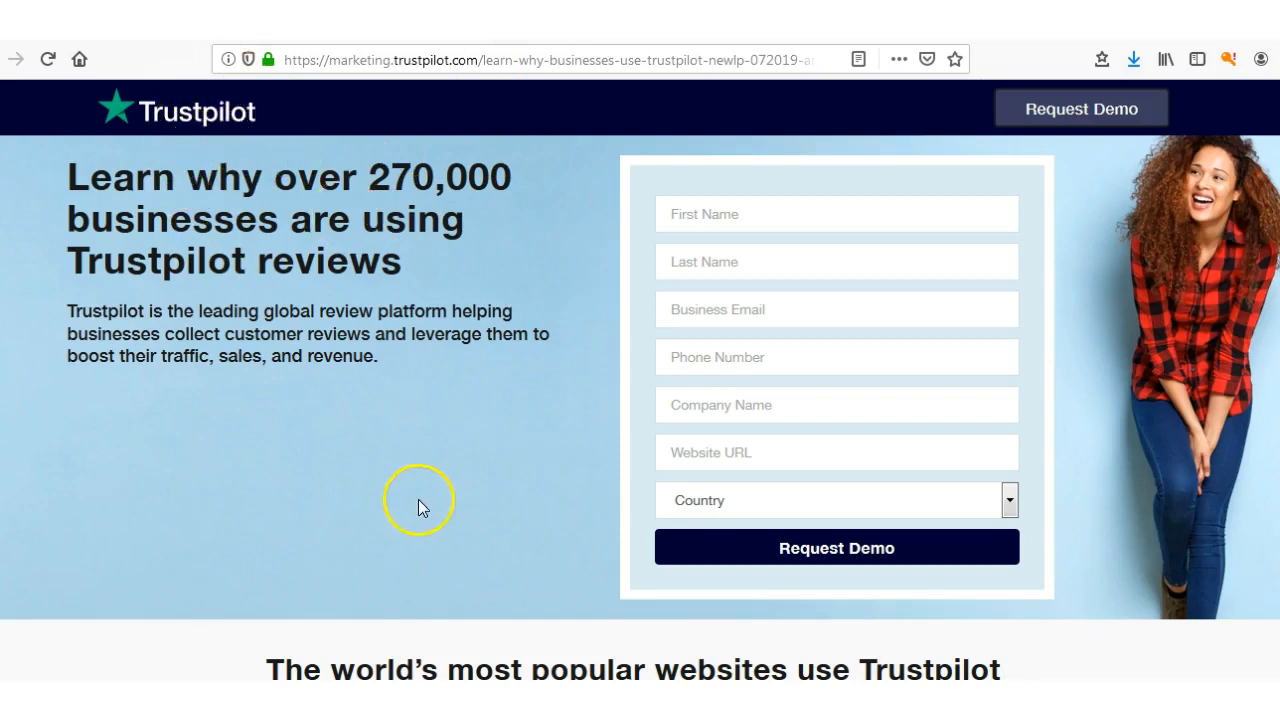
mouse_move(378, 344)
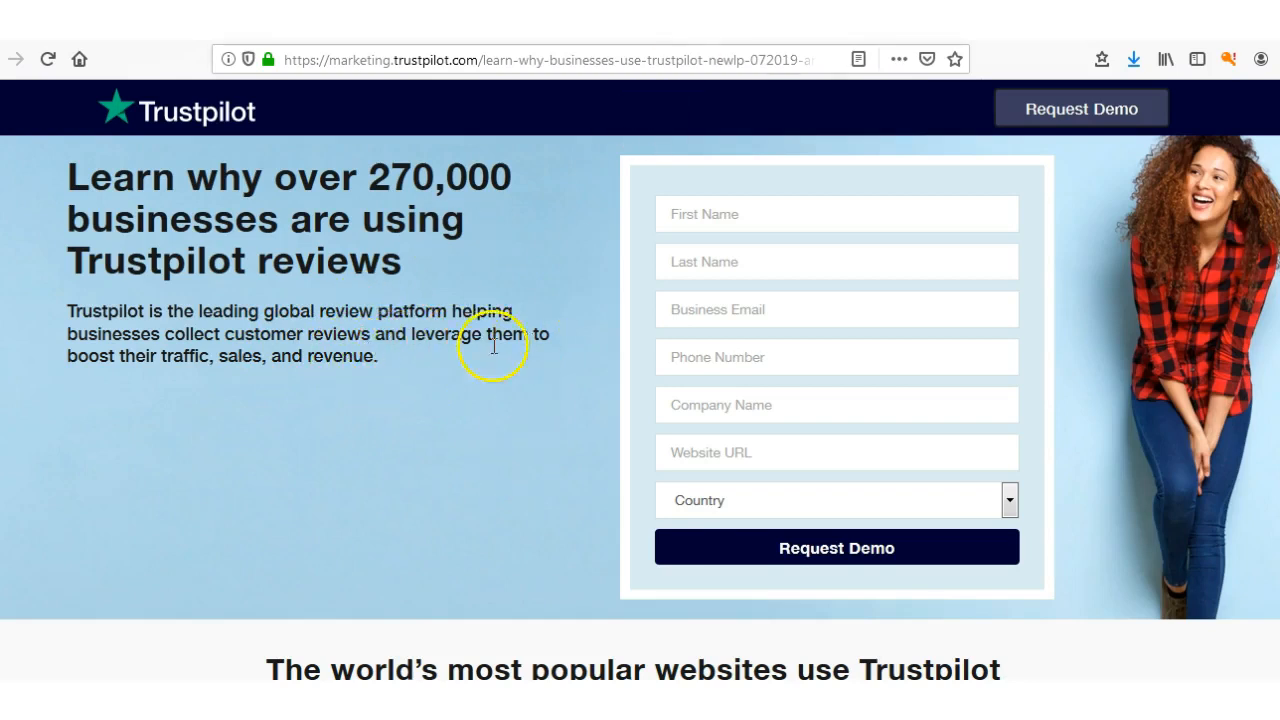
mouse_move(460, 464)
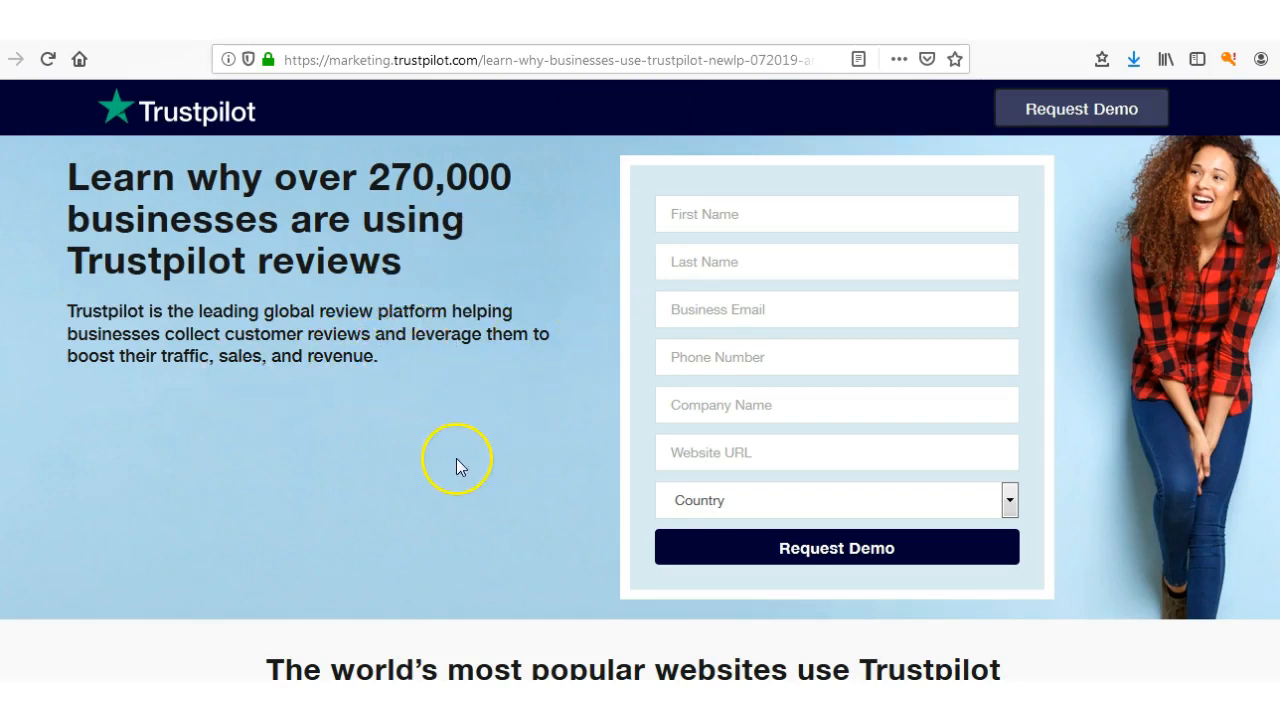
mouse_move(558, 244)
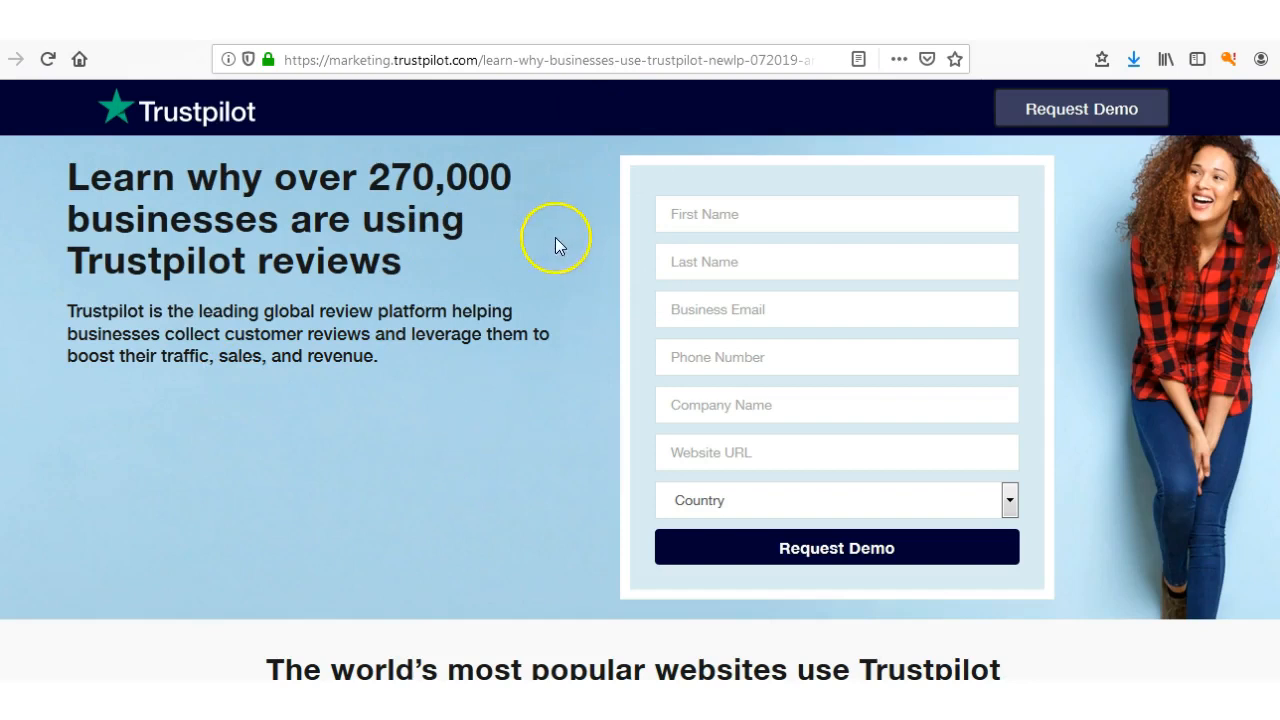
mouse_move(476, 104)
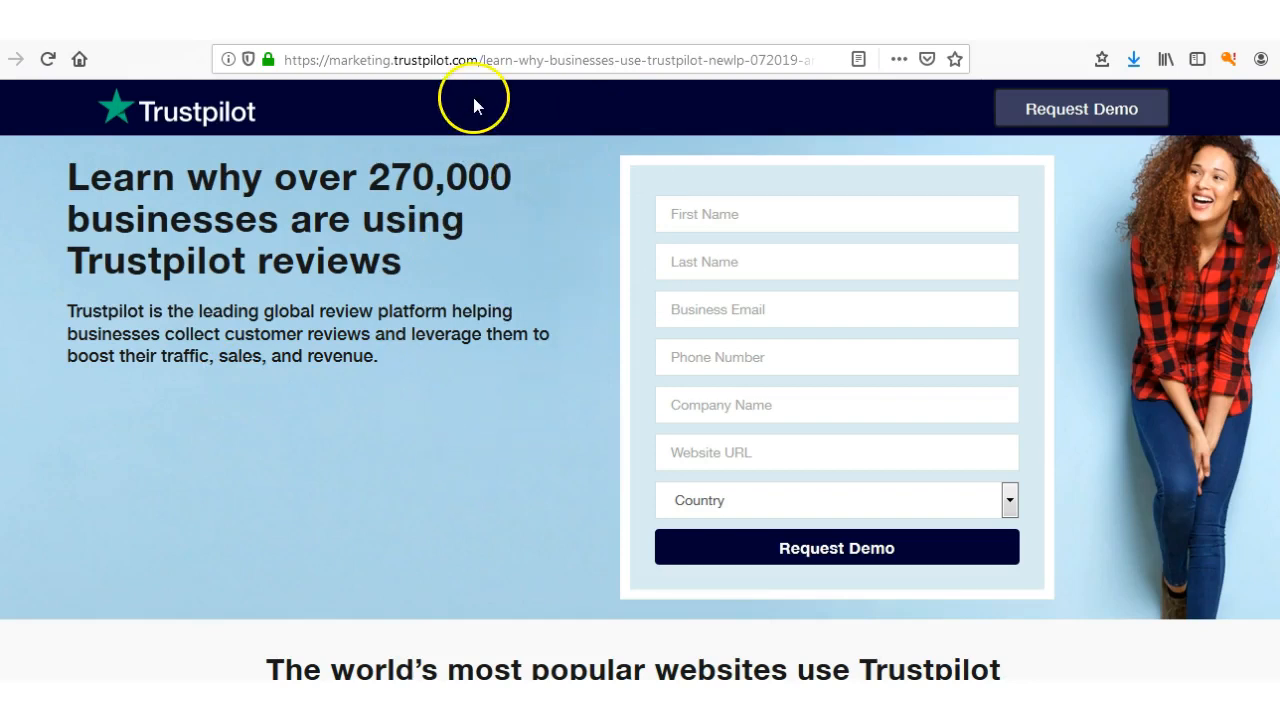
mouse_move(432, 116)
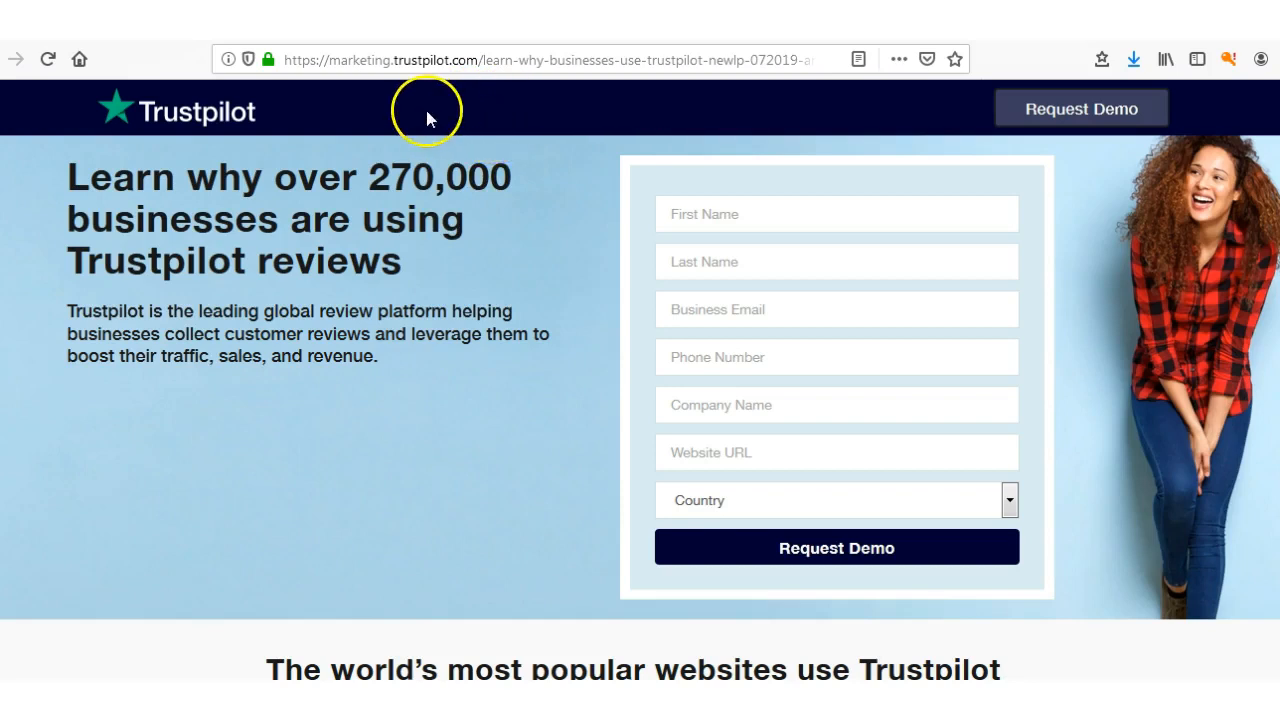
mouse_move(562, 104)
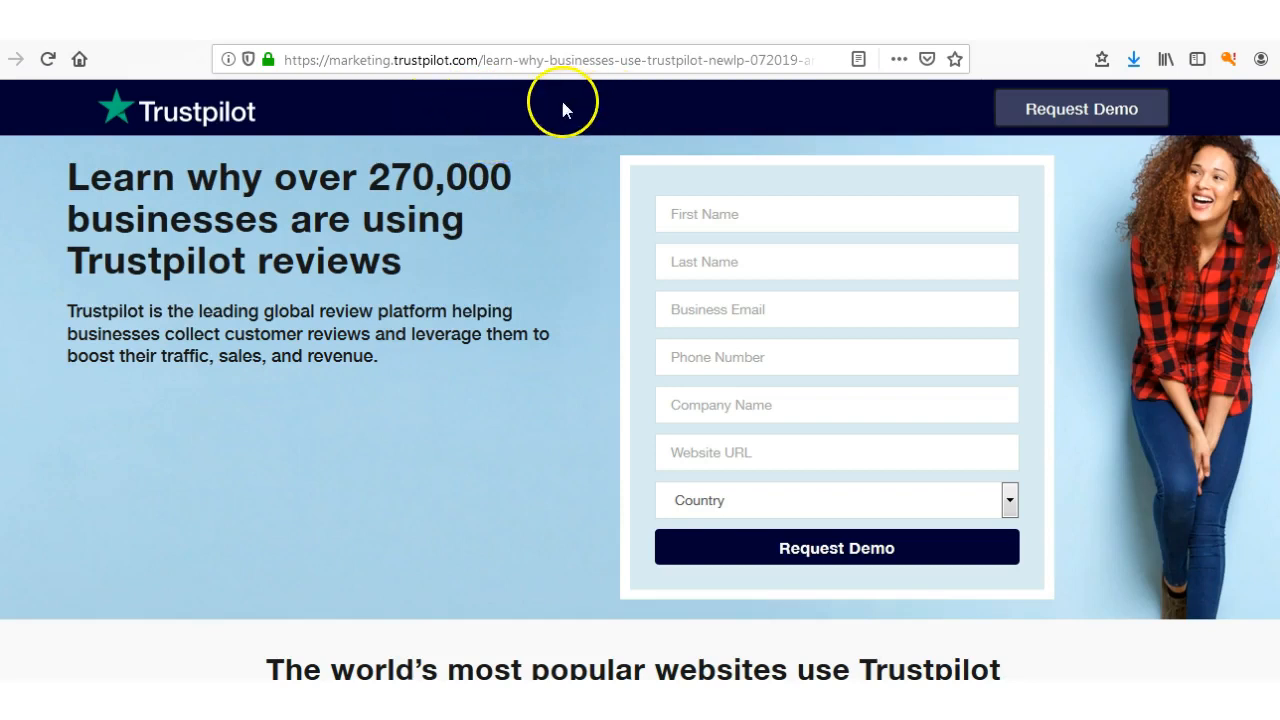
mouse_move(364, 132)
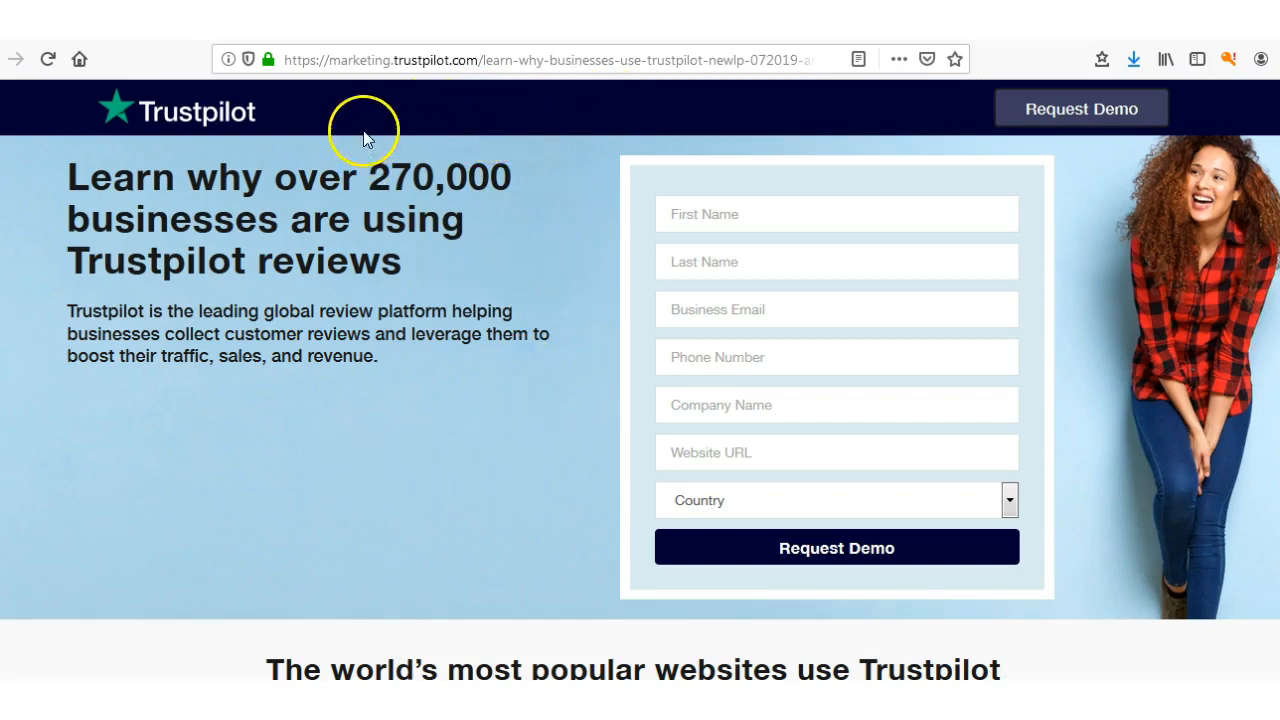
mouse_move(504, 130)
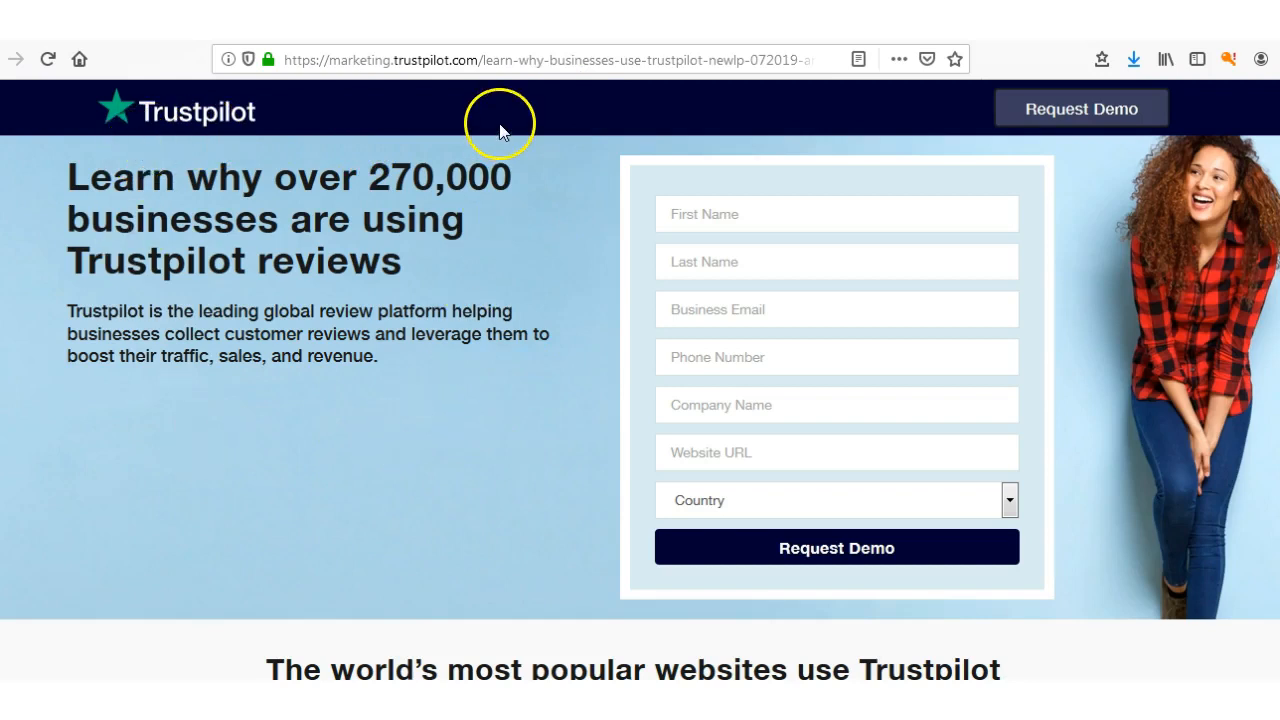
mouse_move(504, 158)
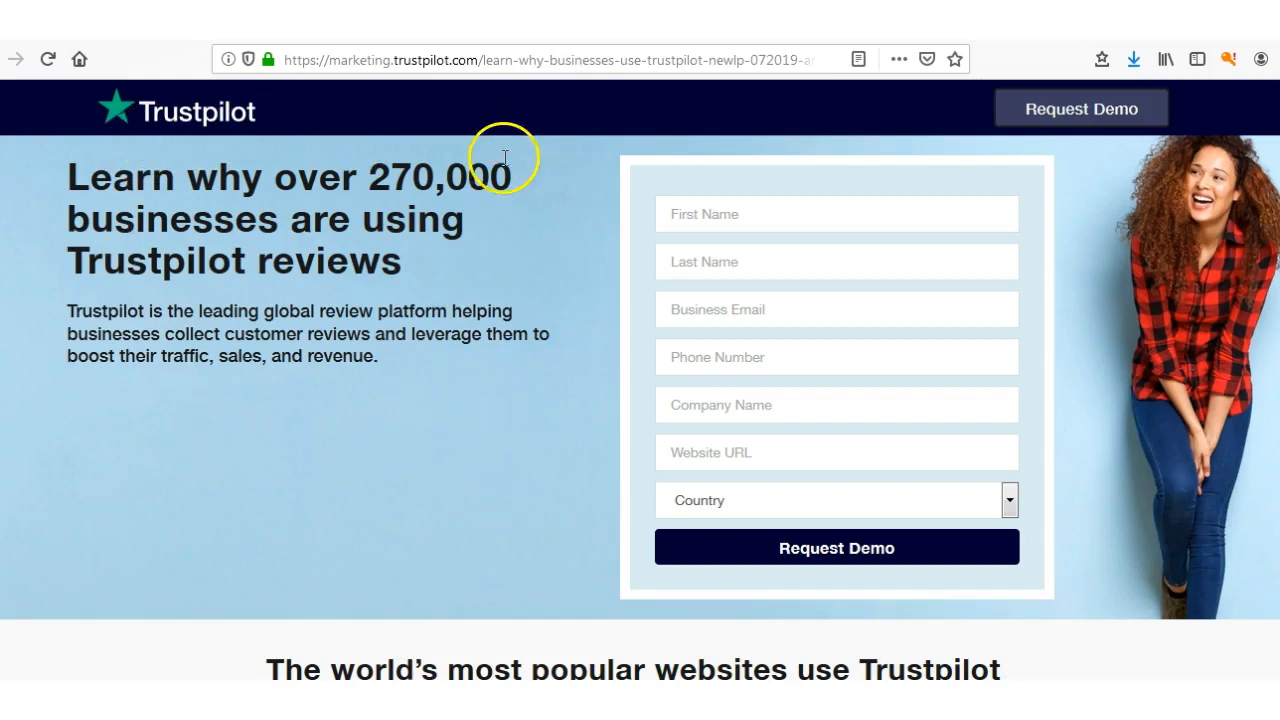
mouse_move(330, 418)
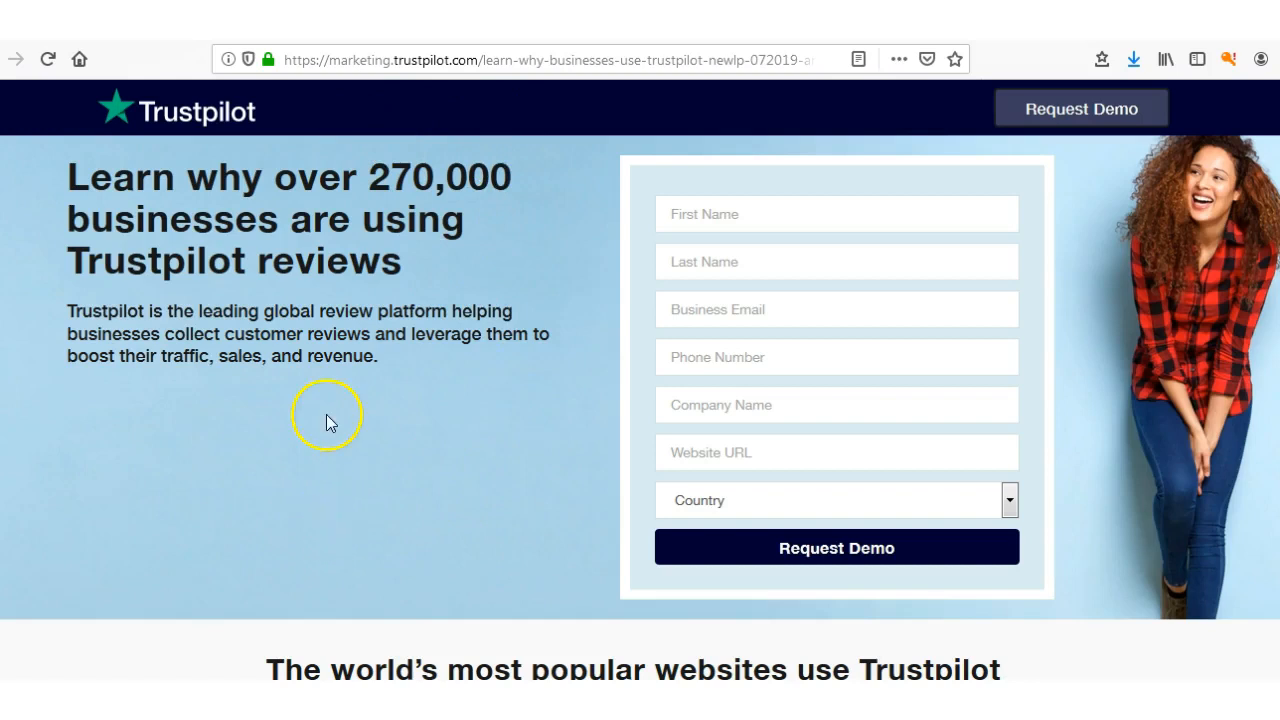
mouse_move(562, 168)
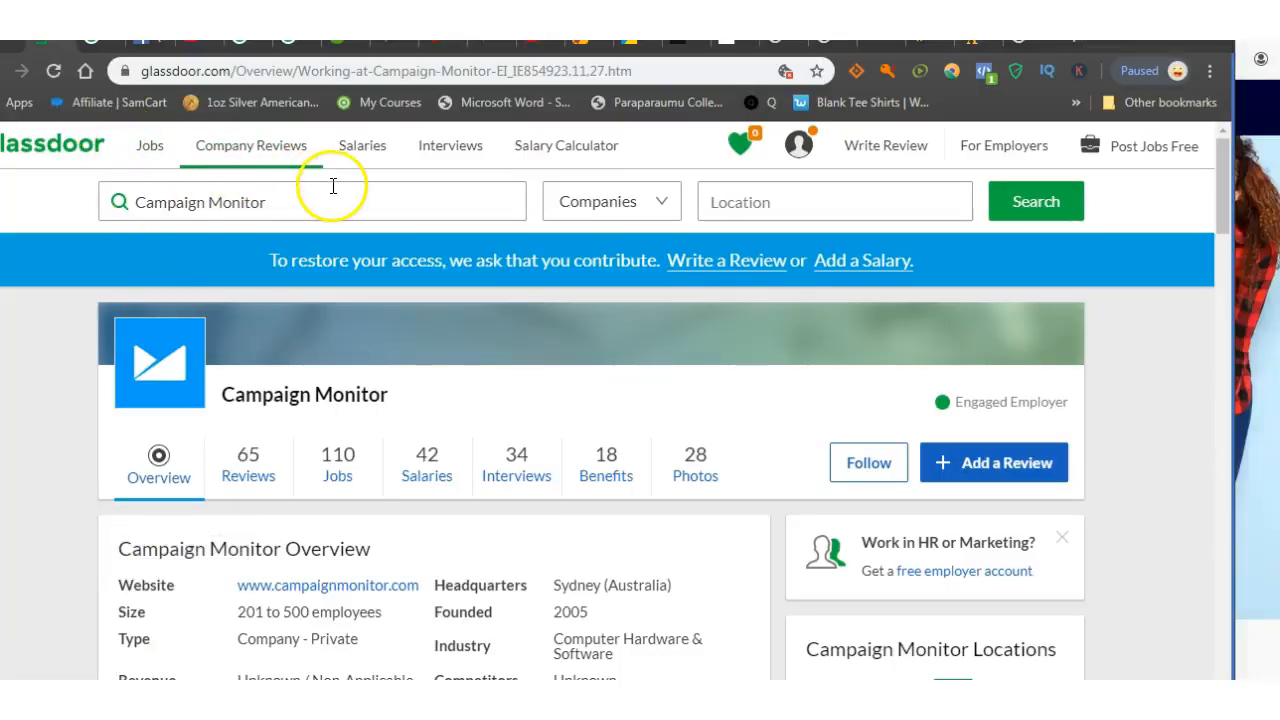
mouse_move(380, 102)
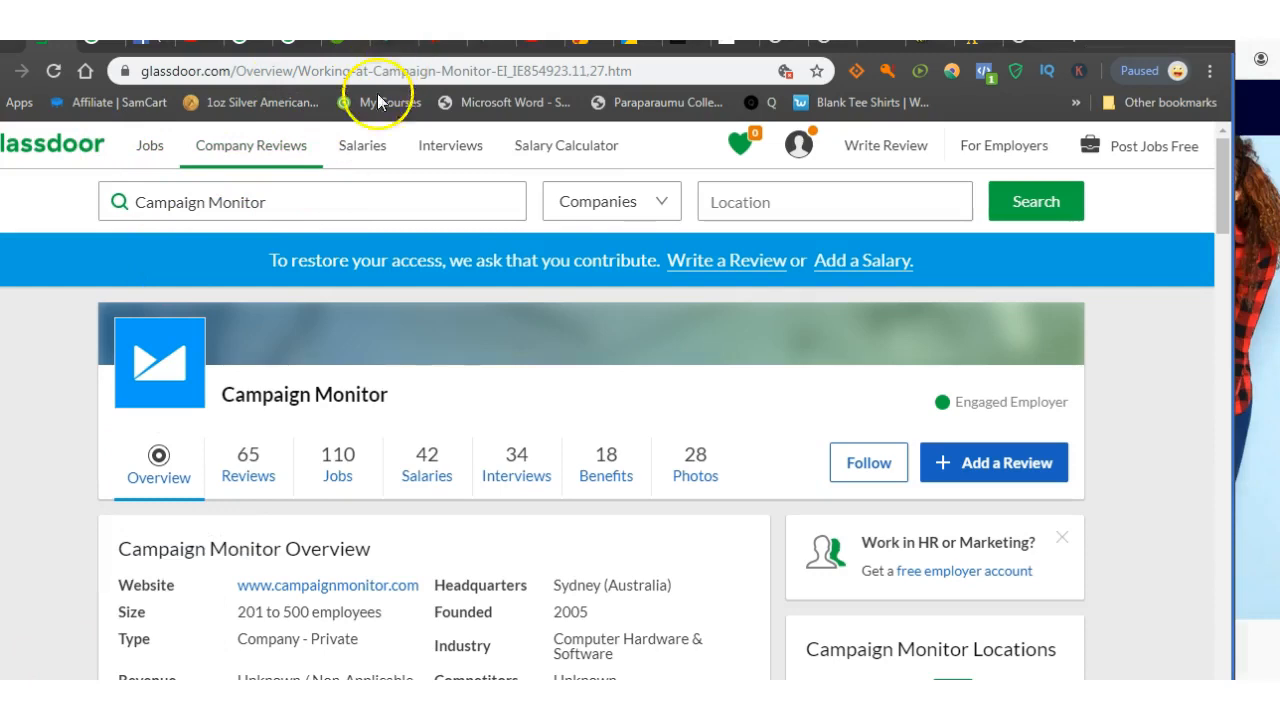
mouse_move(400, 158)
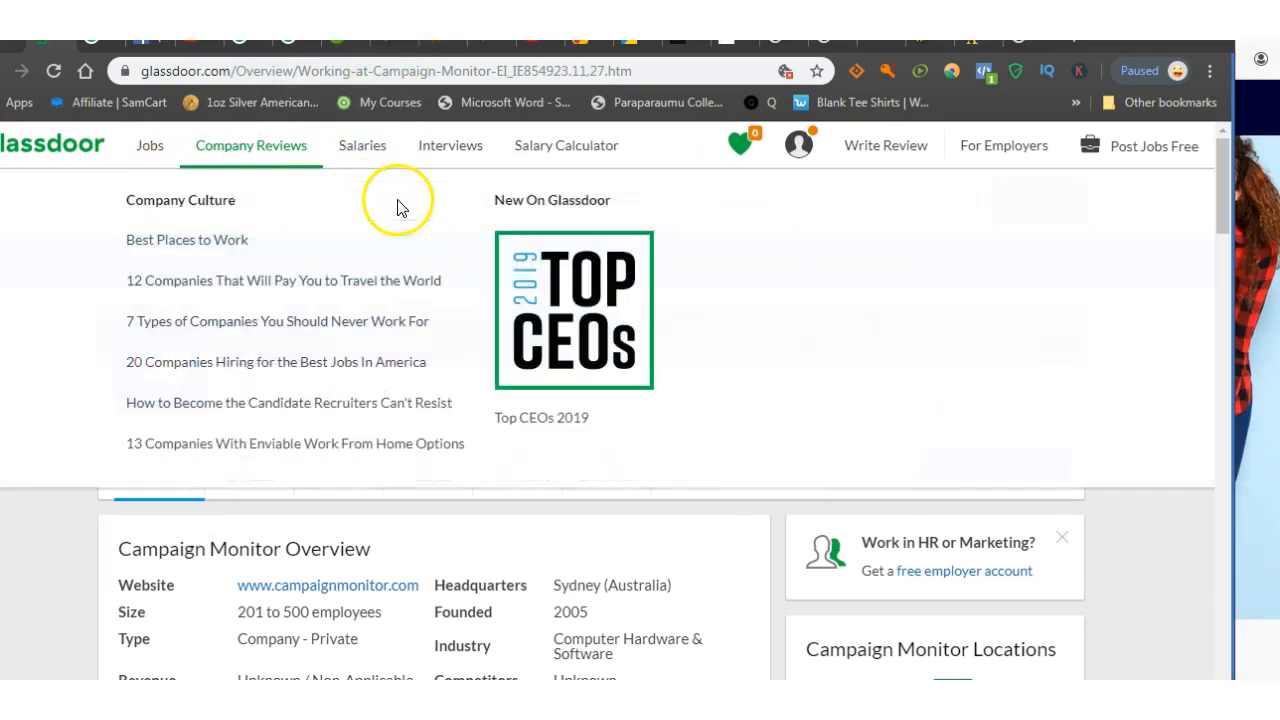
mouse_move(242, 158)
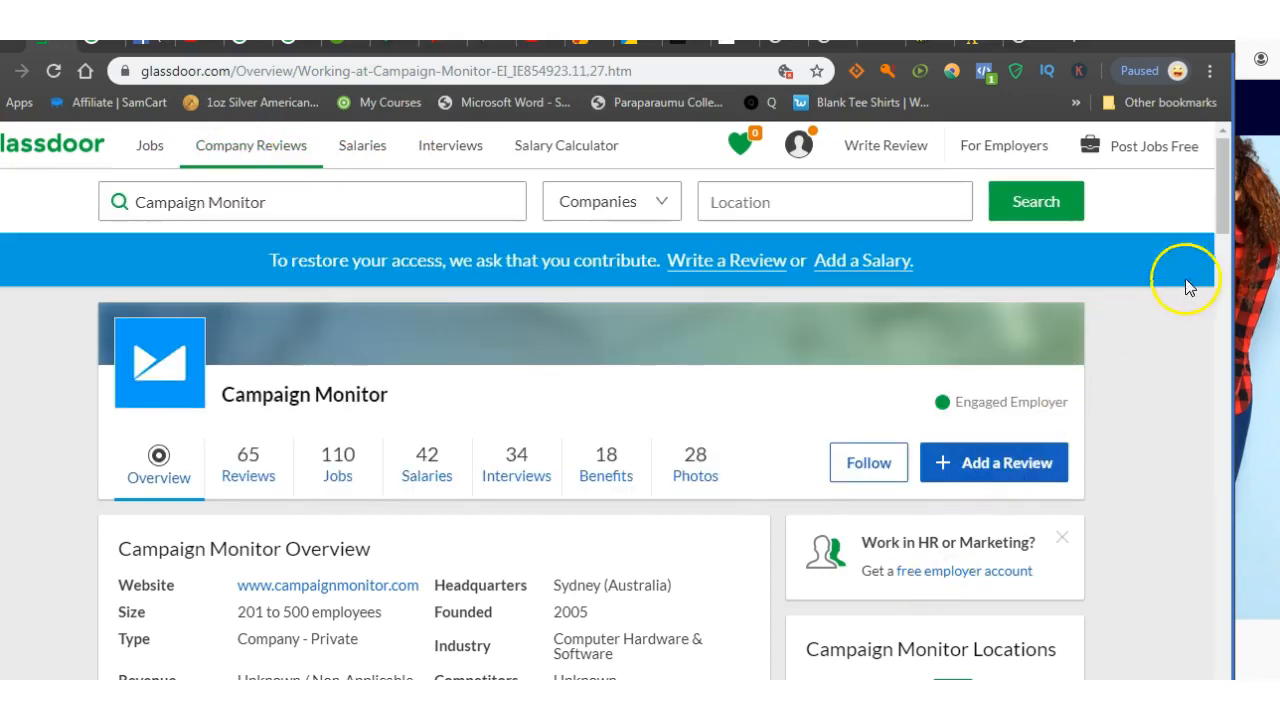
scroll("down", 3)
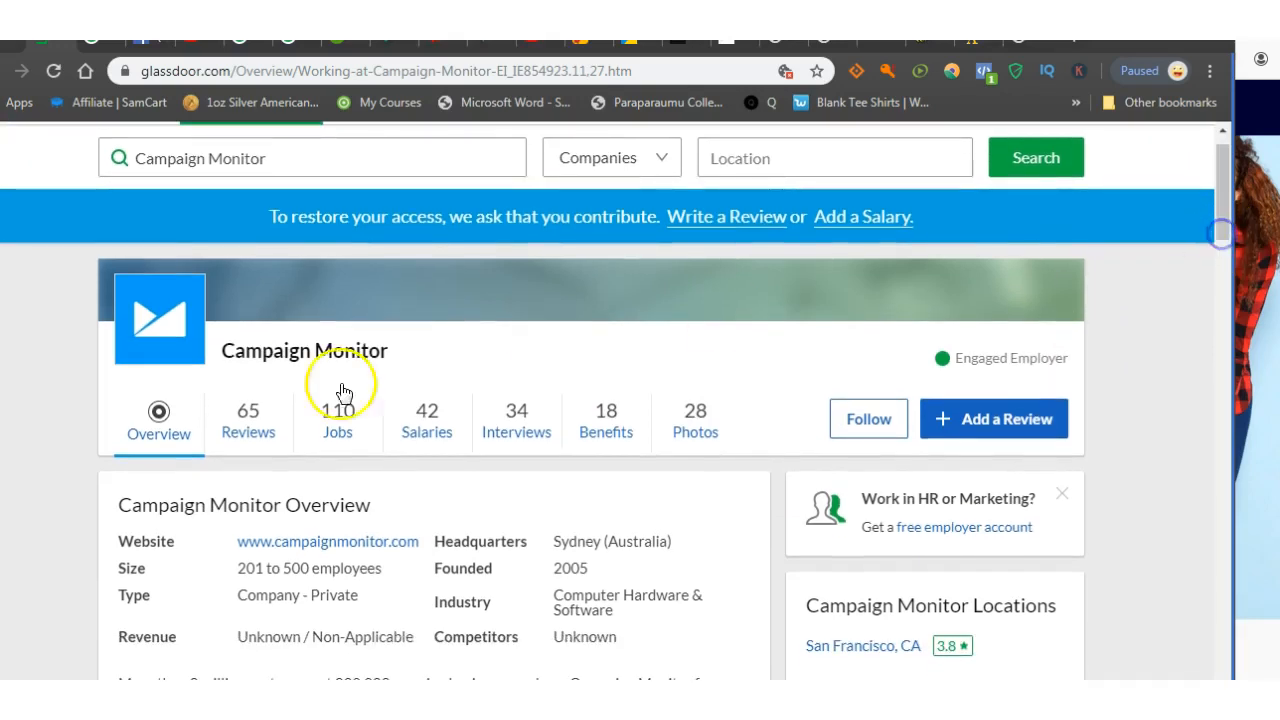
mouse_move(324, 378)
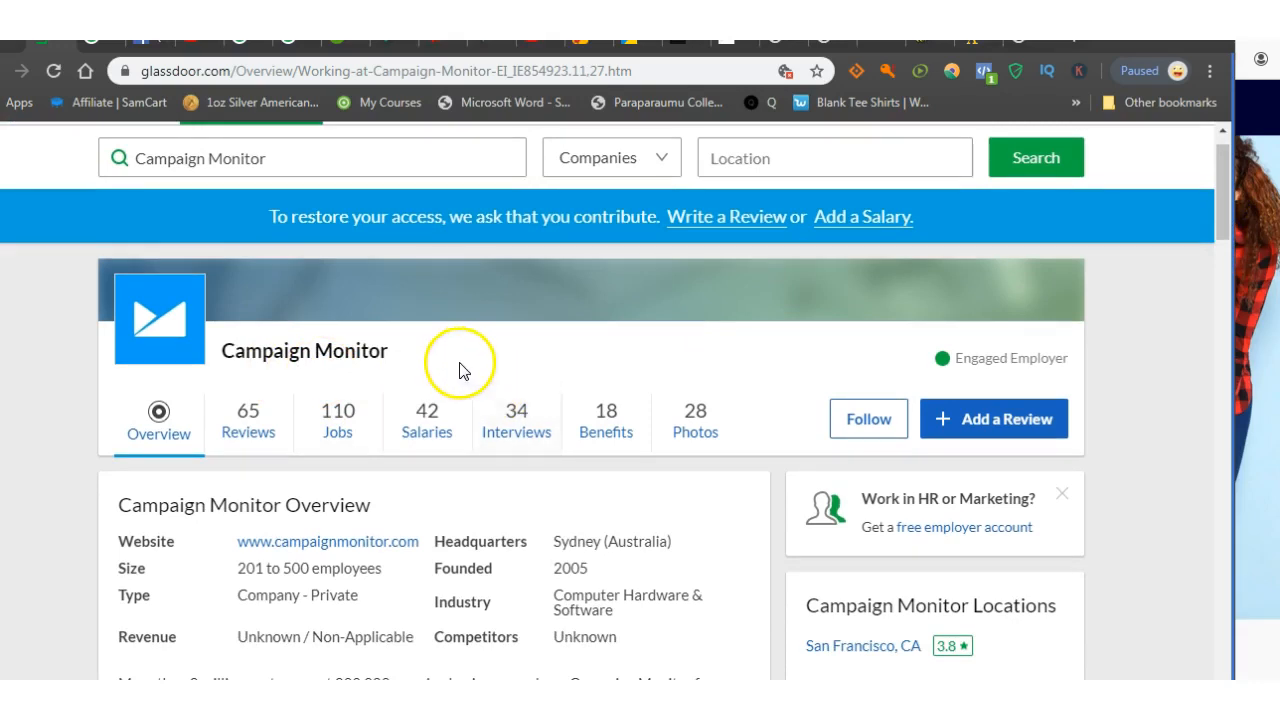
mouse_move(376, 384)
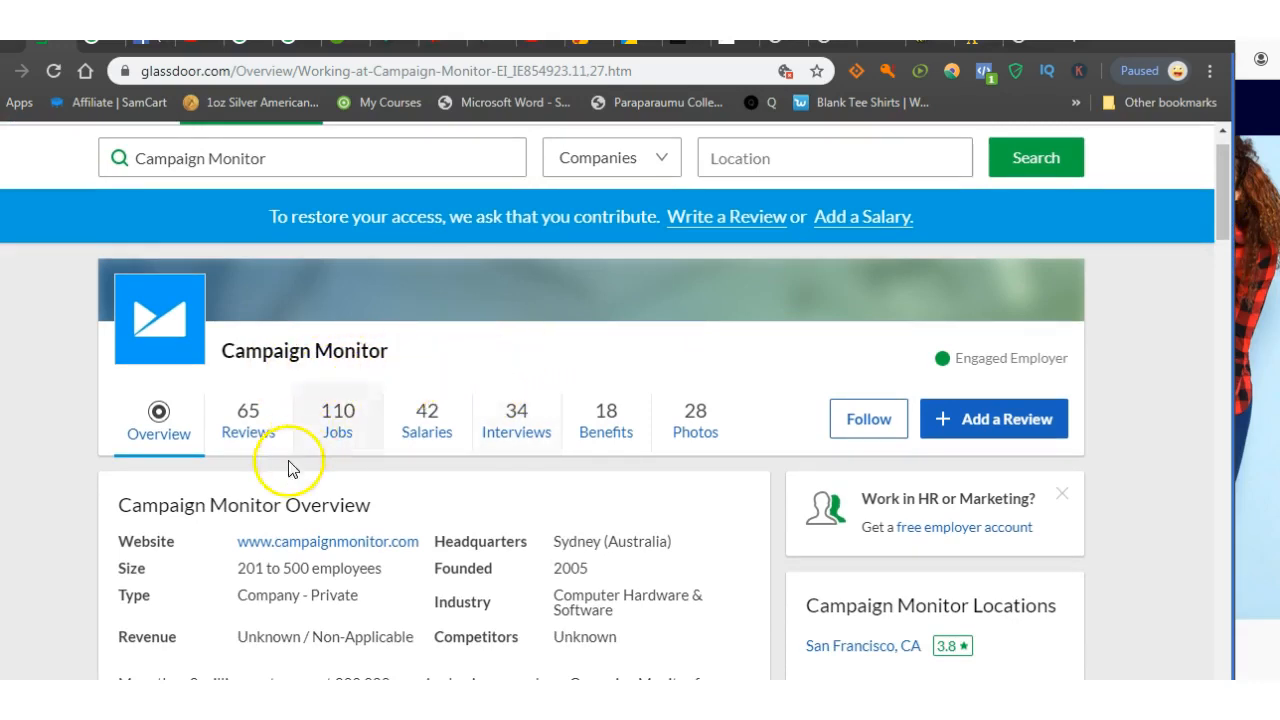
mouse_move(1212, 224)
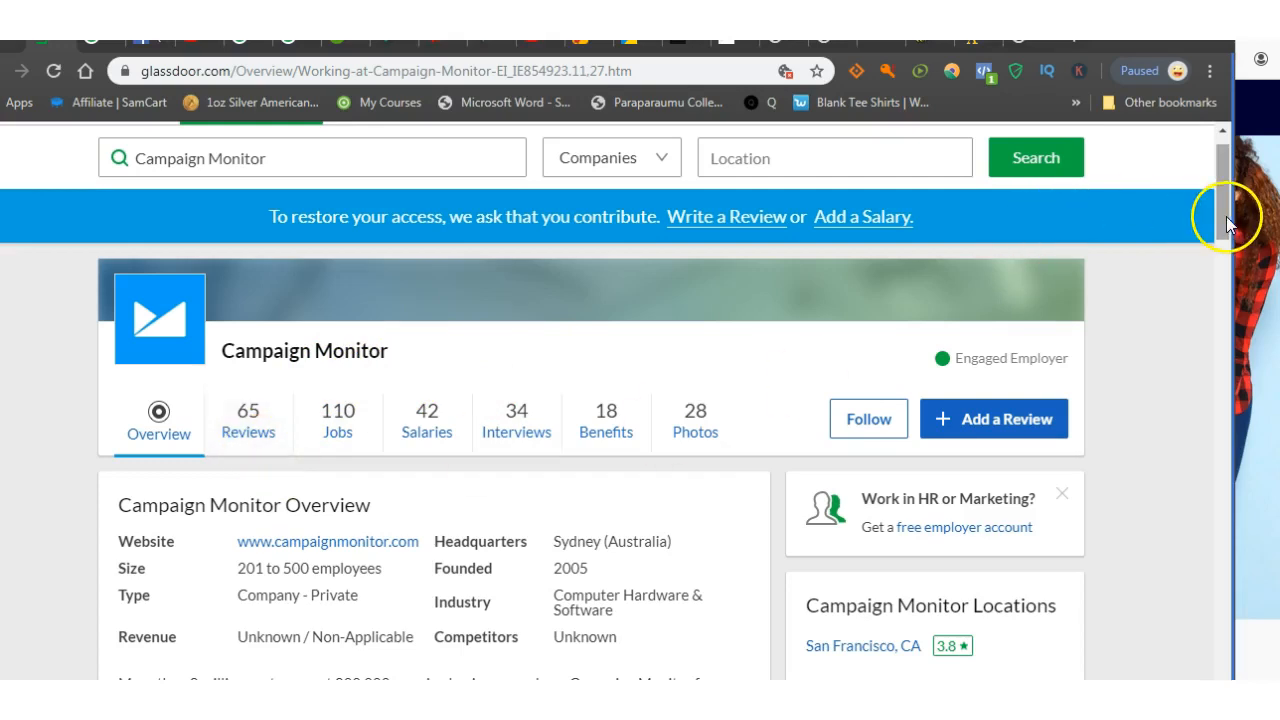
scroll("down", 3)
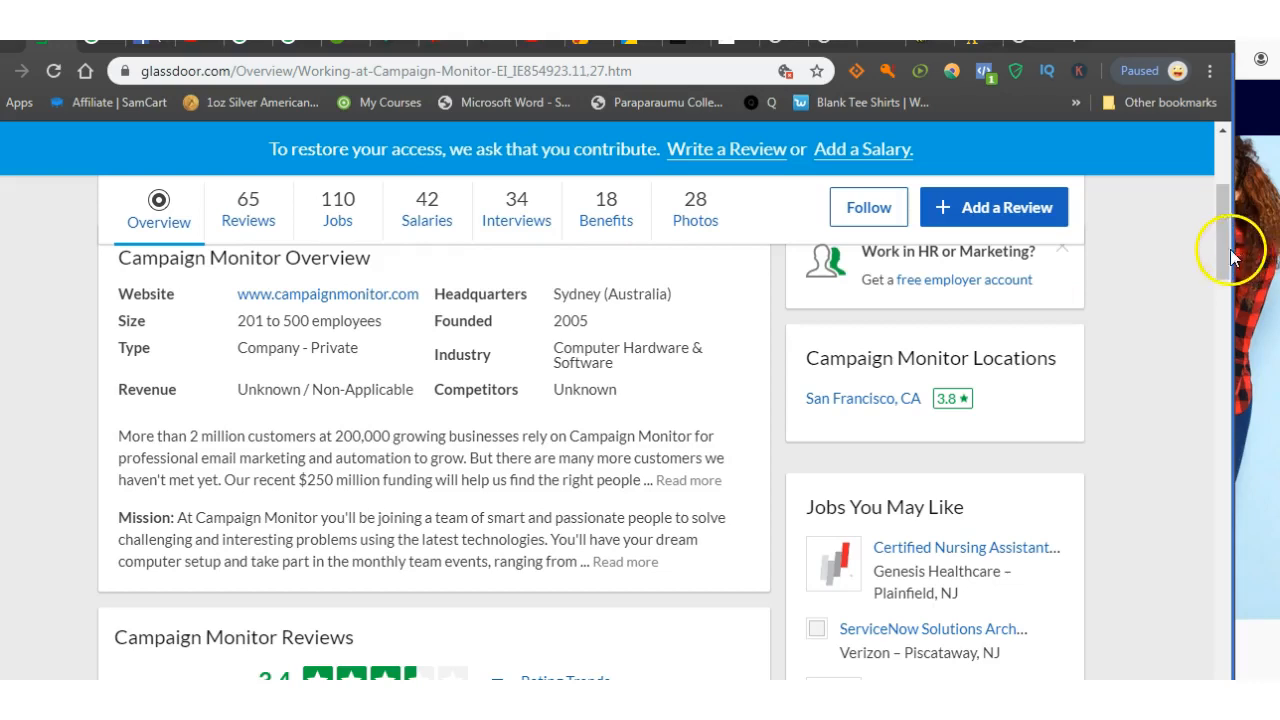
scroll("down", 3)
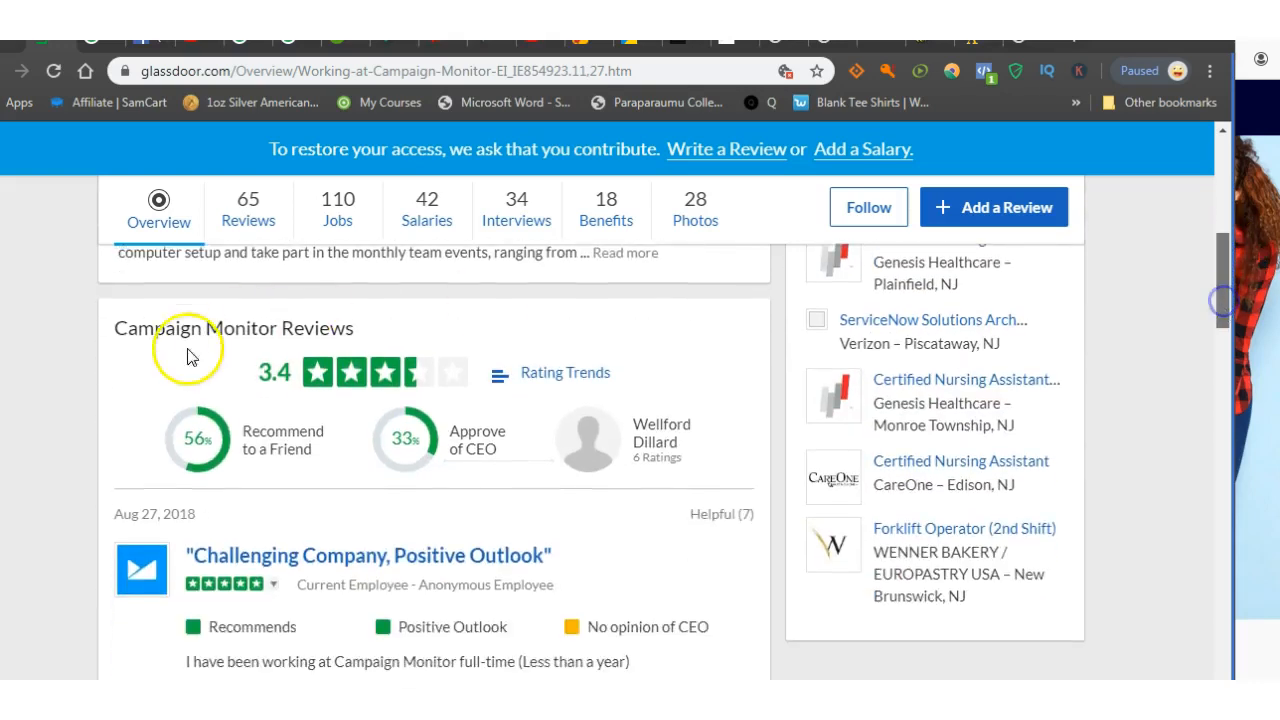
scroll("down", 3)
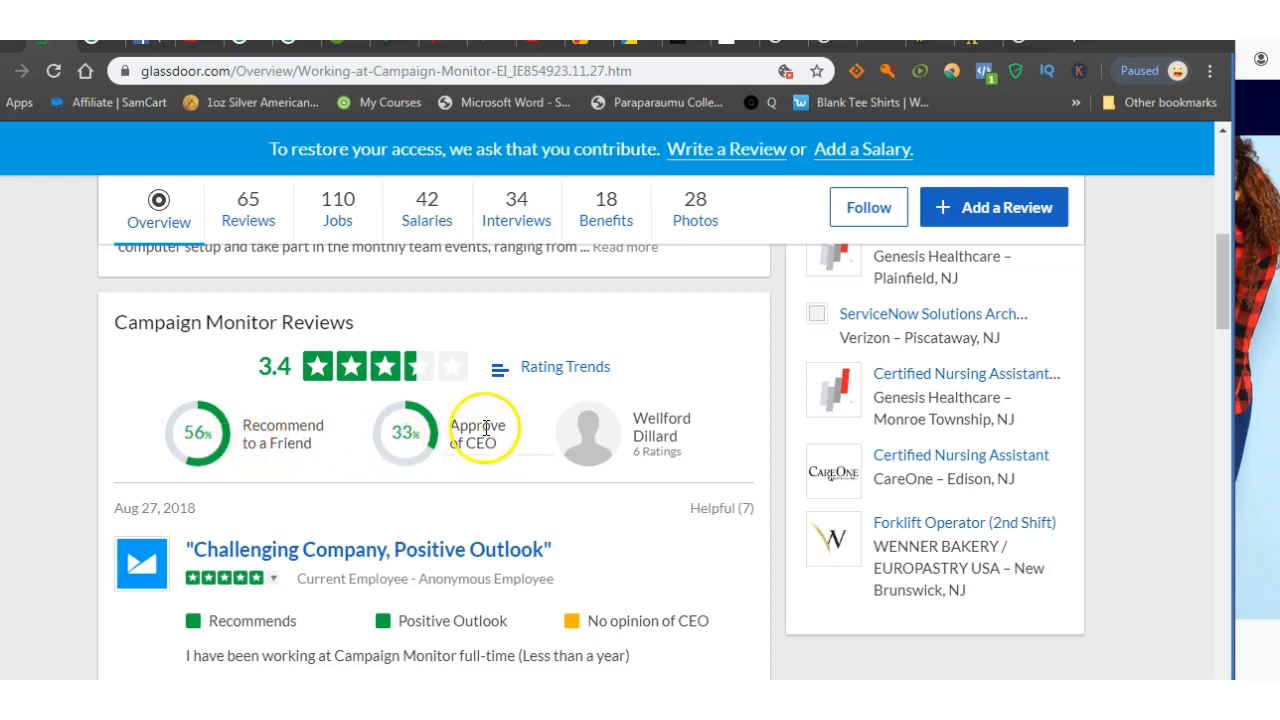
mouse_move(508, 476)
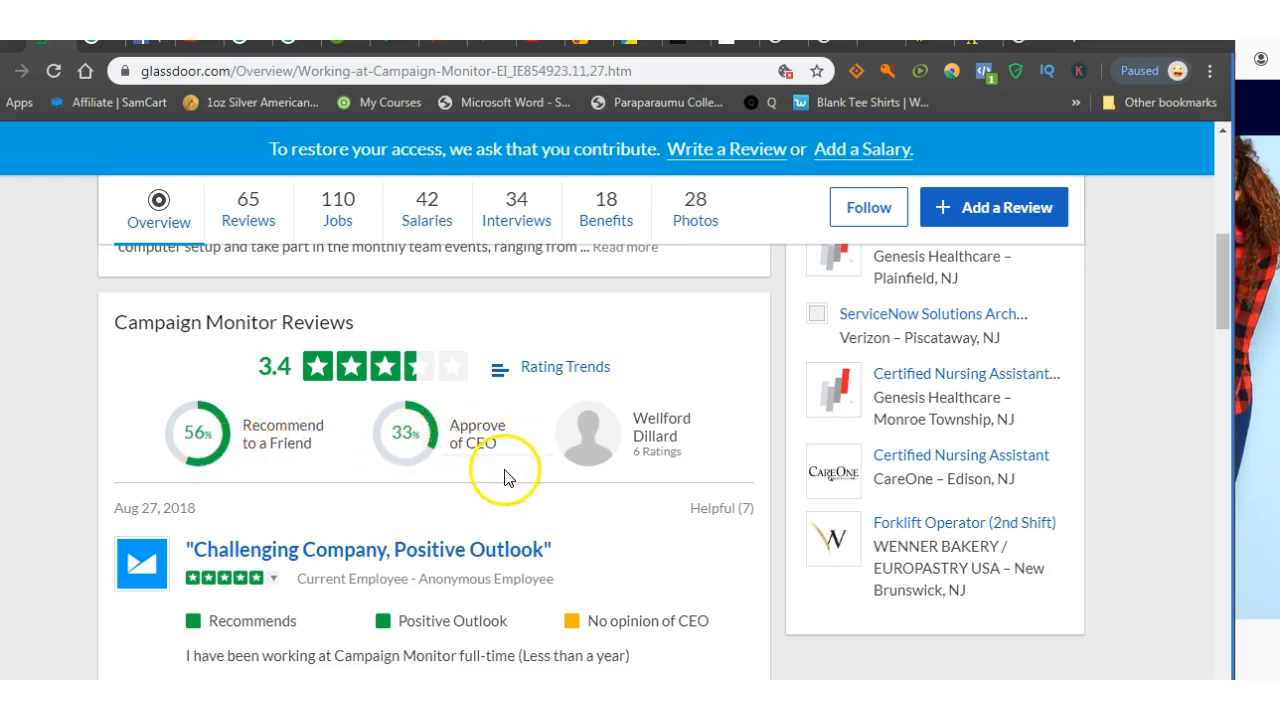
mouse_move(228, 580)
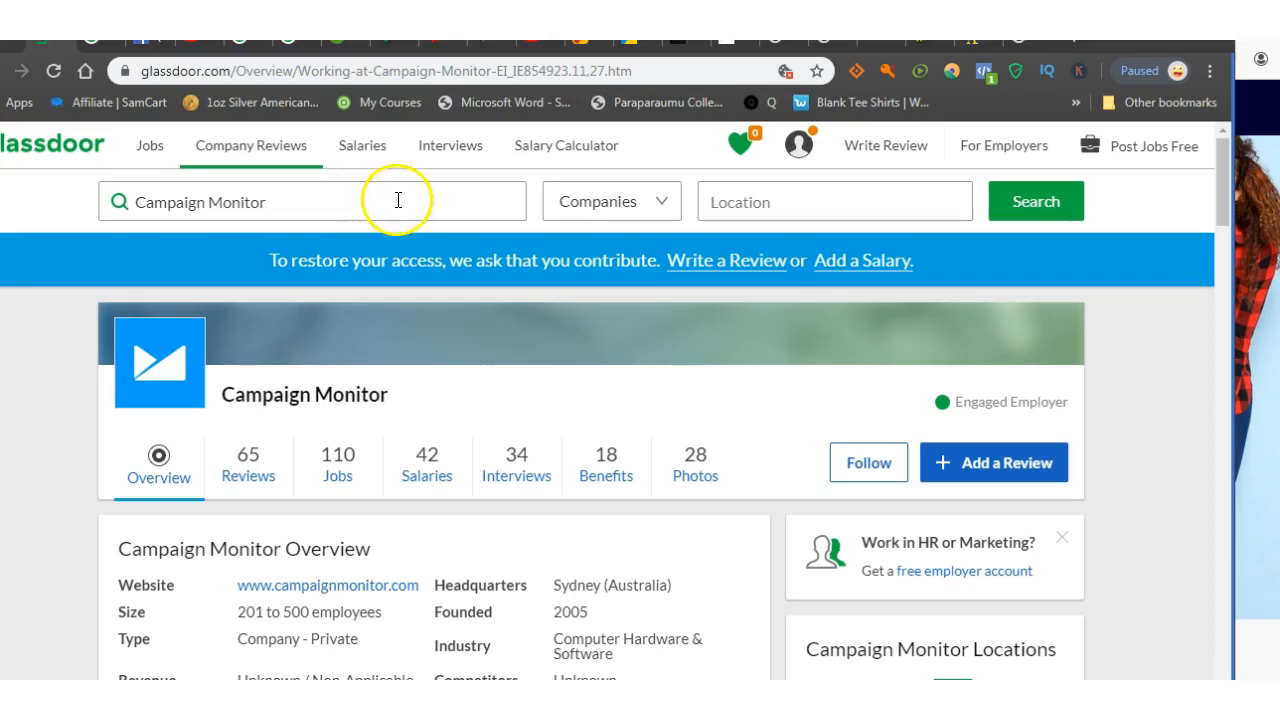
mouse_move(394, 216)
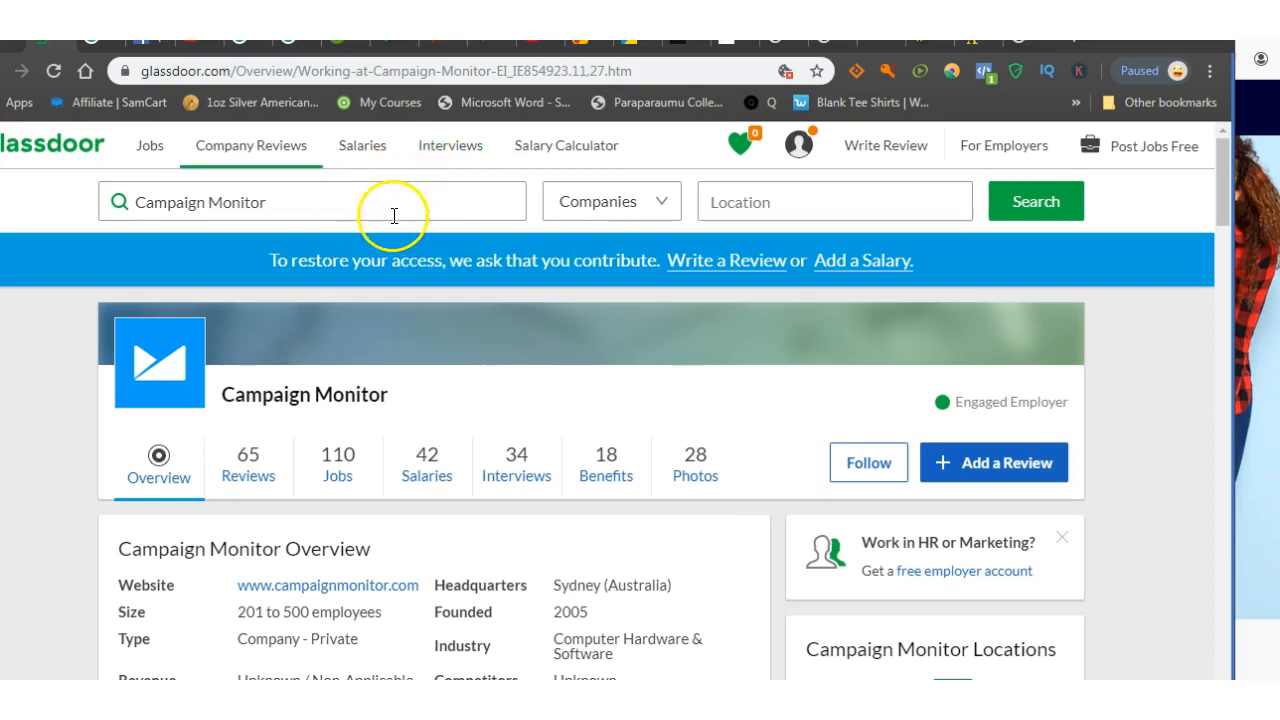
mouse_move(856, 70)
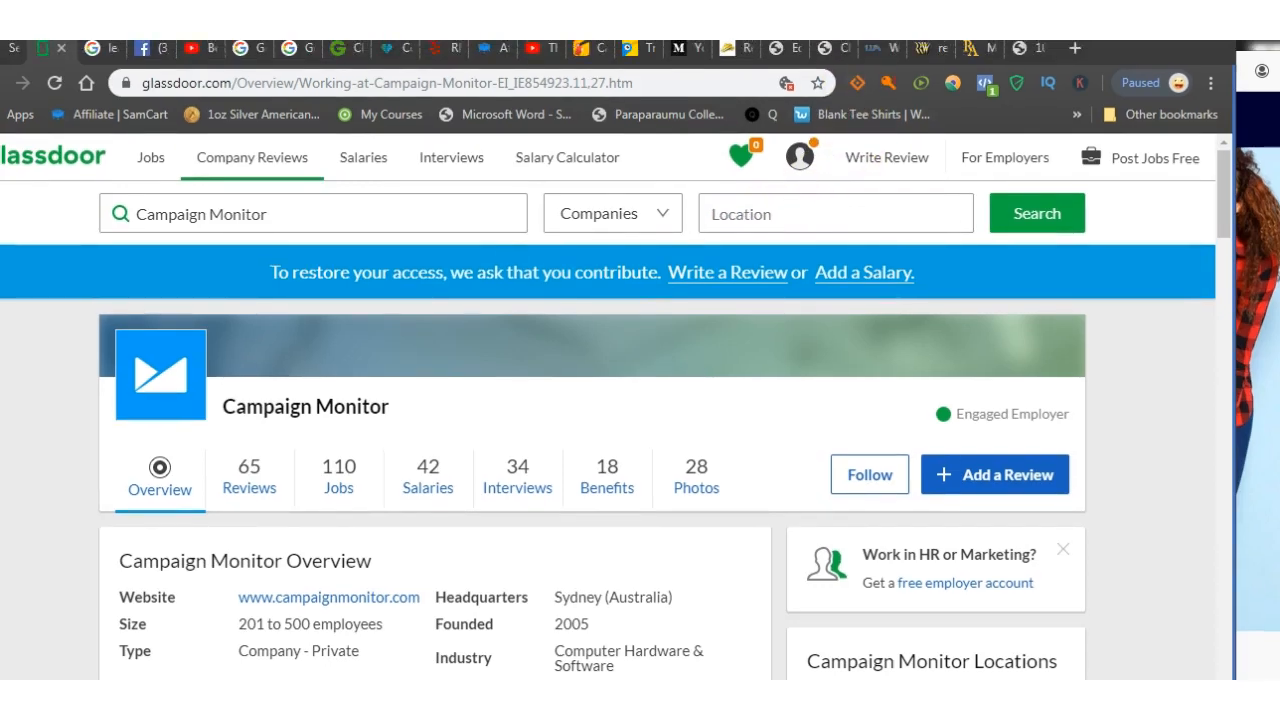
Step: Scroll down the Trustpilot demo request page about 270,000 businesses
scroll("down", 3)
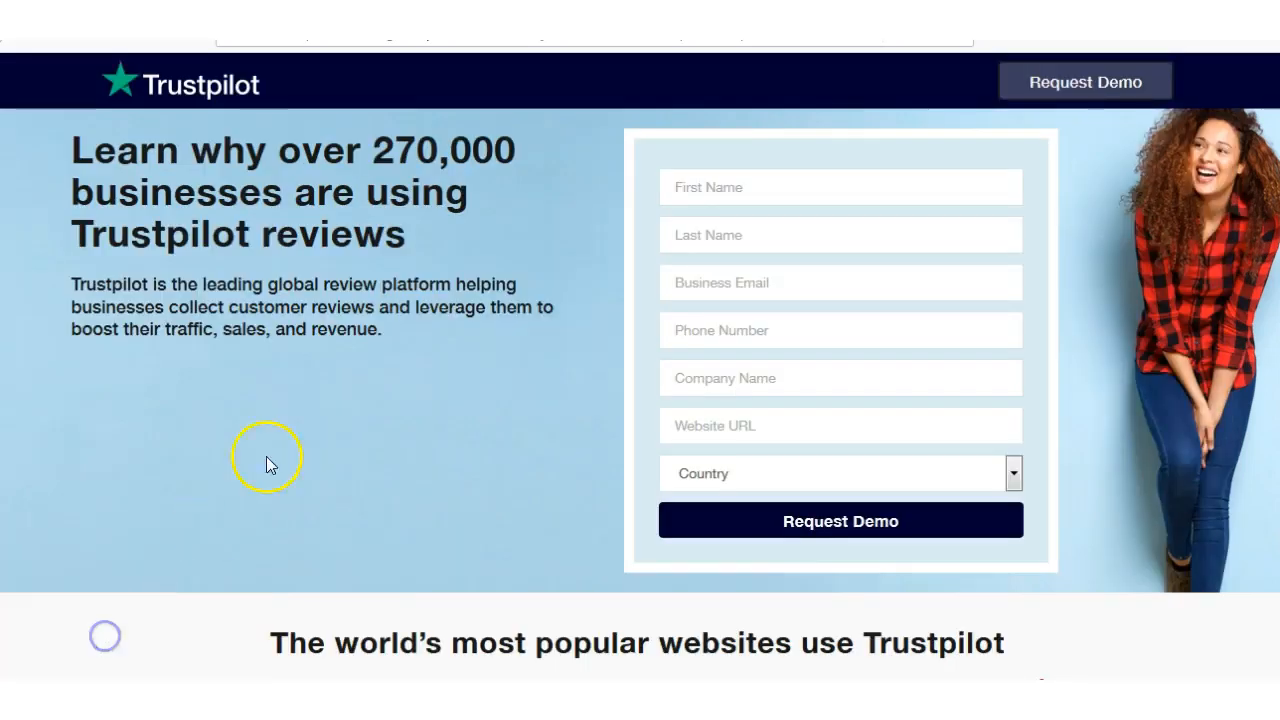
mouse_move(276, 258)
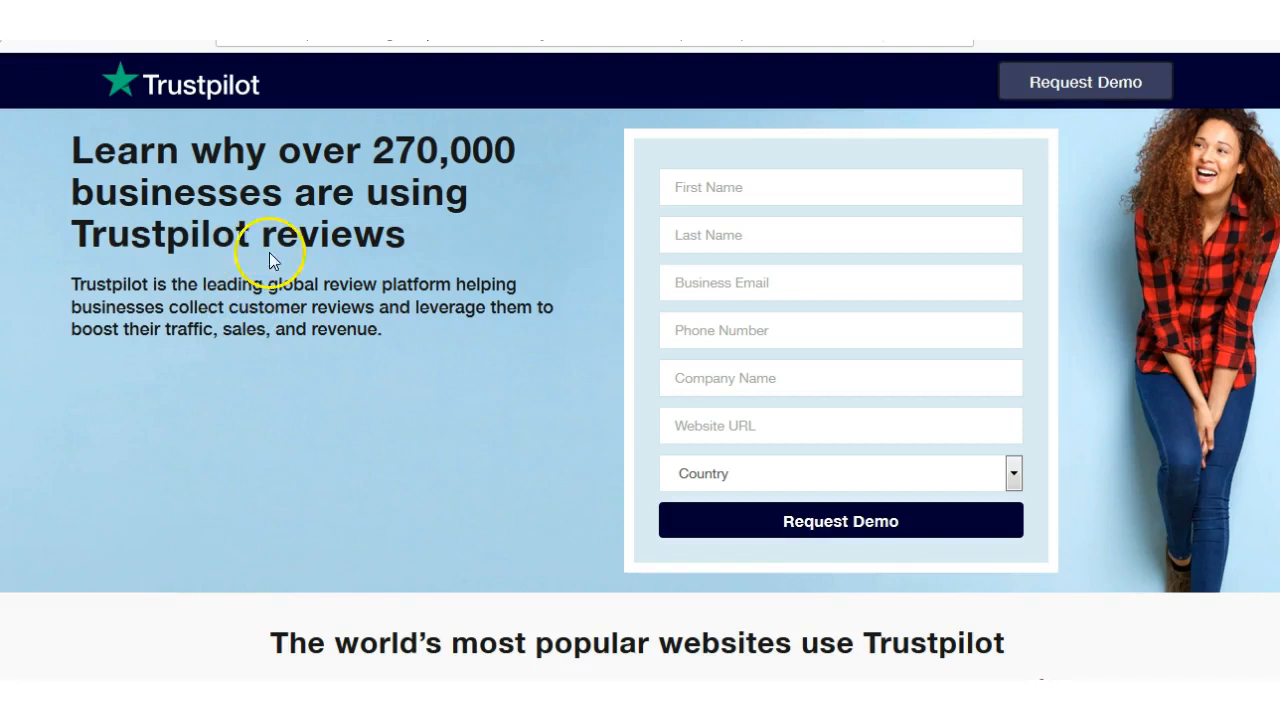
mouse_move(236, 176)
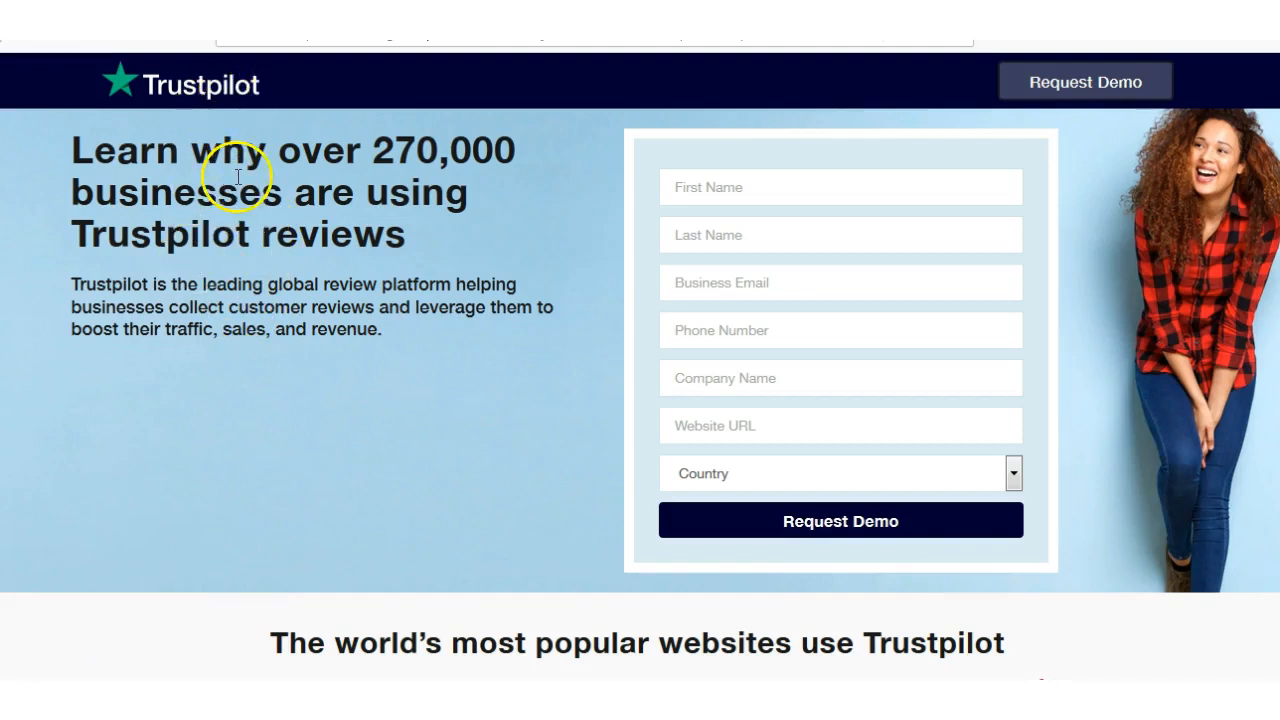
mouse_move(320, 322)
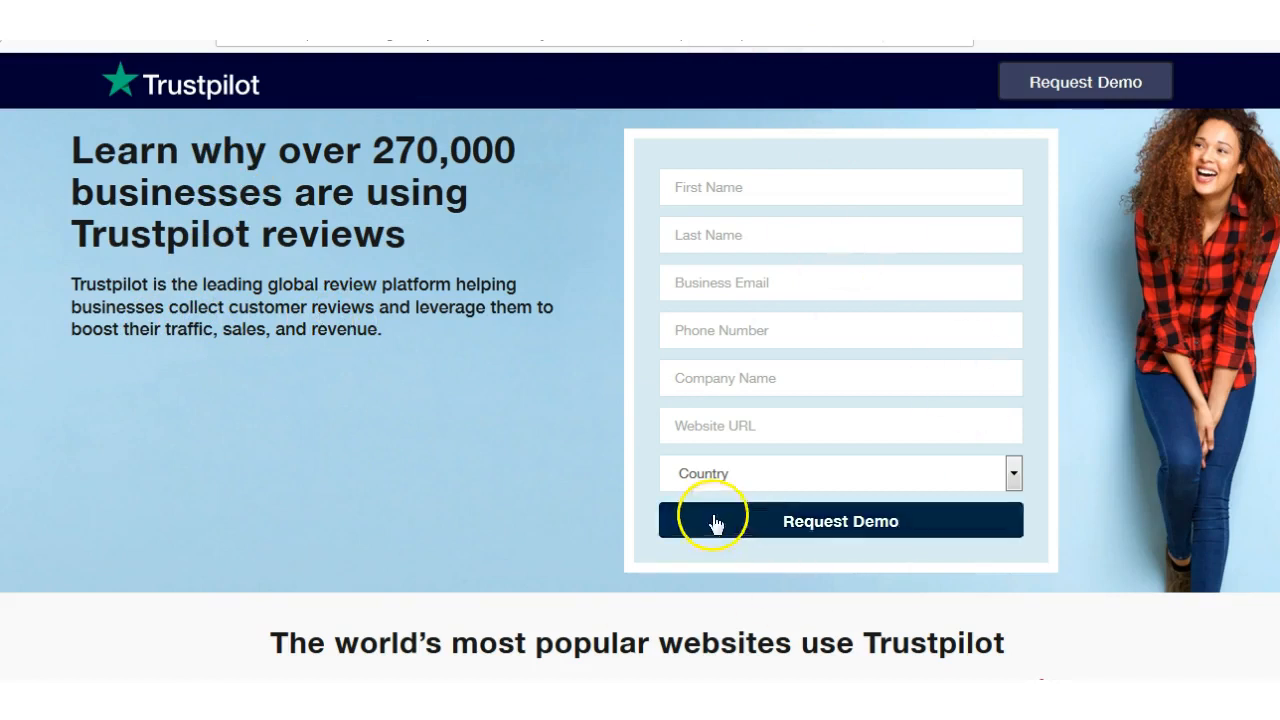
mouse_move(504, 490)
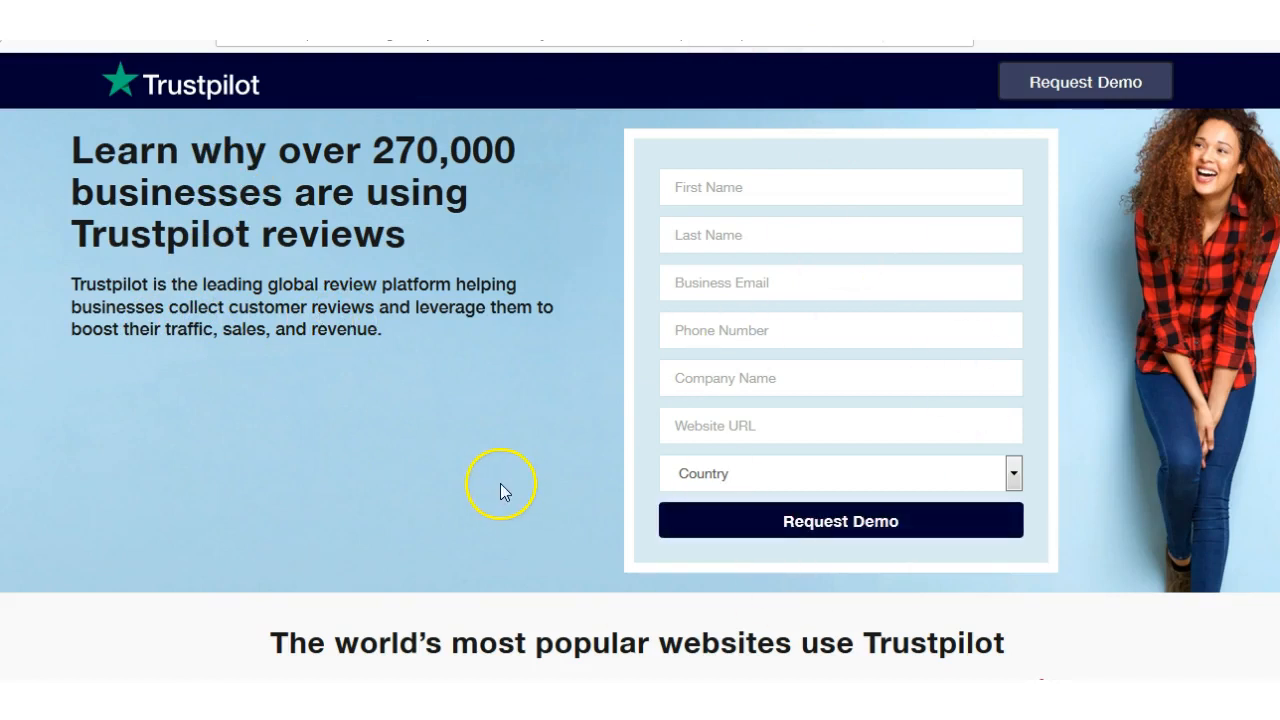
mouse_move(440, 418)
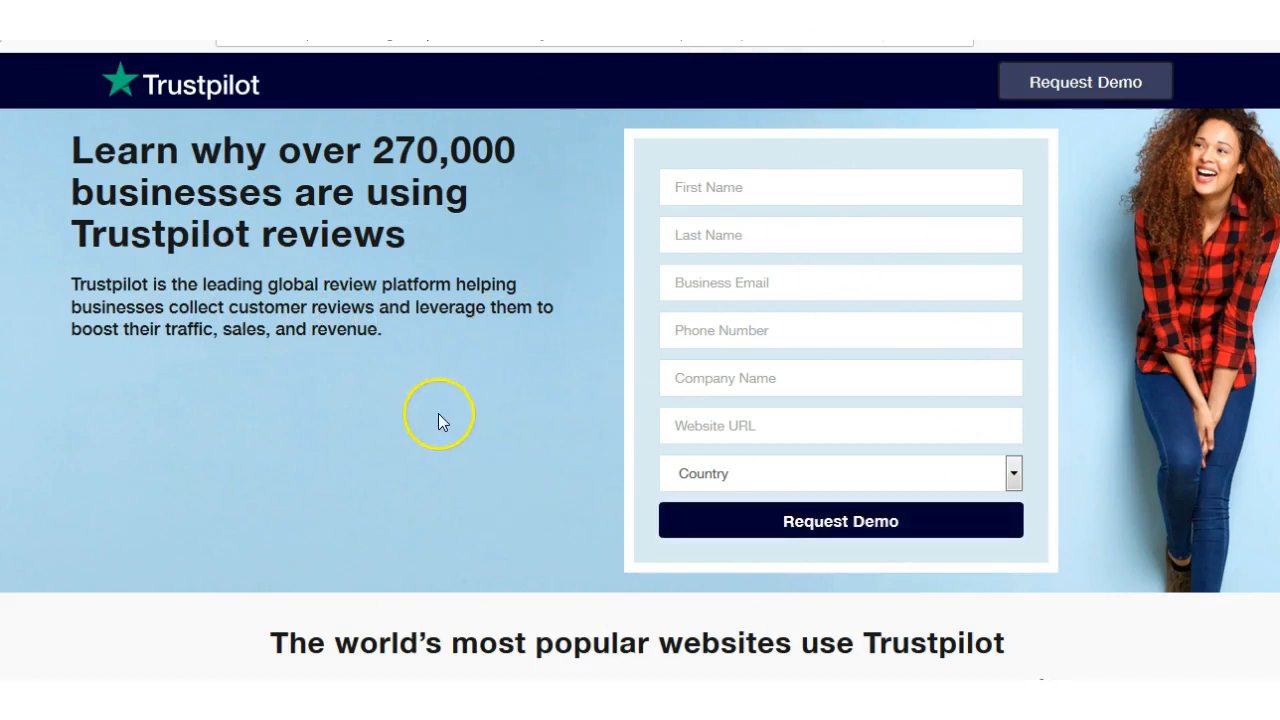
mouse_move(372, 360)
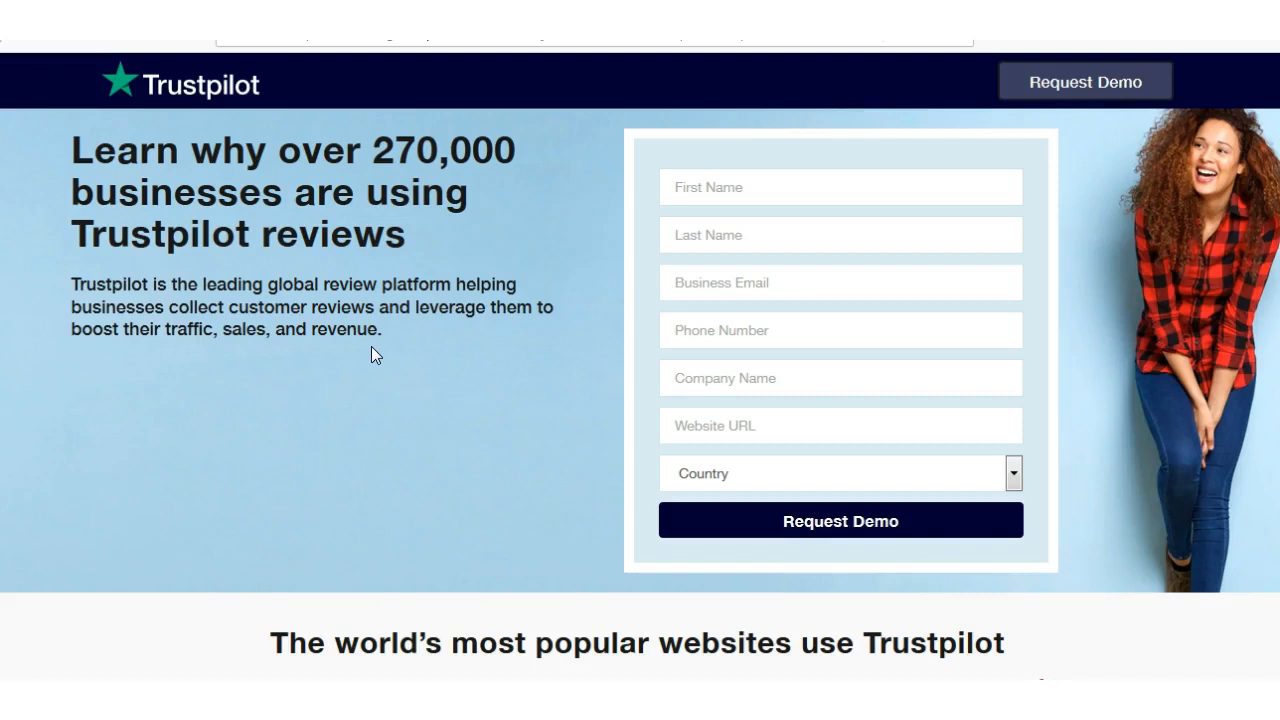
mouse_move(548, 180)
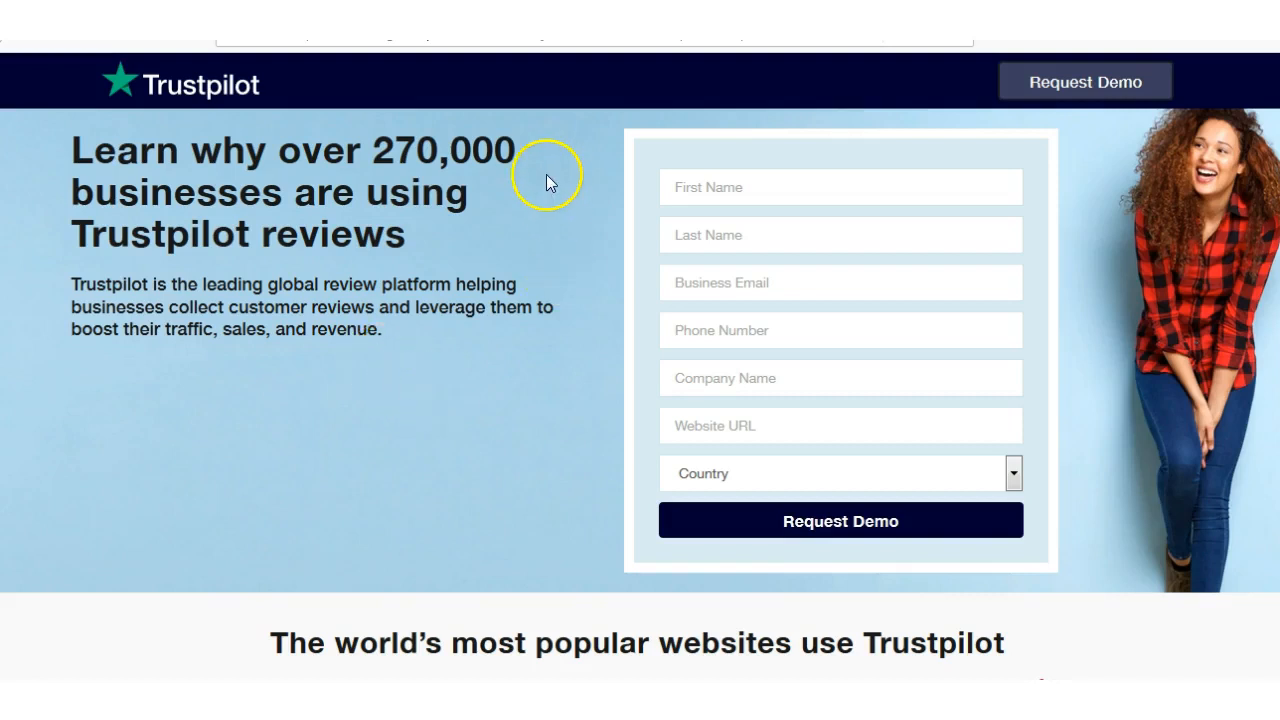
mouse_move(282, 78)
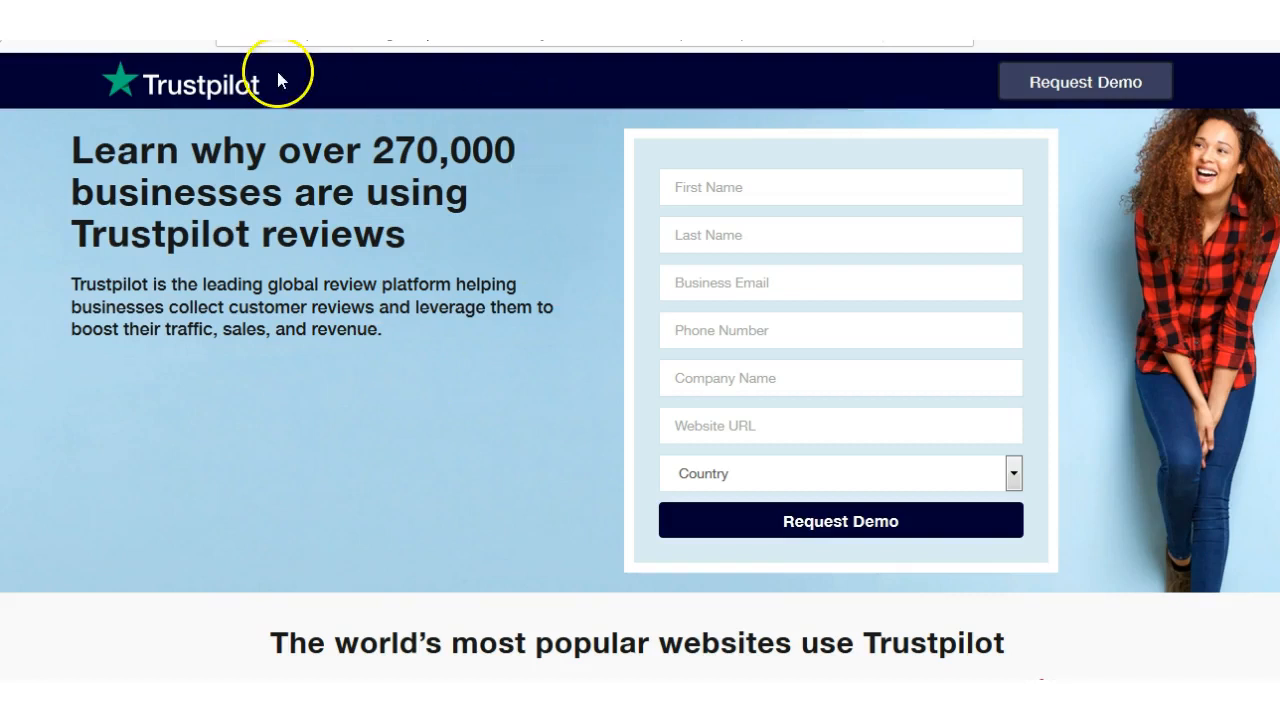
mouse_move(540, 108)
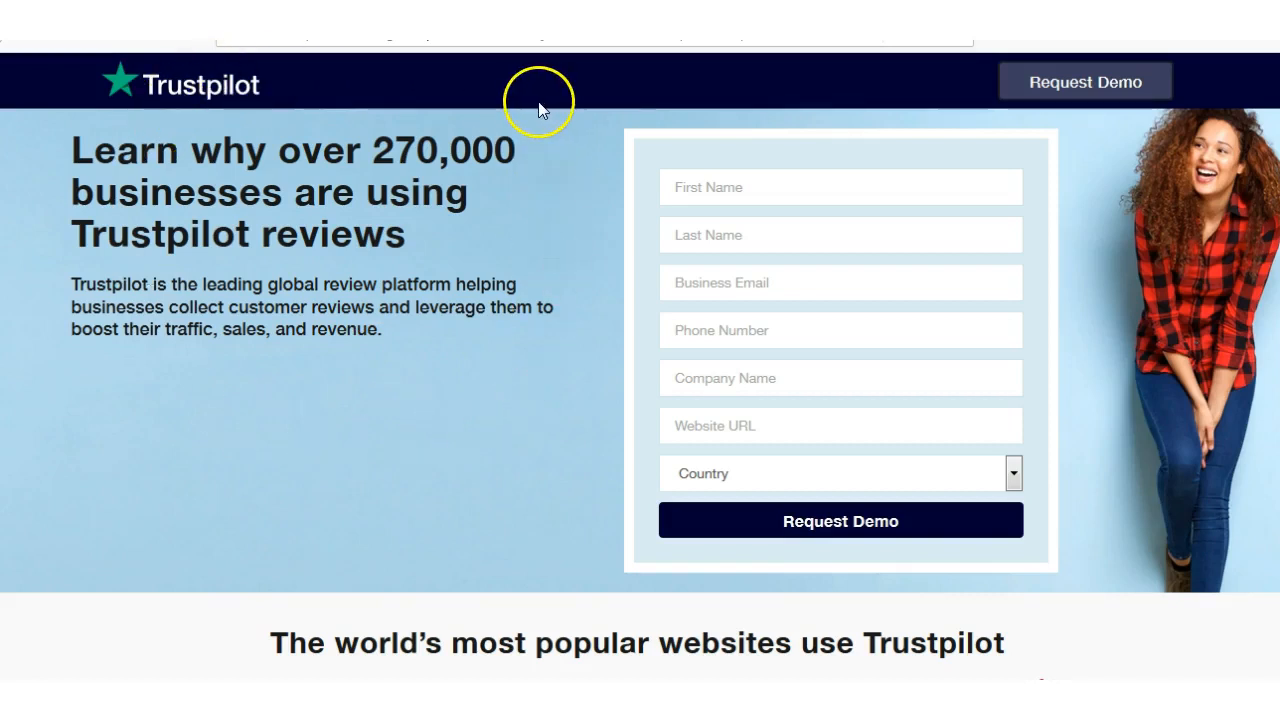